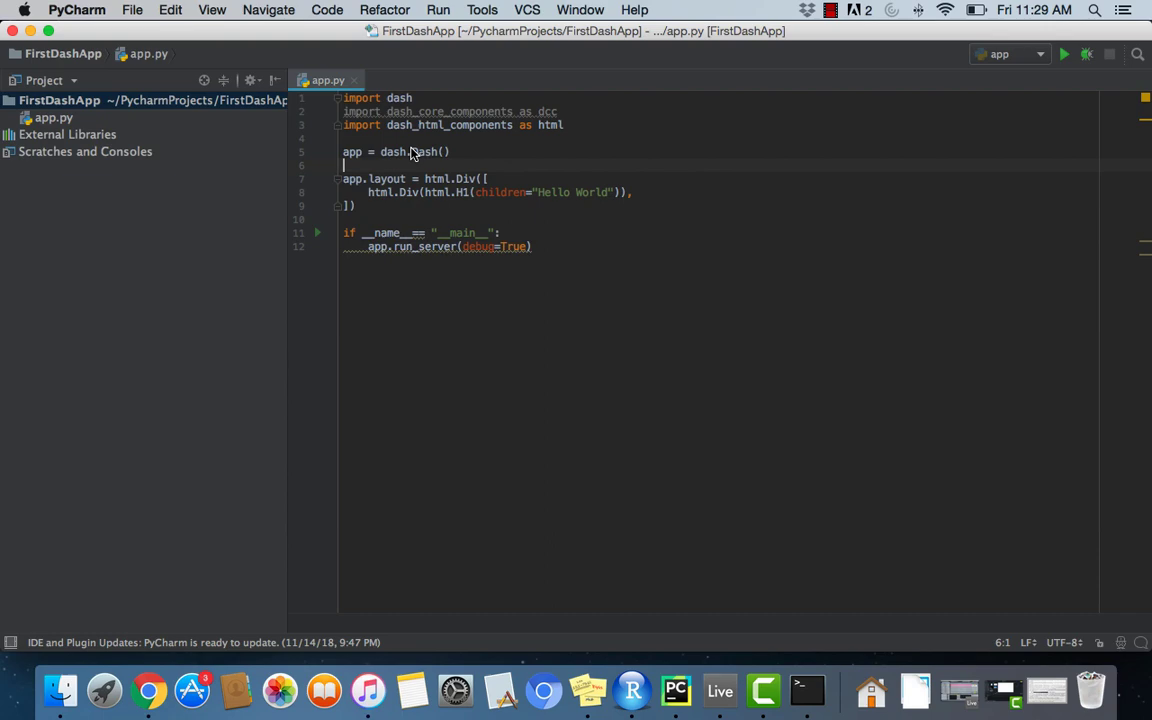
mouse_move(798, 408)
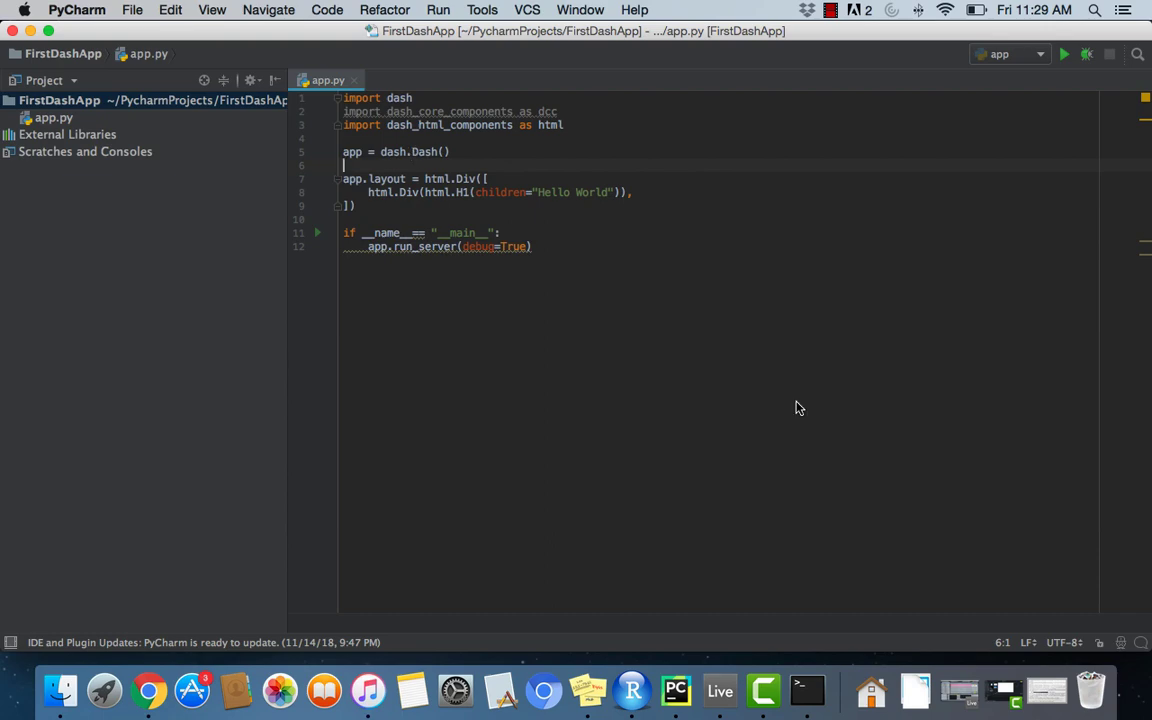
Step: Install iexfinance with pip3 in Terminal and return to app.py in PyCharm
left_click(838, 688)
type("pip3 install iexfinance")
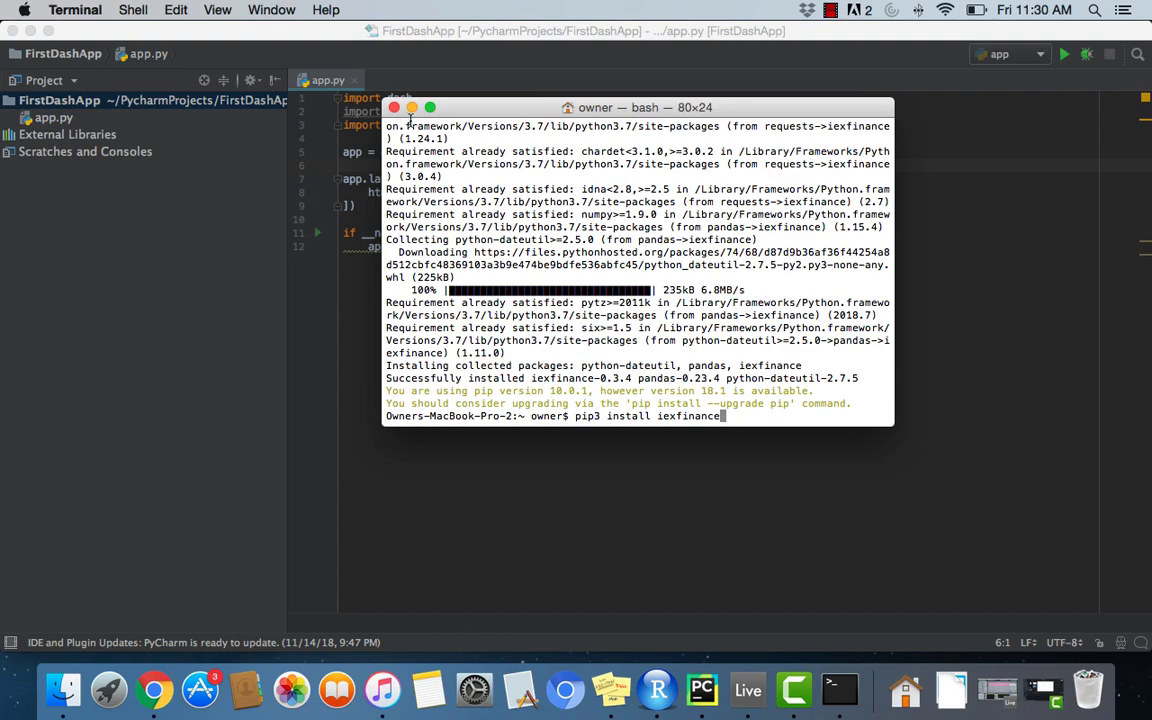
left_click(412, 108)
type("import")
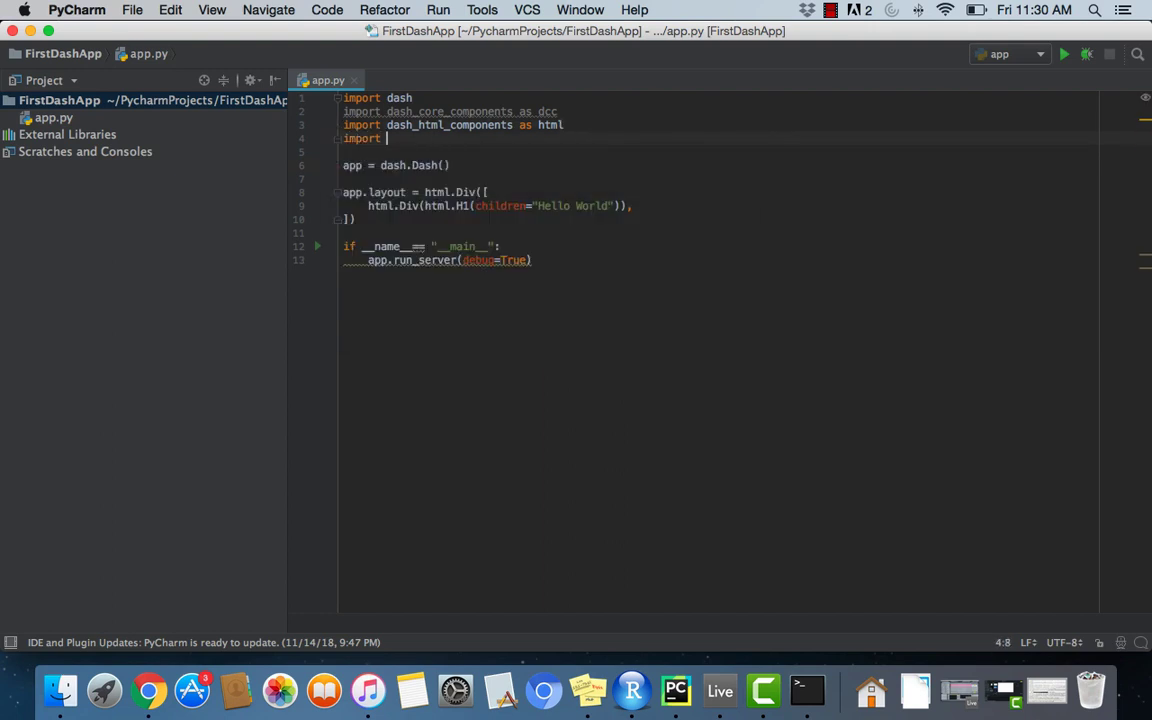
Step: Import iexfinance, datetime and relativedelta from dateutil.relativedelta; comment out the old app code
type("iexfinance")
left_click(720, 152)
type("import datetime")
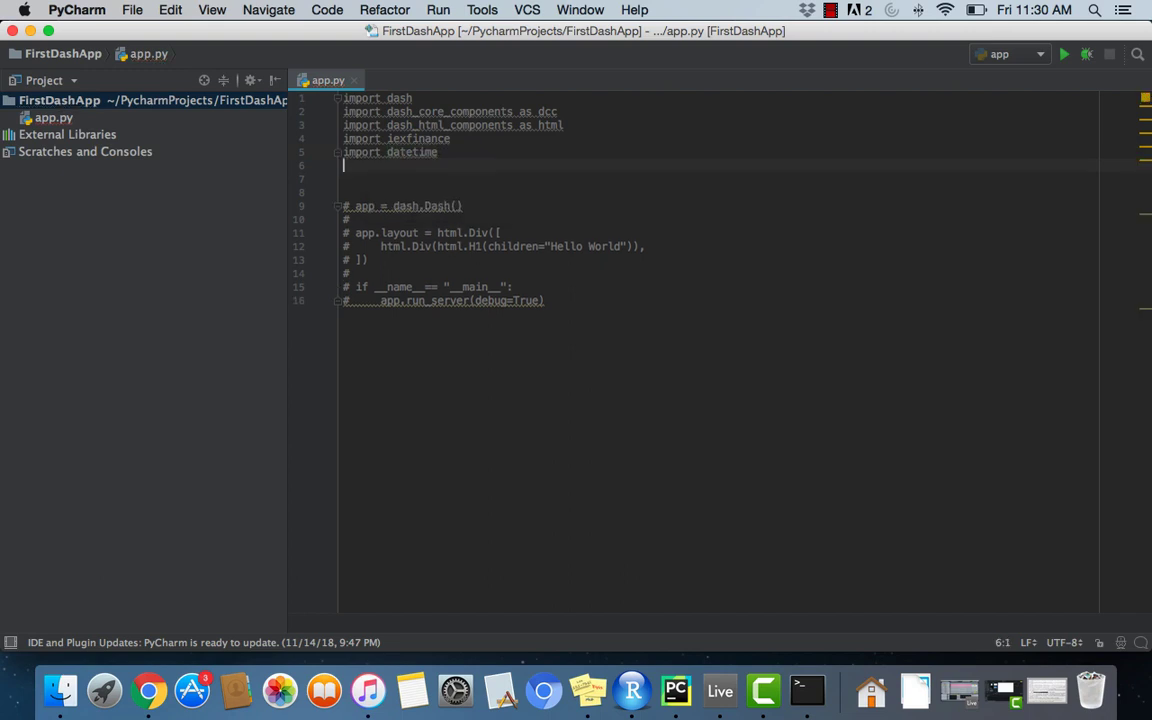
type("from dateutil")
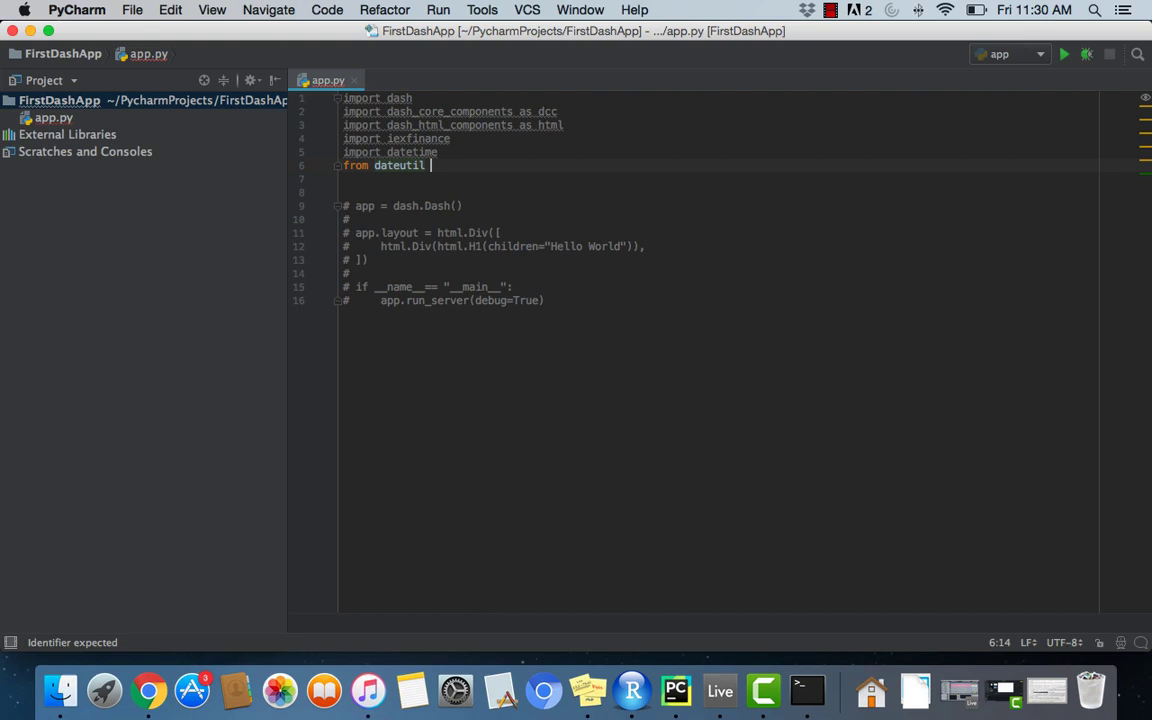
key("backspace")
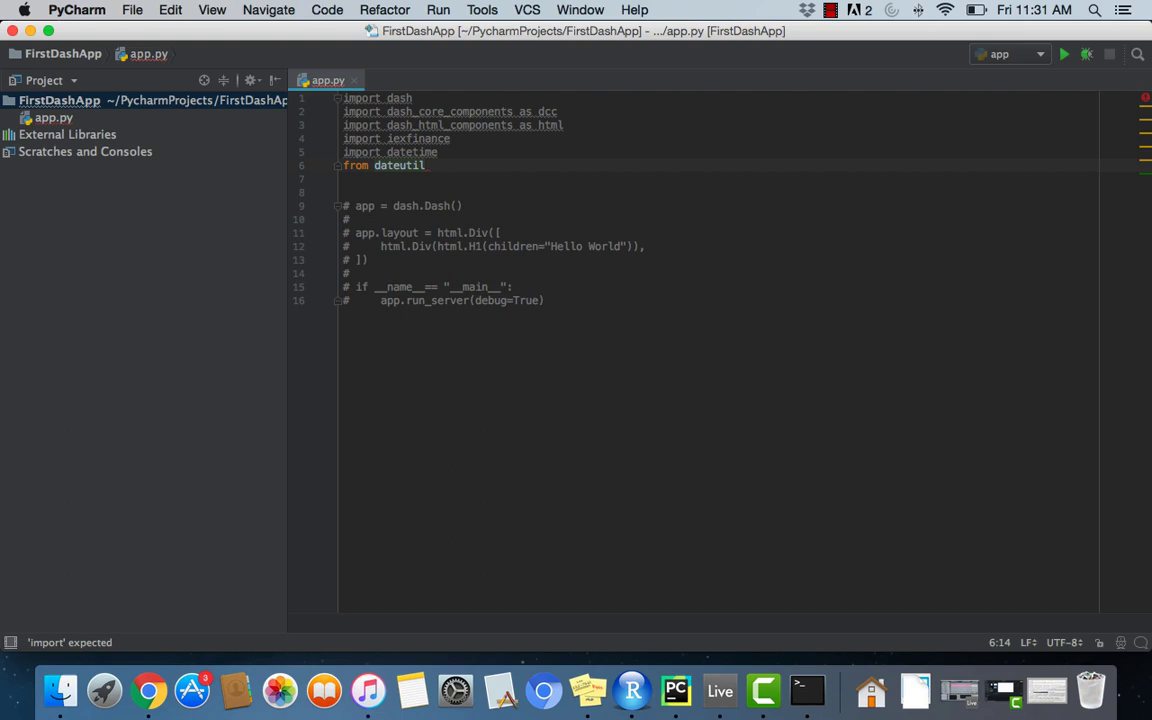
type(".relativedelta import")
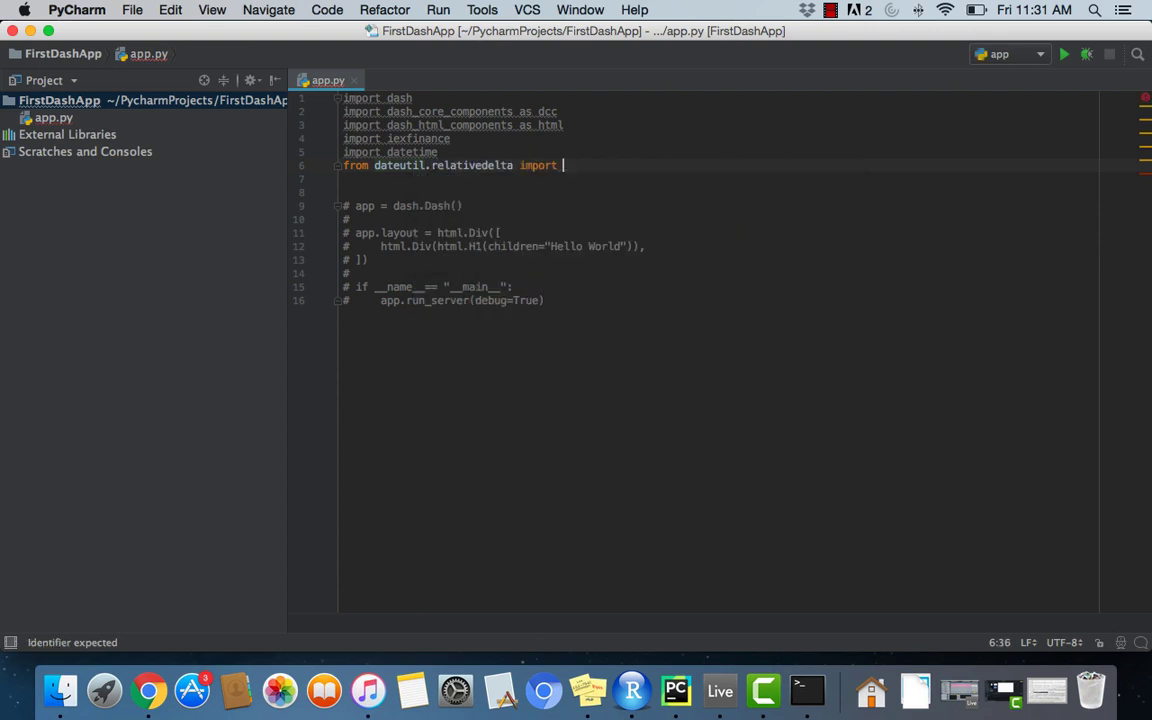
type("relativedelta")
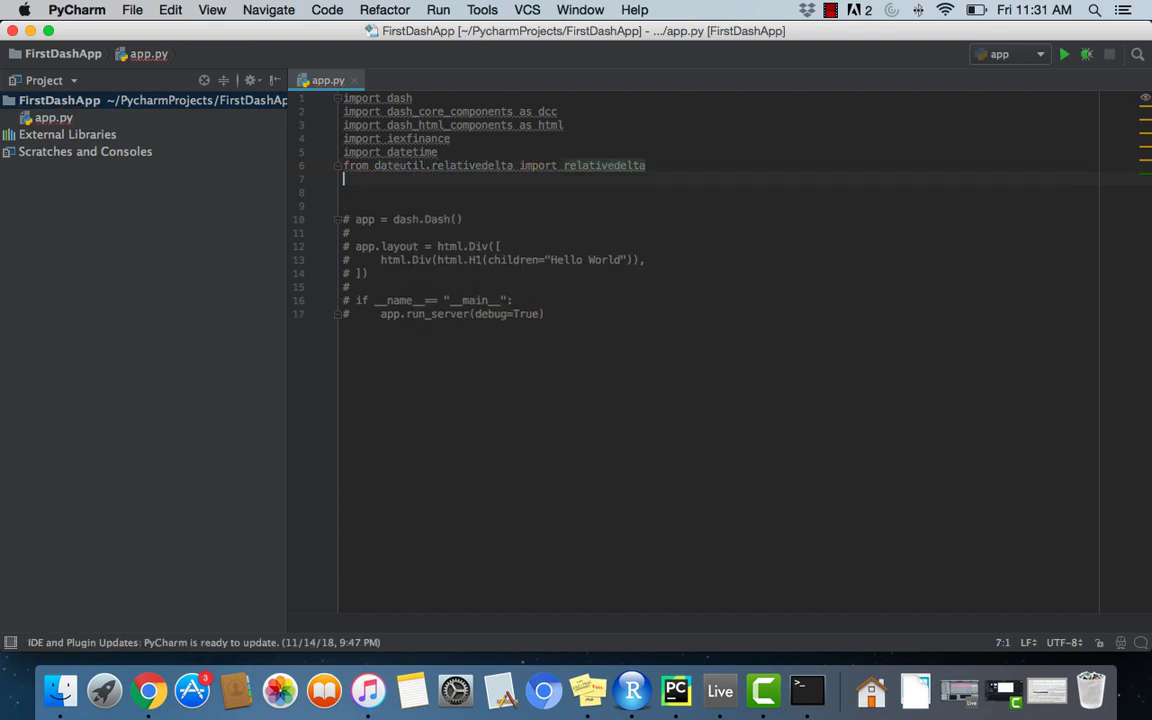
Step: Define start = datetime.datetime.today() - relativedelta(years=5)
type("start")
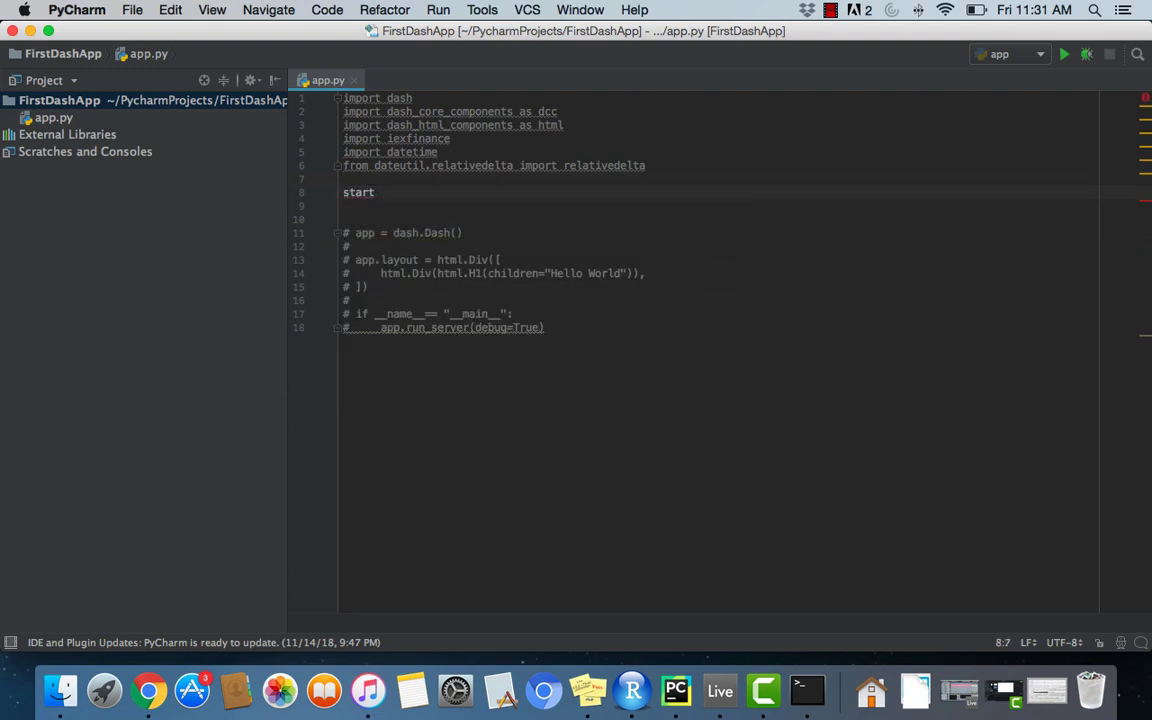
type("=")
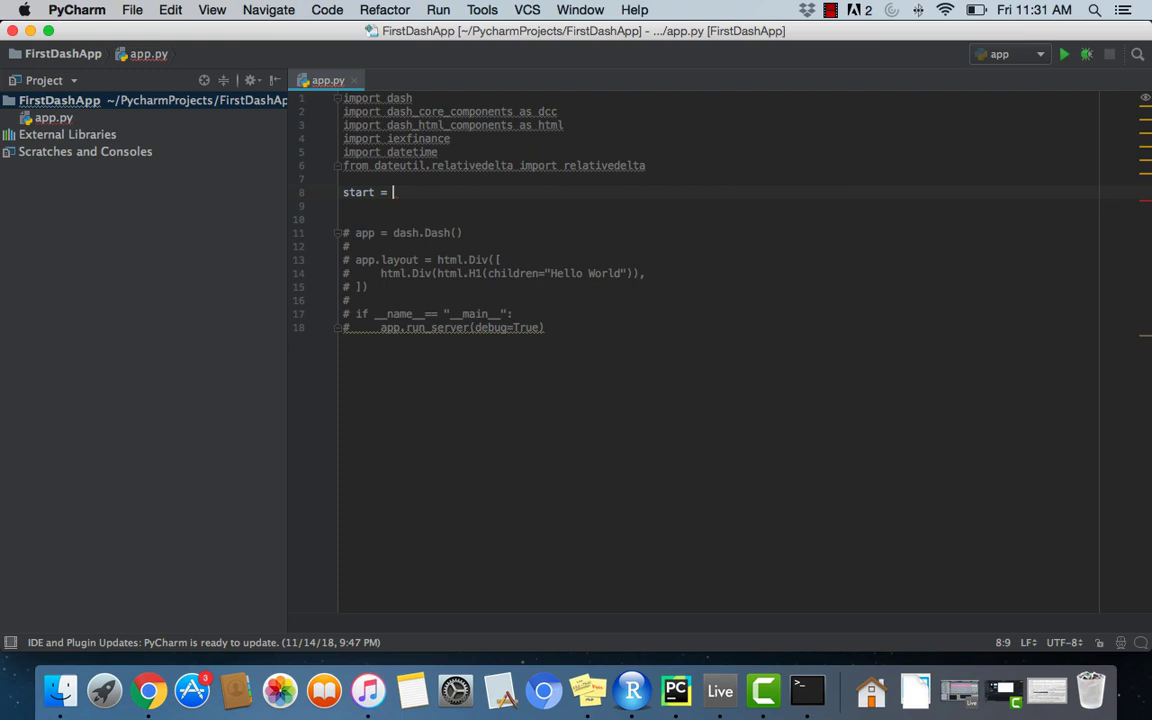
type("datetime.")
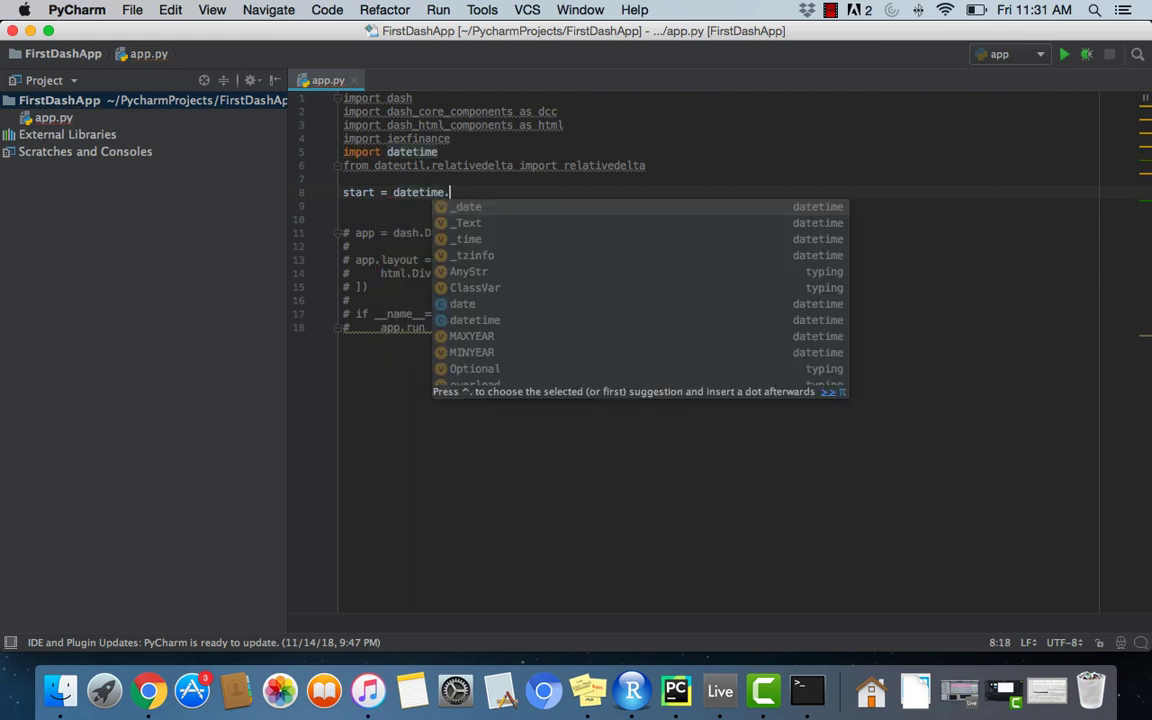
type("datetime")
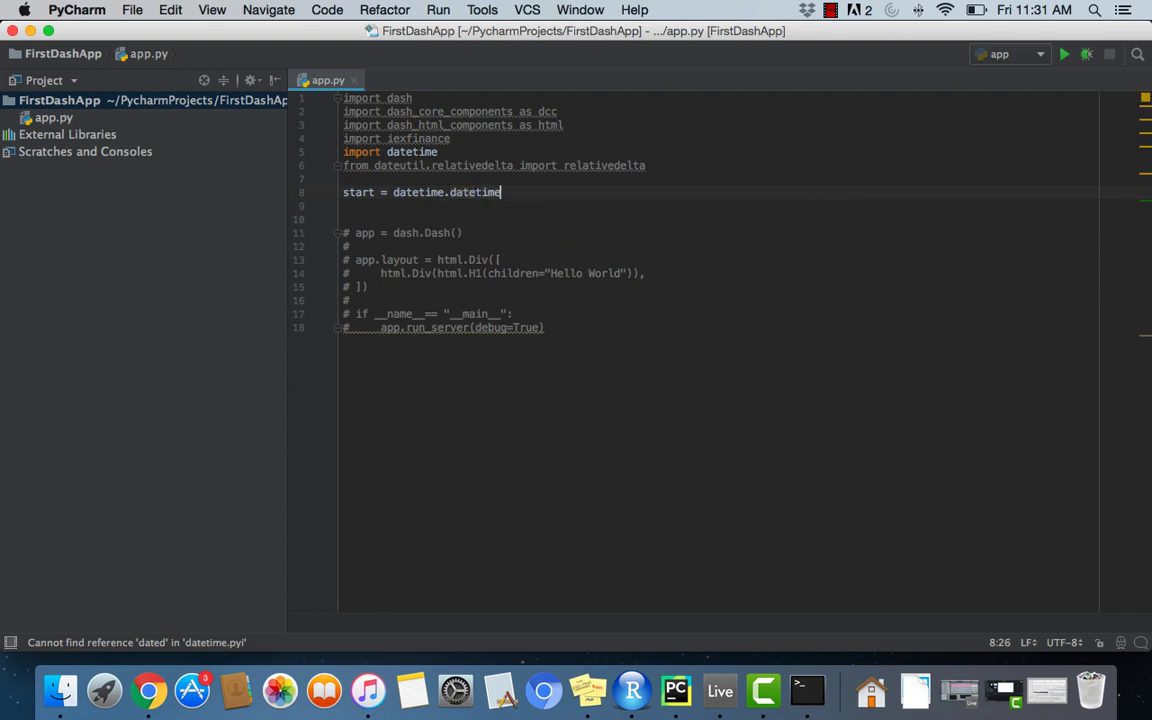
type(".today(")
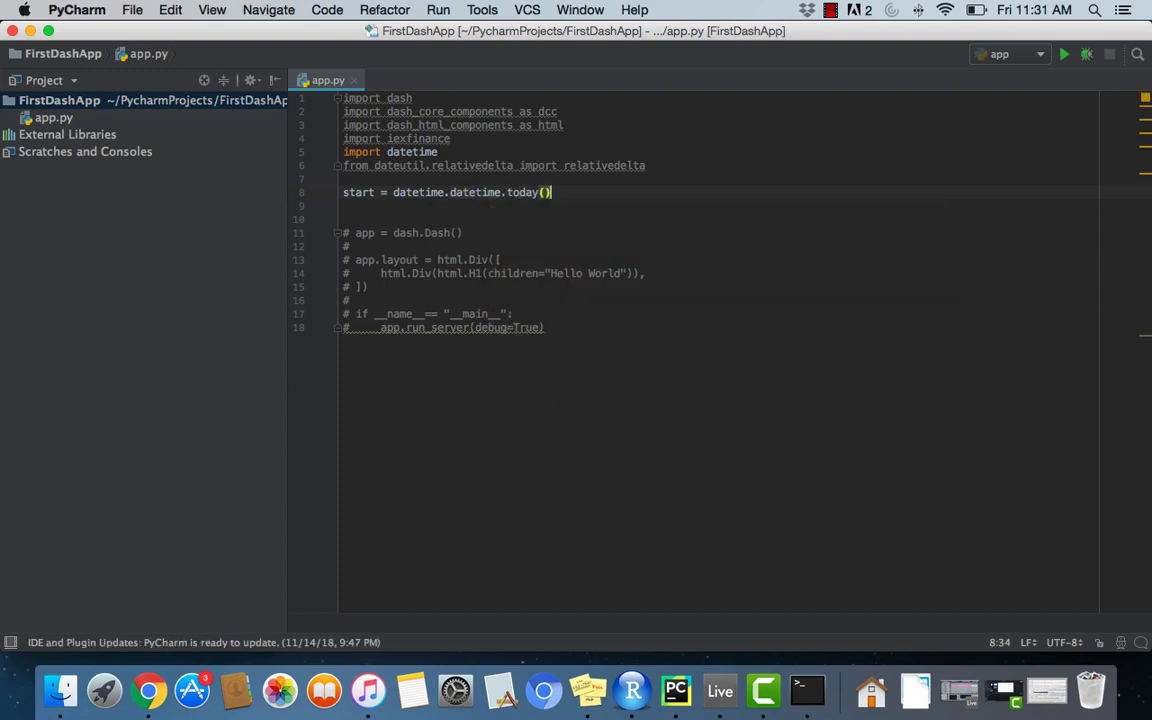
type("- r")
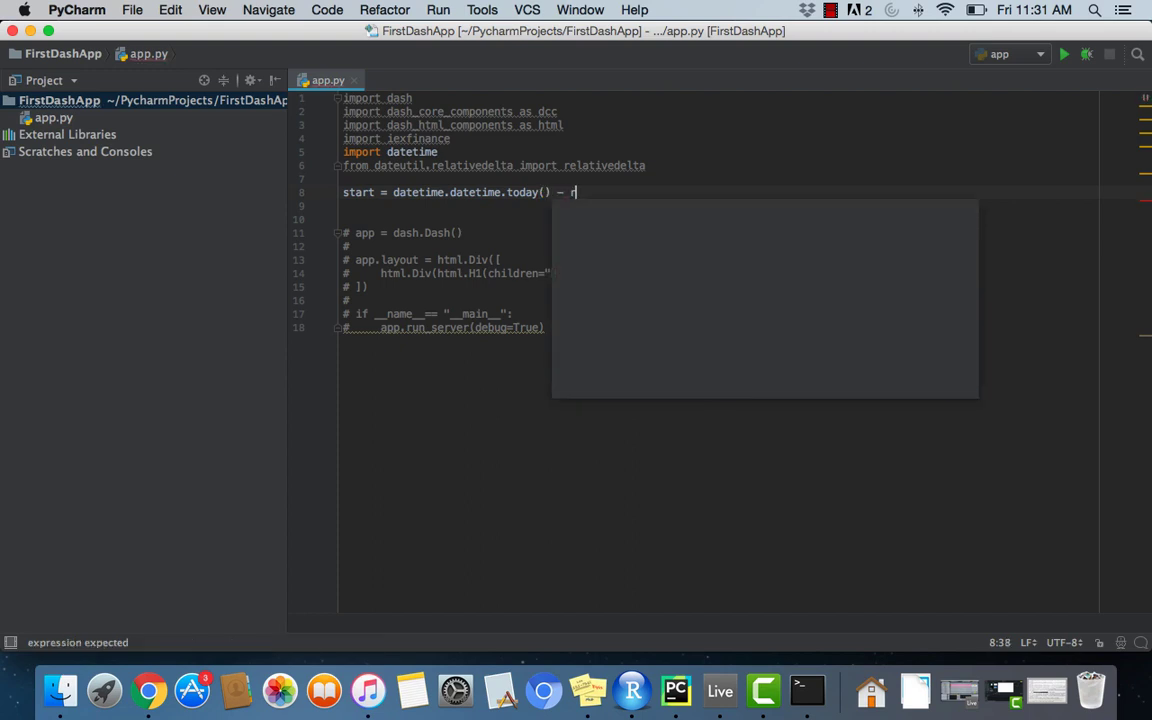
type("elativedelta")
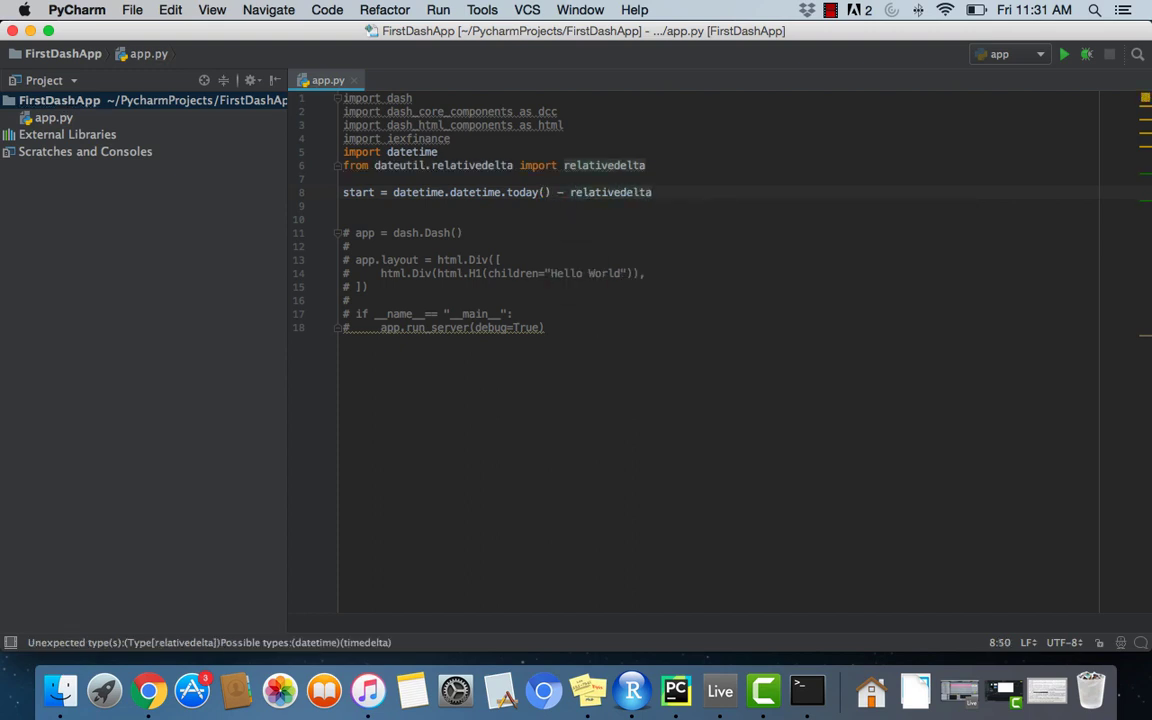
type("(years=5")
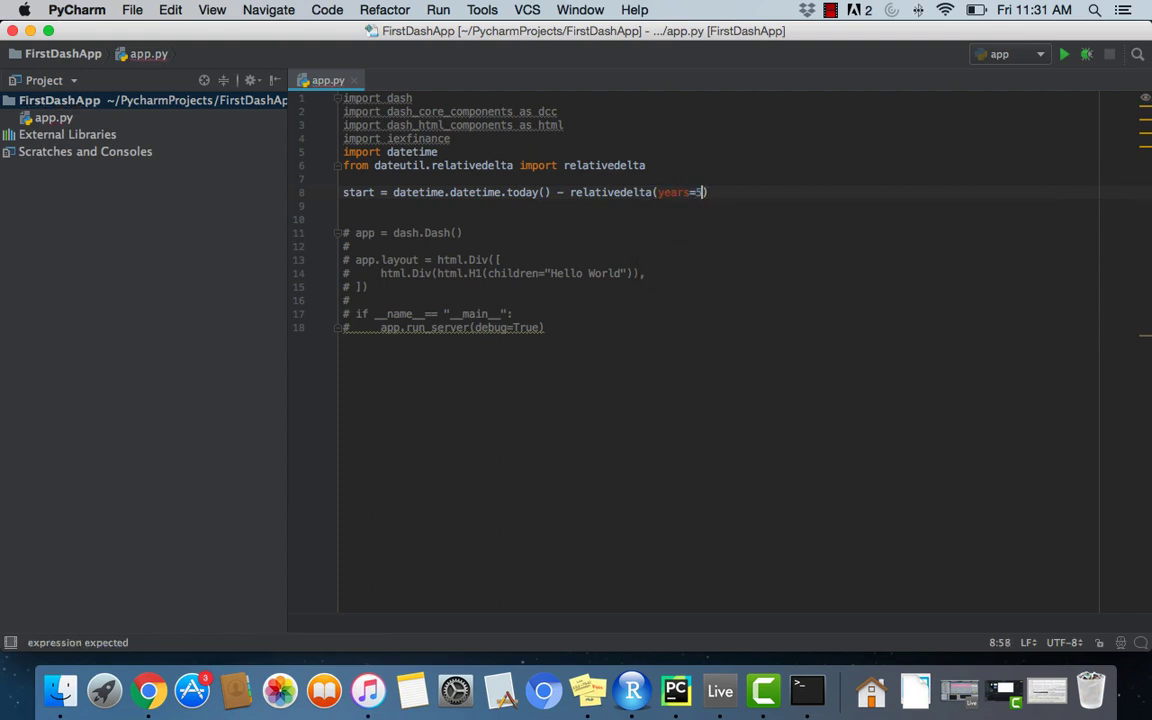
mouse_move(436, 208)
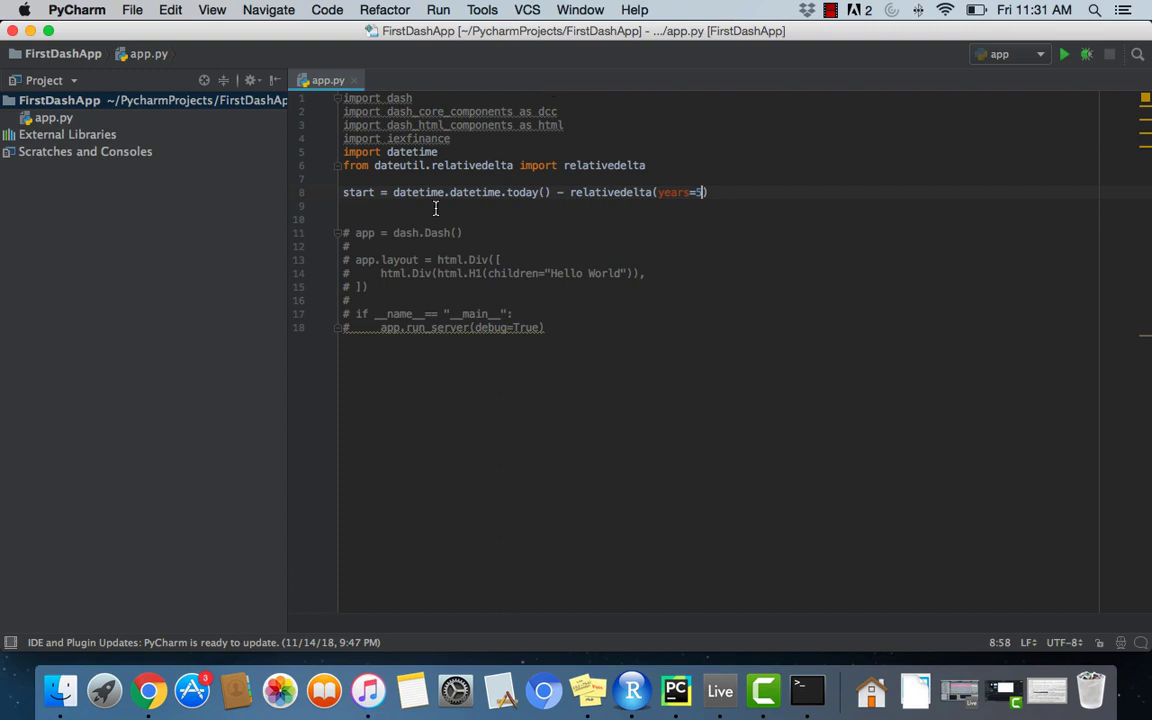
Step: Define end = datetime.datetime.today() on the next line
type("e")
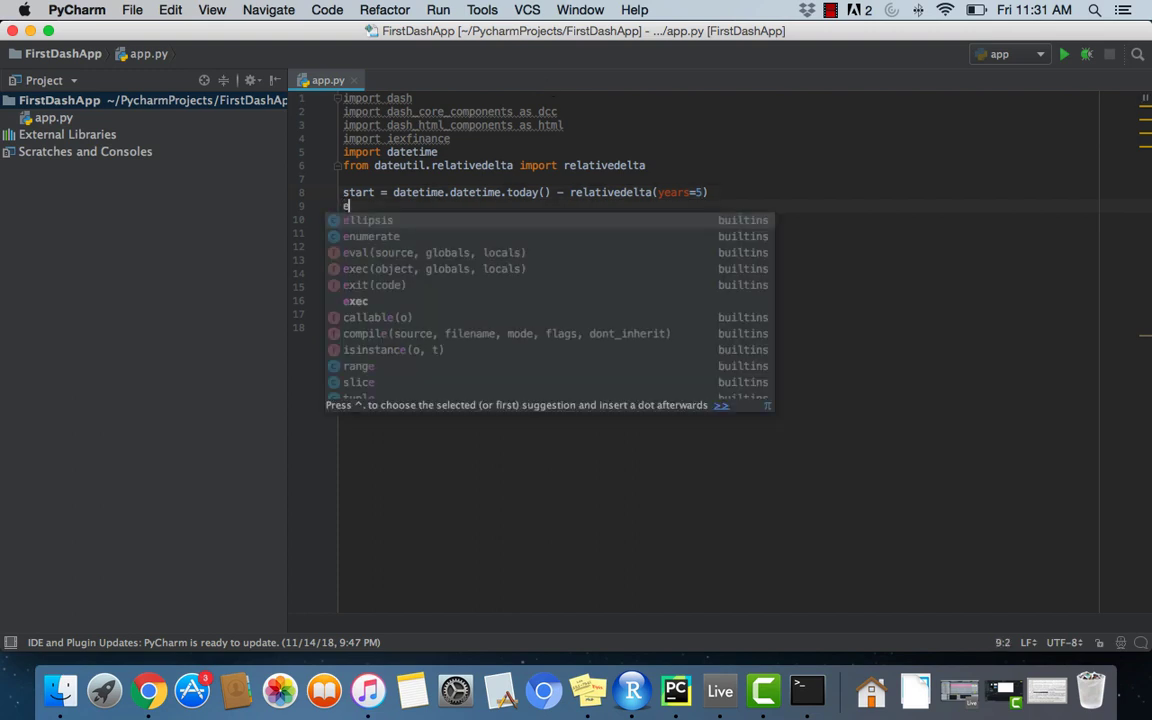
type("nd = datetime.")
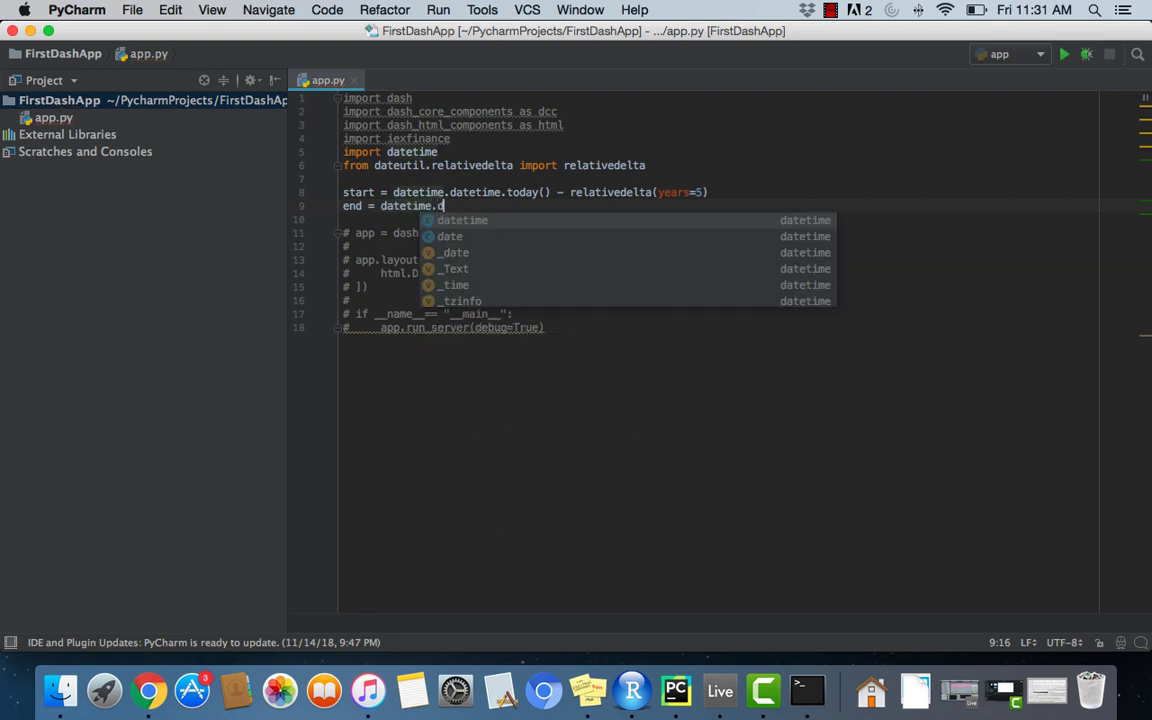
type("atetime.today()")
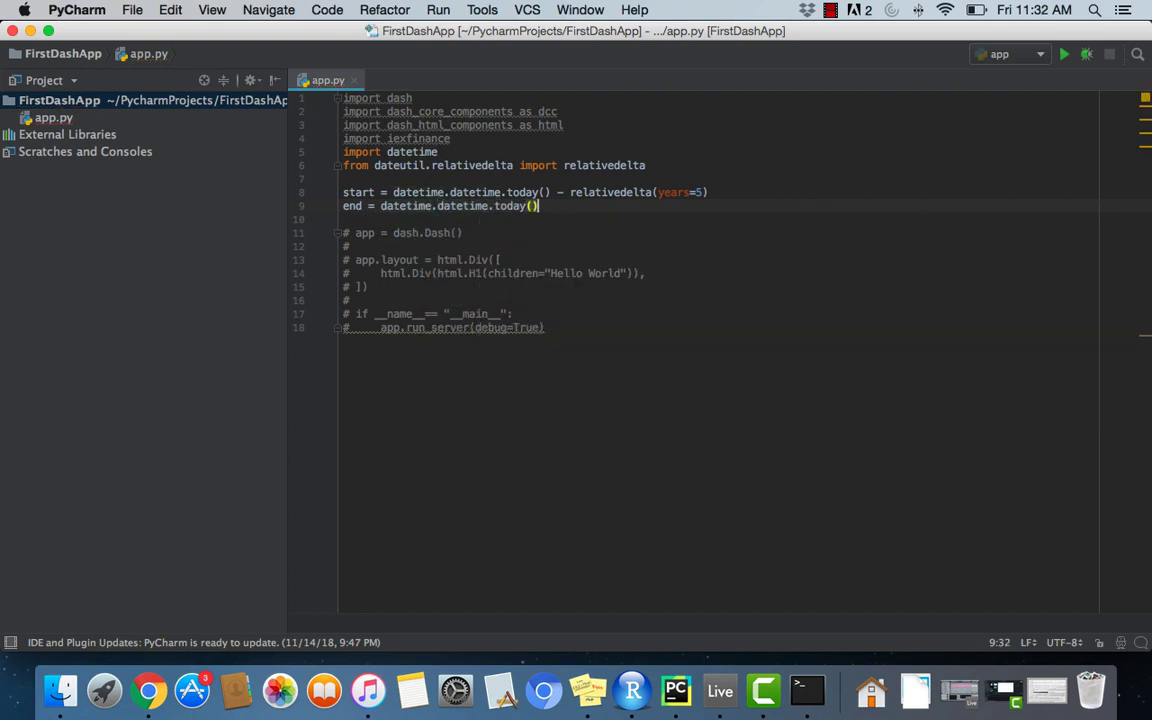
key("enter")
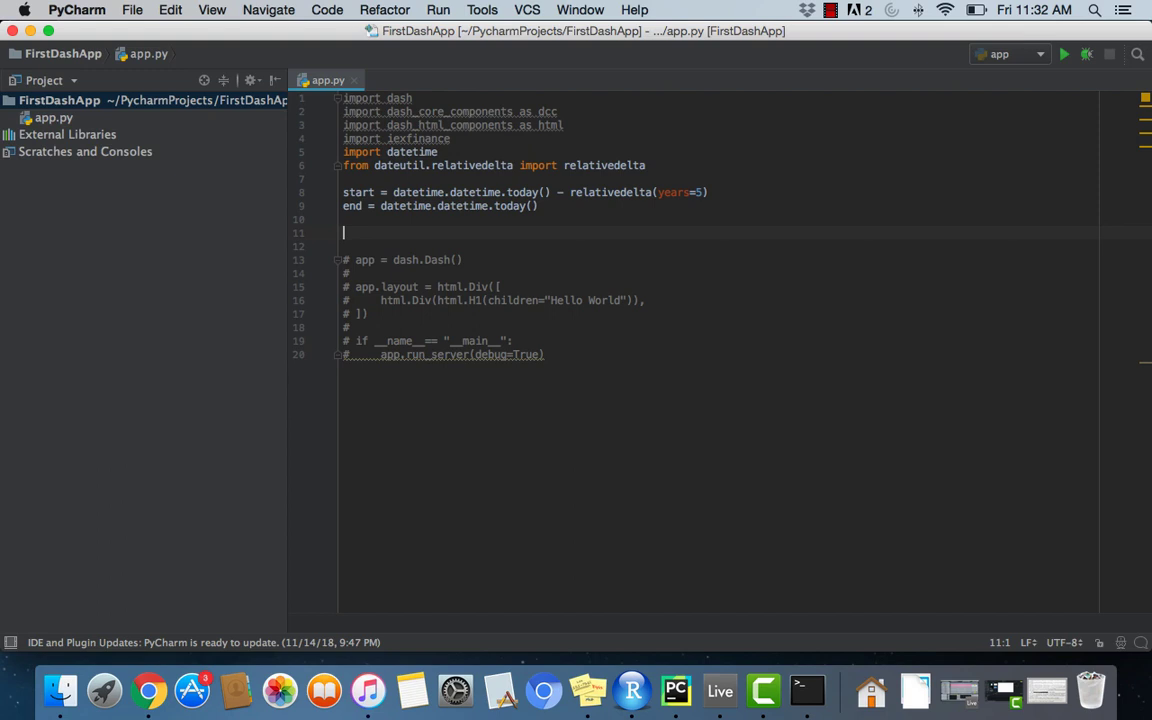
Step: Start df = get_historical_data("GE" ...) to fetch GE prices
type("df")
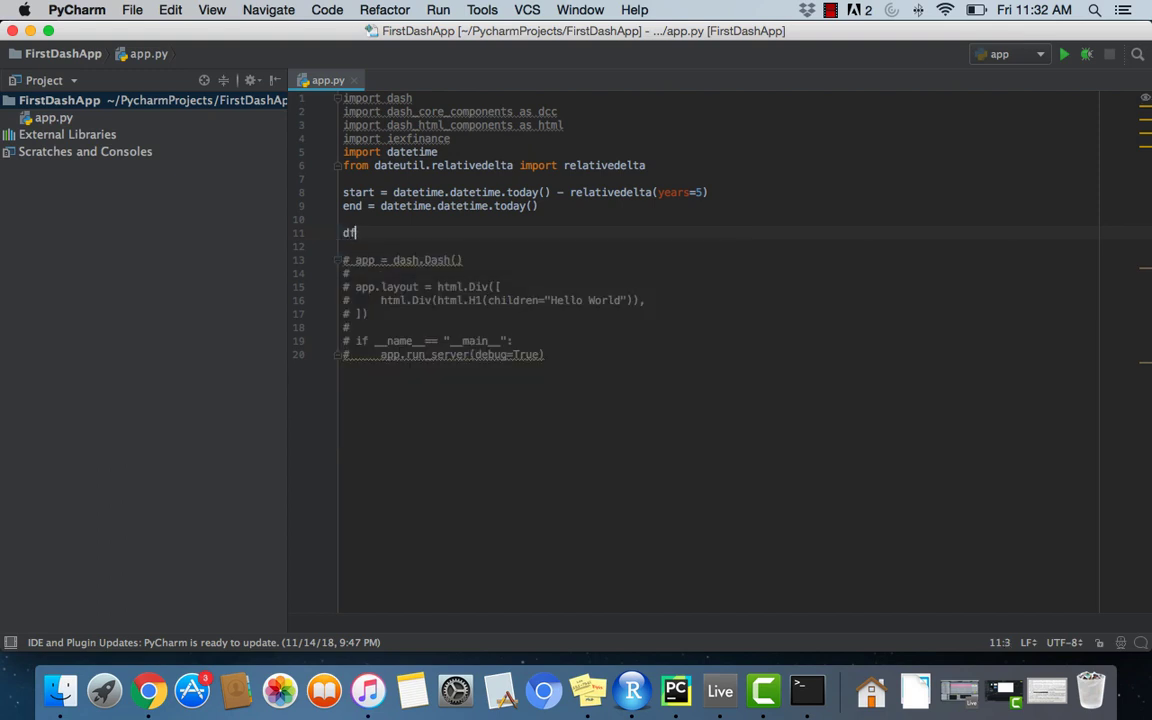
type("=")
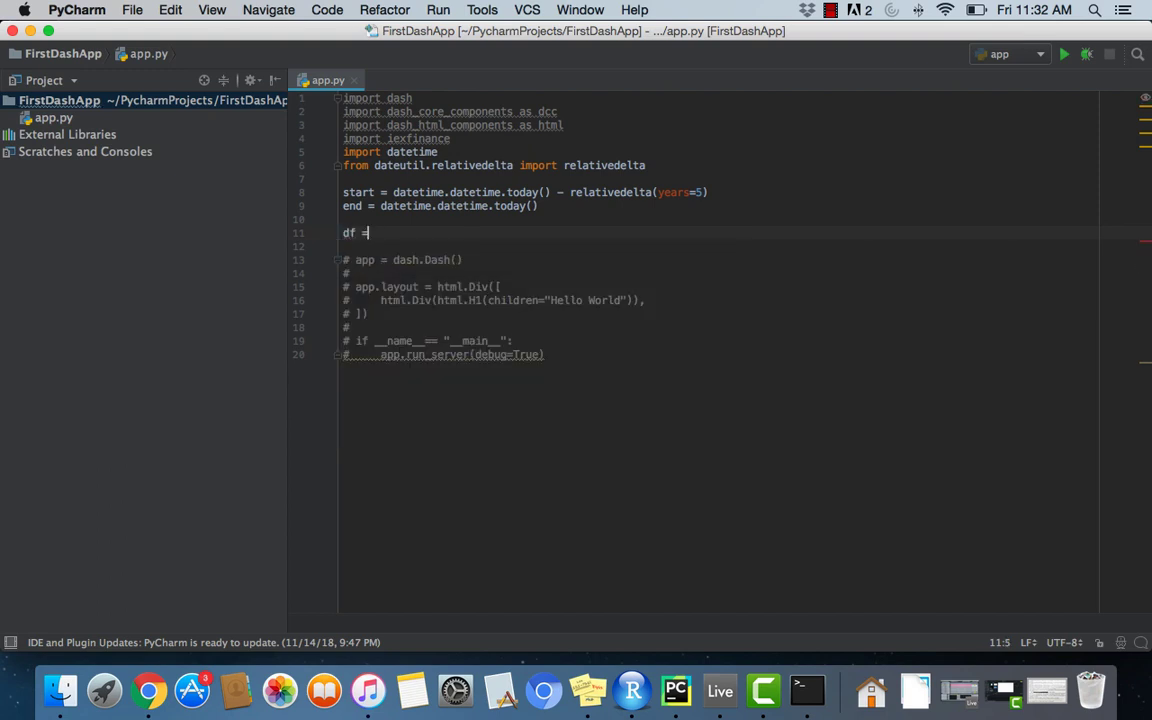
type("get")
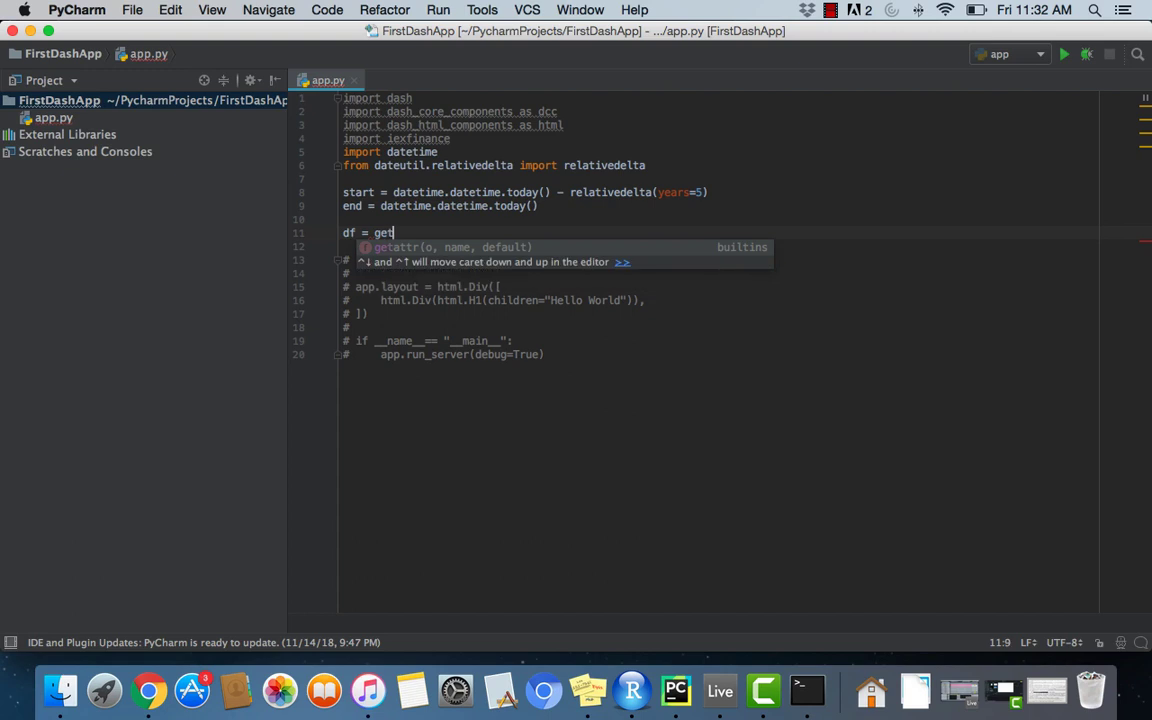
type("_histo")
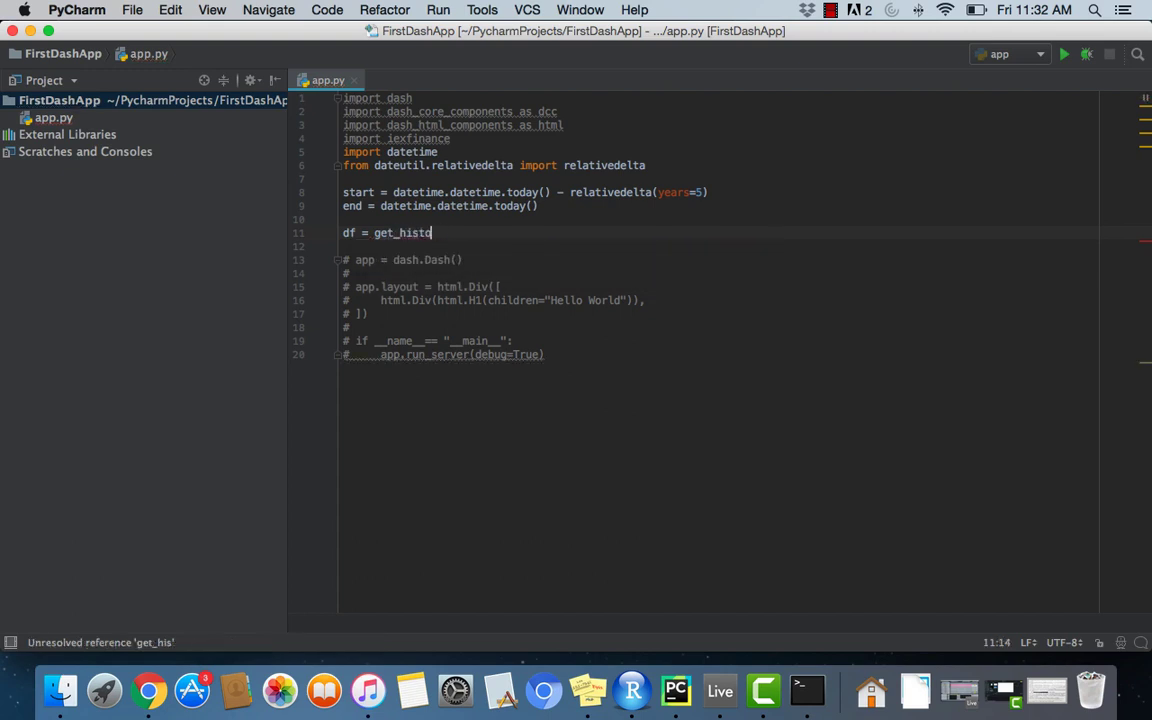
type("rical_data(\"")
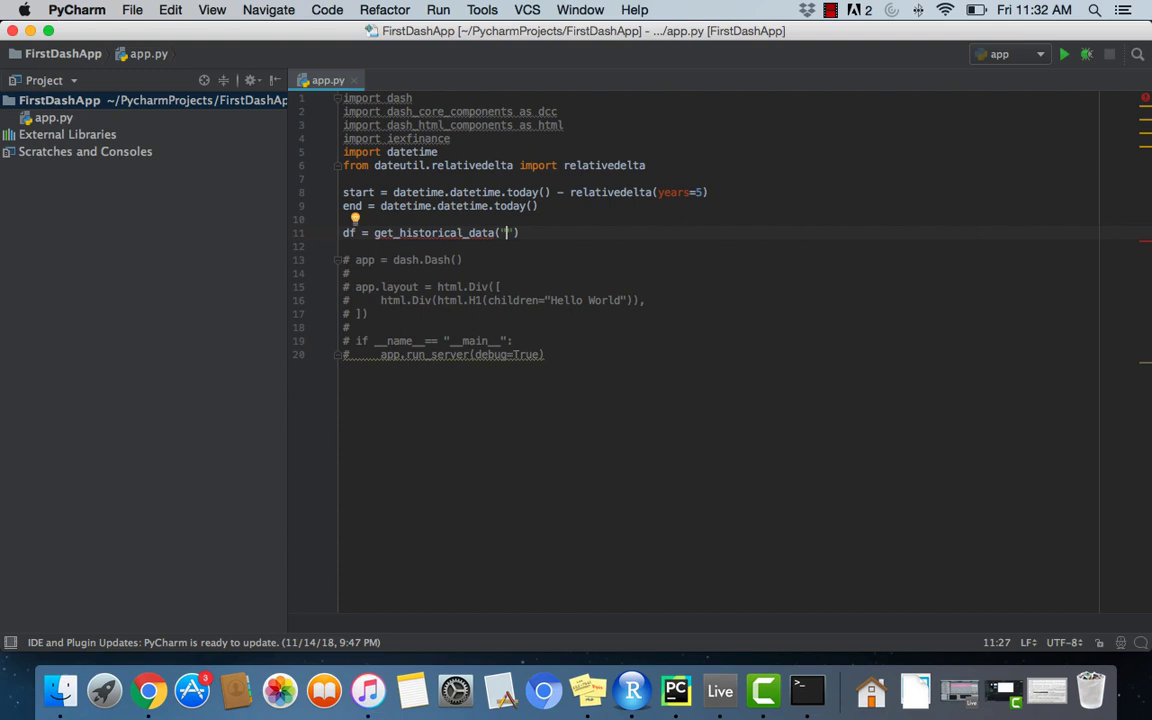
type("GE")
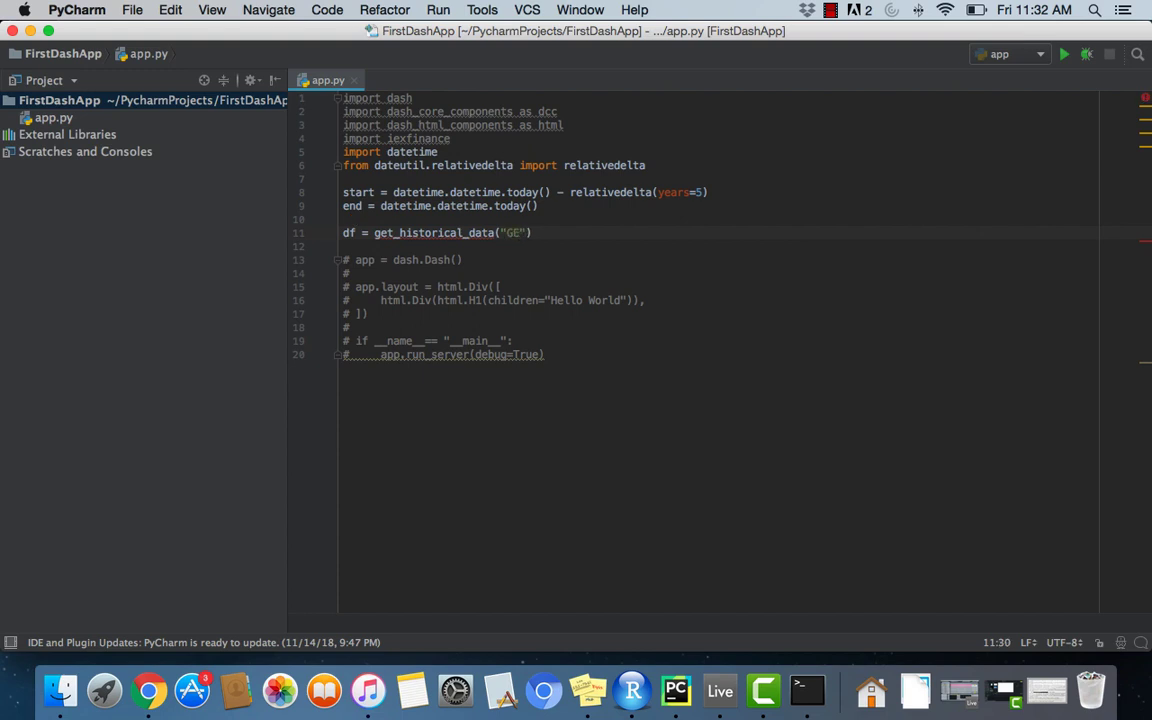
Step: Complete the call with start=start, end=end, output_format="pandas" and inspect the unresolved reference
type(", start=")
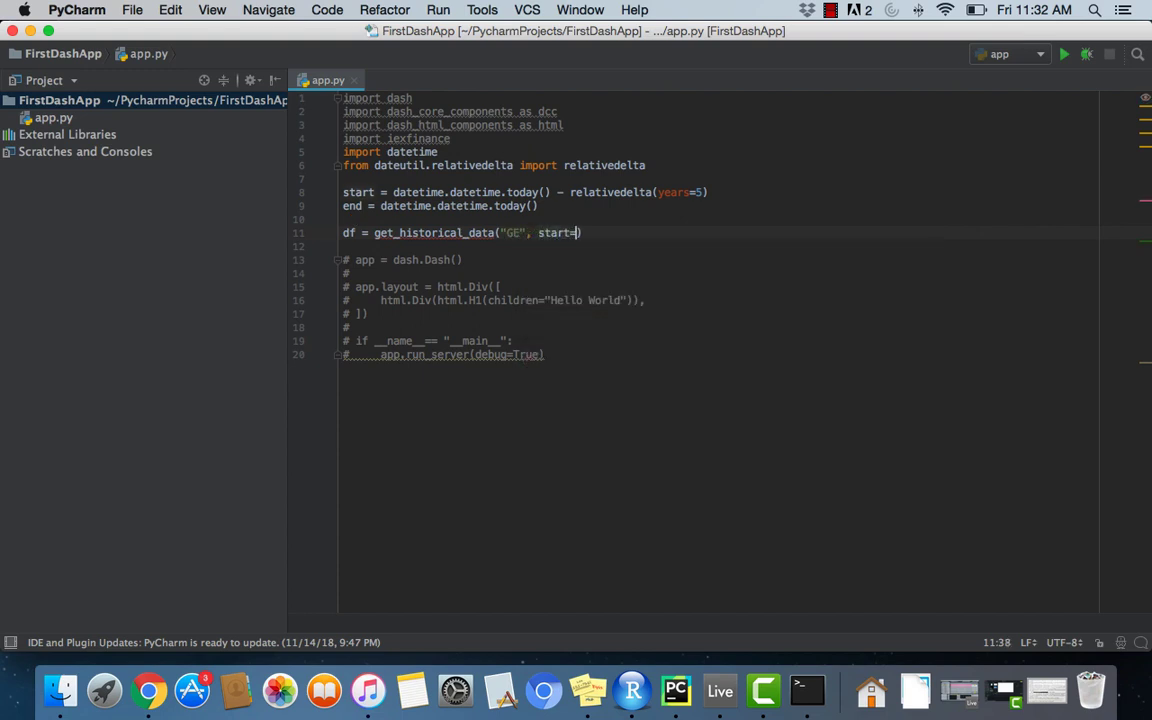
type("start,")
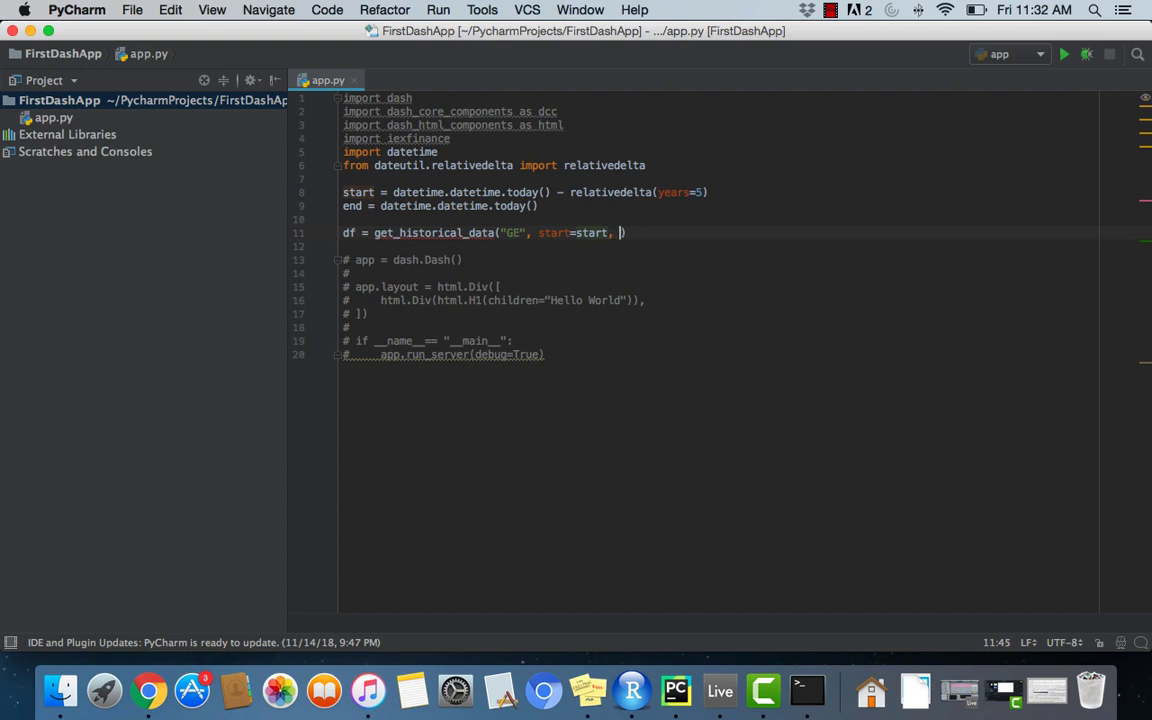
type("end=end")
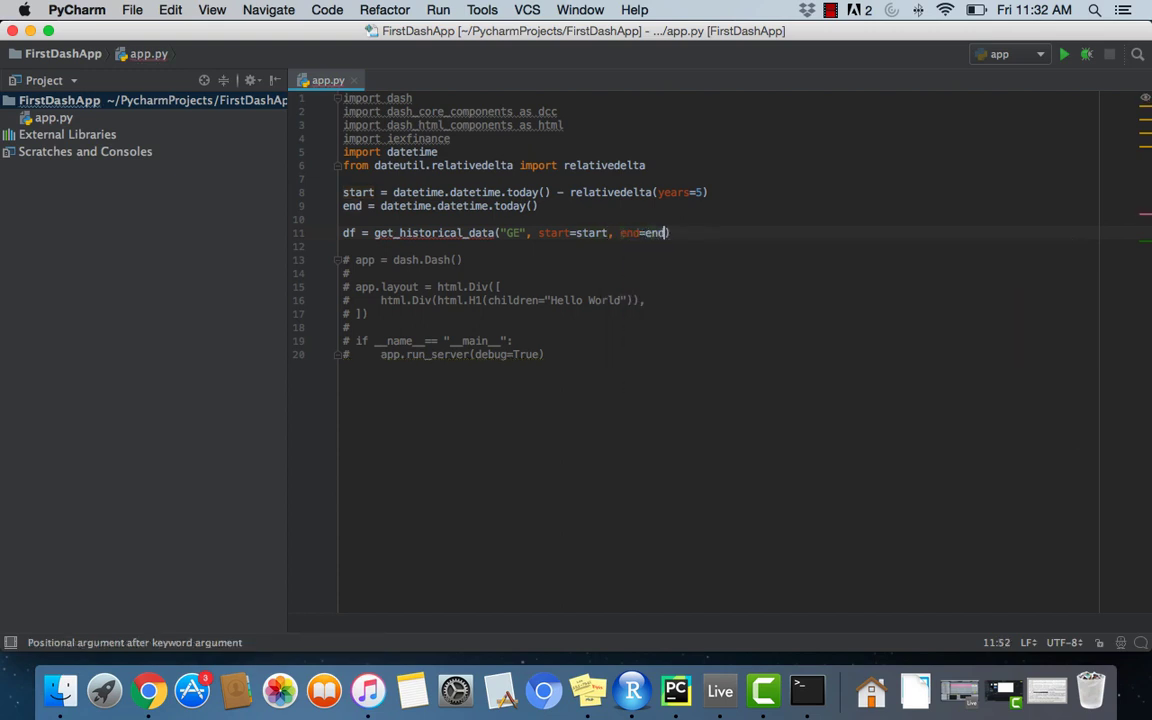
type(",")
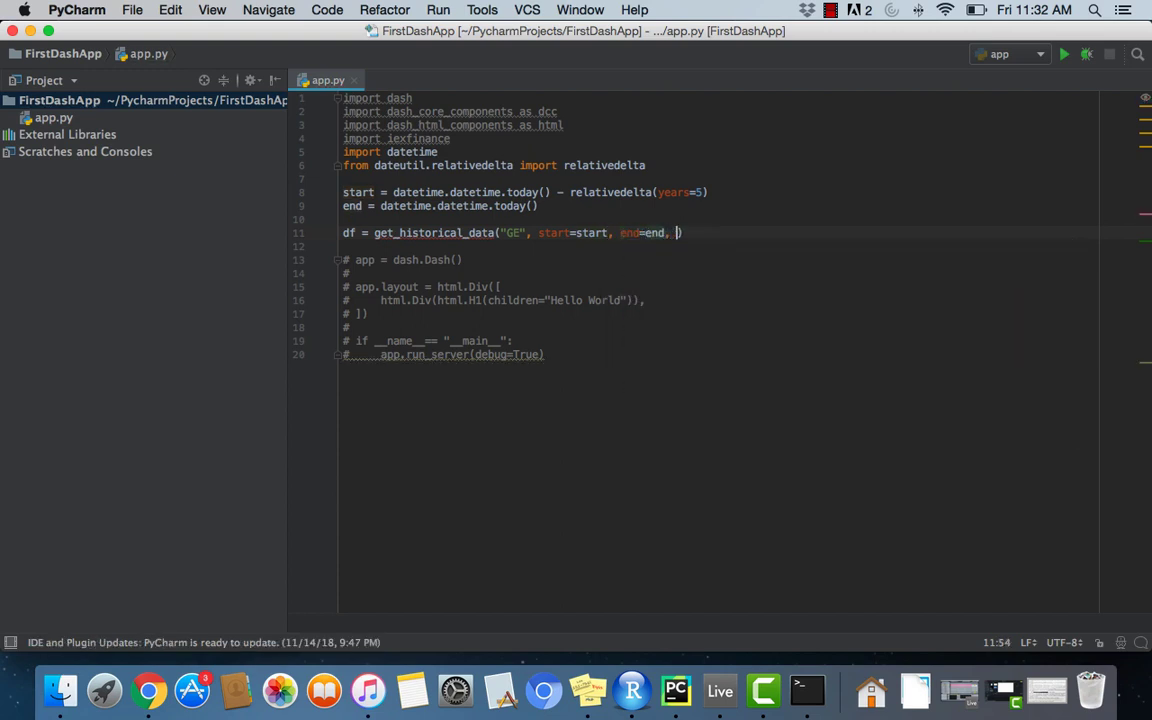
type("output")
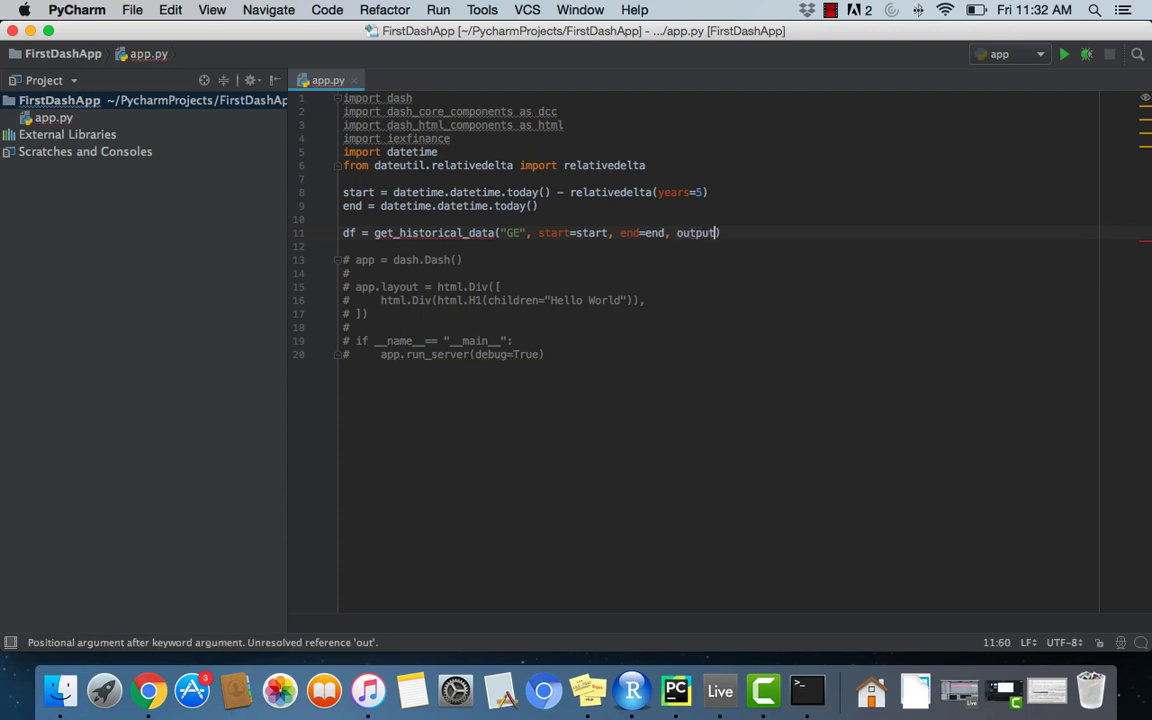
type("_forma")
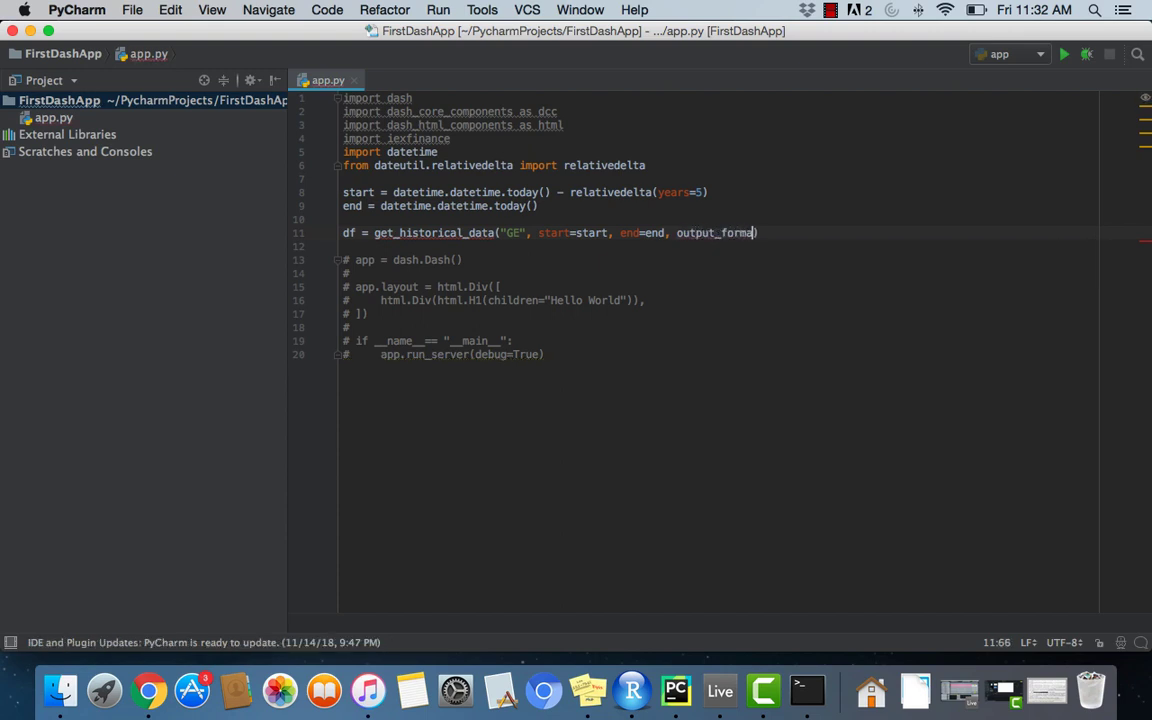
type("=\"pan\"")
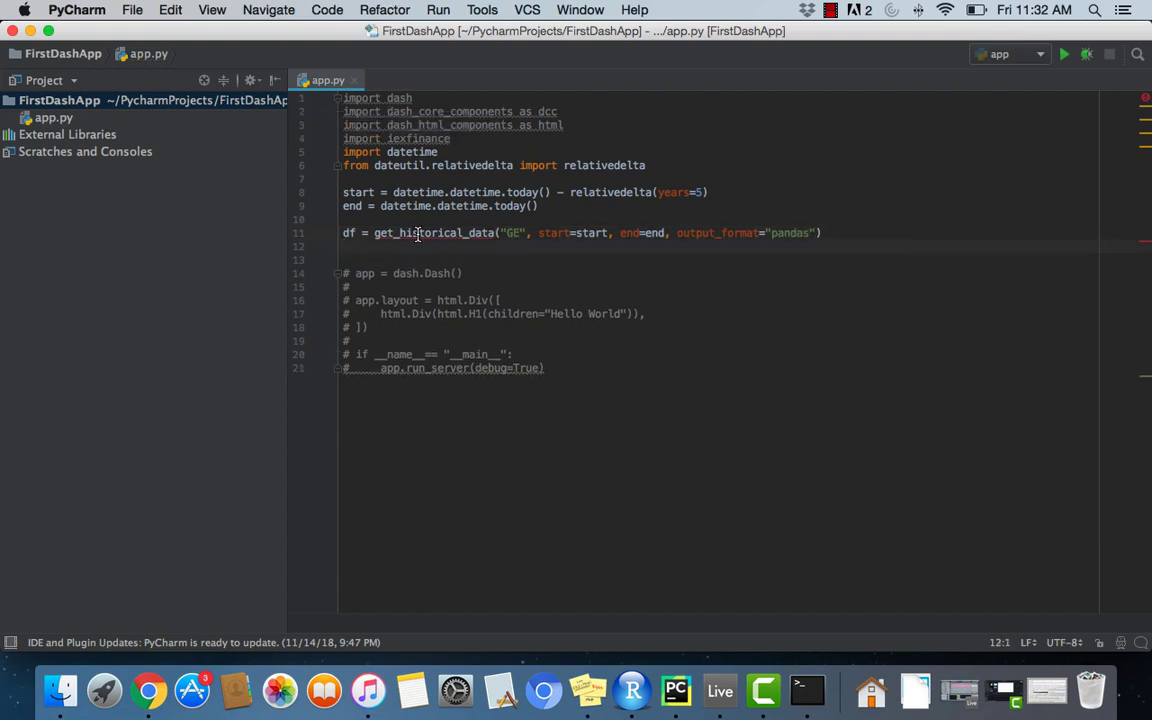
left_click(376, 232)
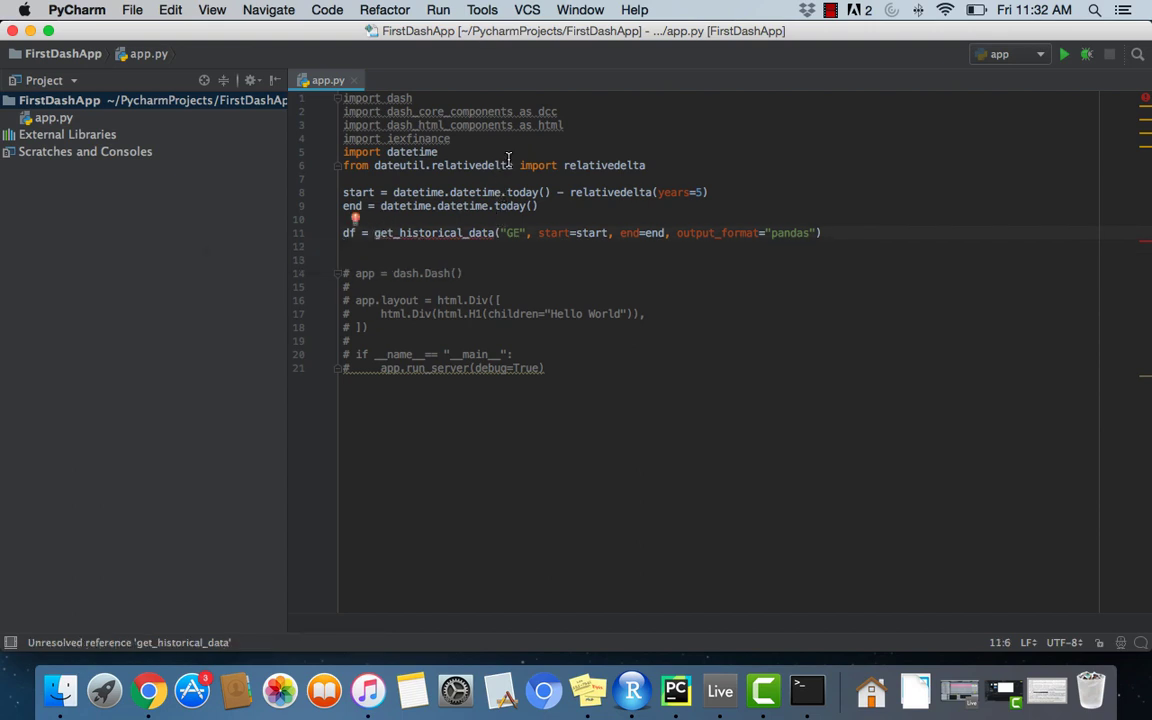
mouse_move(476, 232)
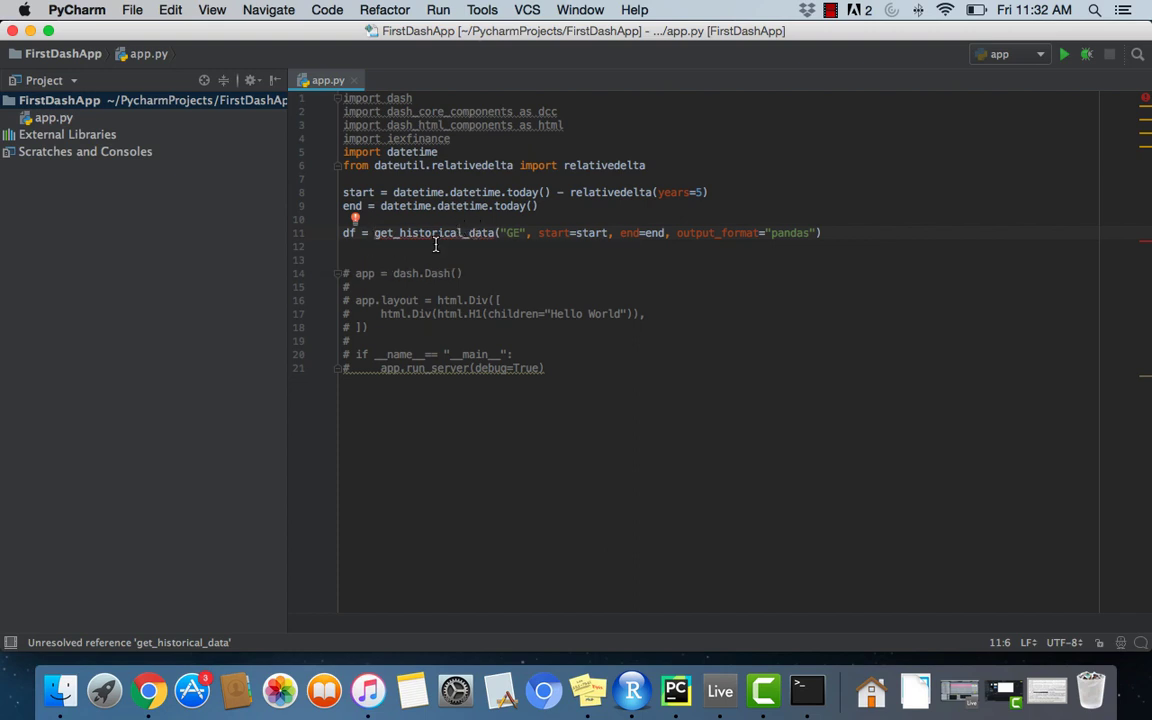
Step: Add 'from iexfinance import get_historical_data' and print(df.head()) after the df line
left_click(452, 138)
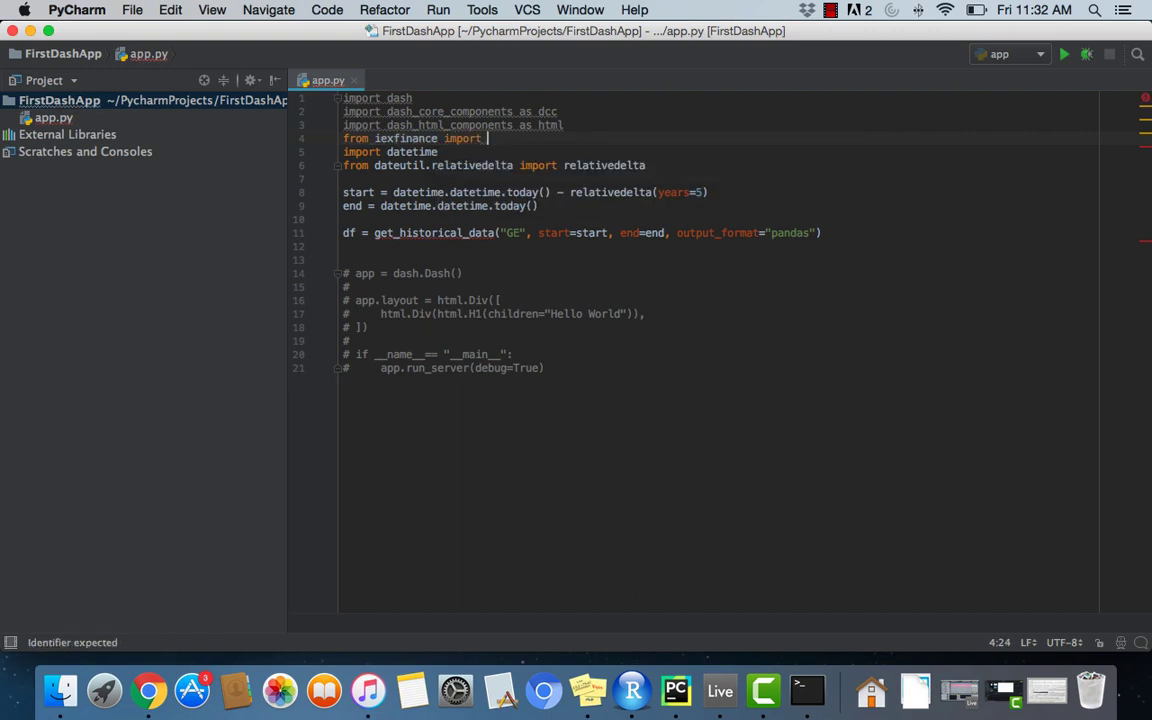
type("get_historical_data")
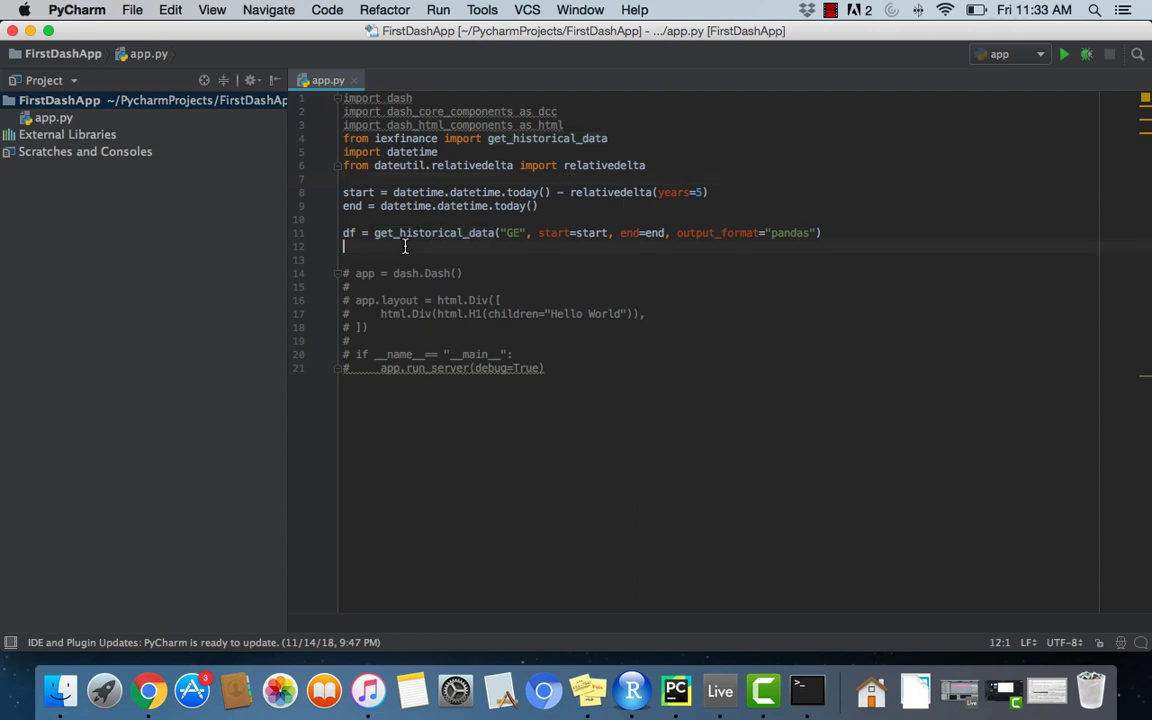
type("print(df.)")
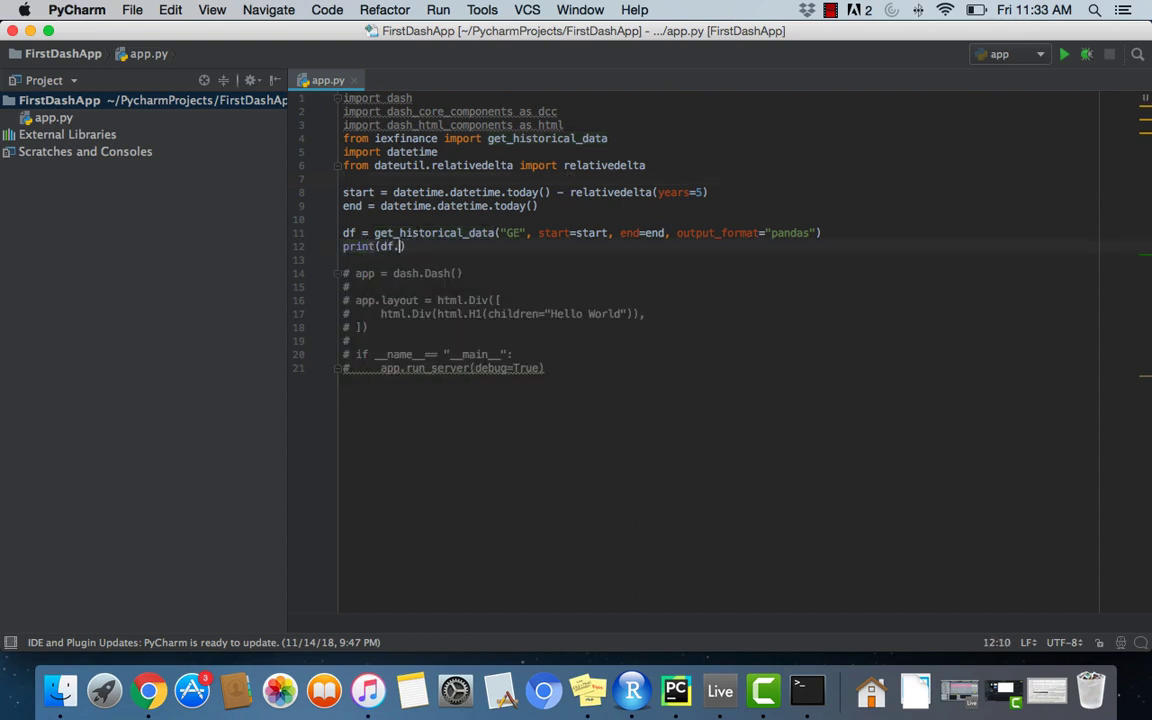
type("head()")
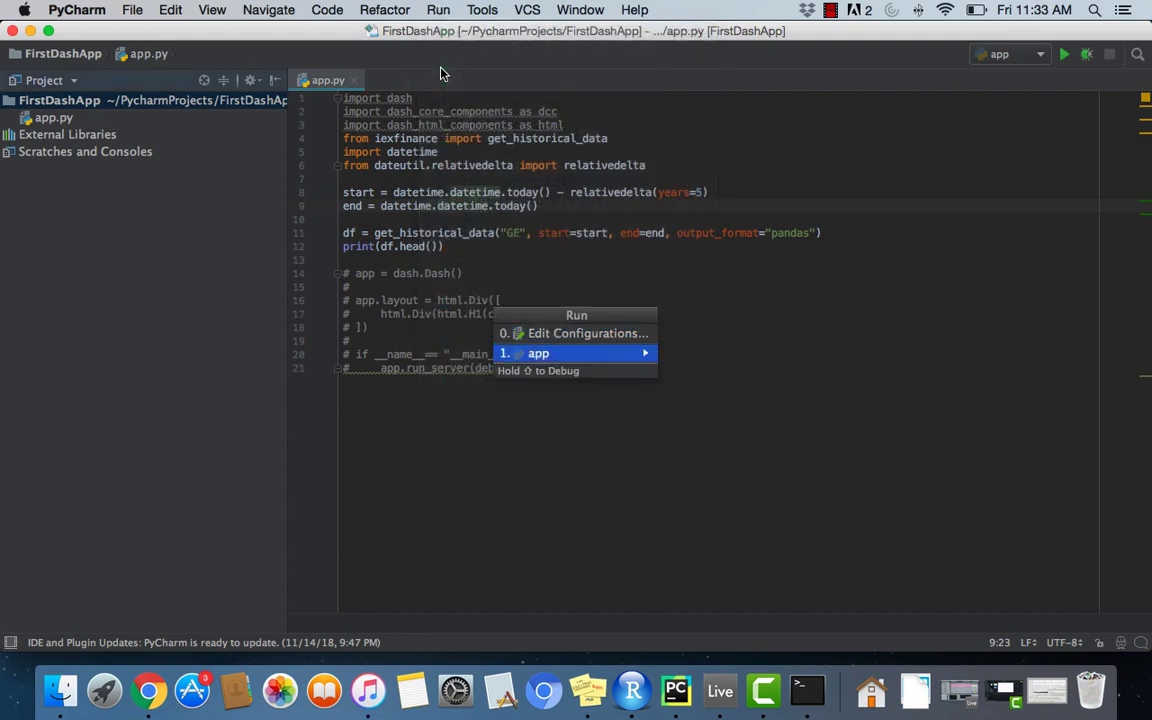
Step: Run app.py so the console prints the first five rows of GE prices
left_click(538, 352)
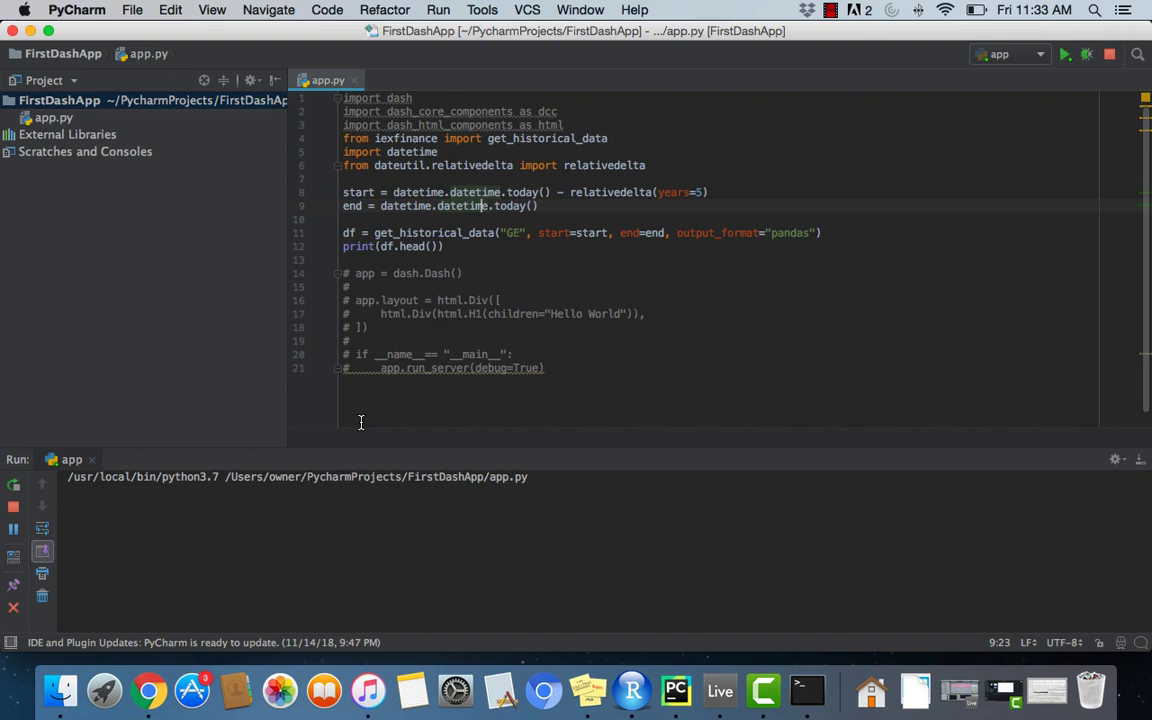
left_click(1064, 54)
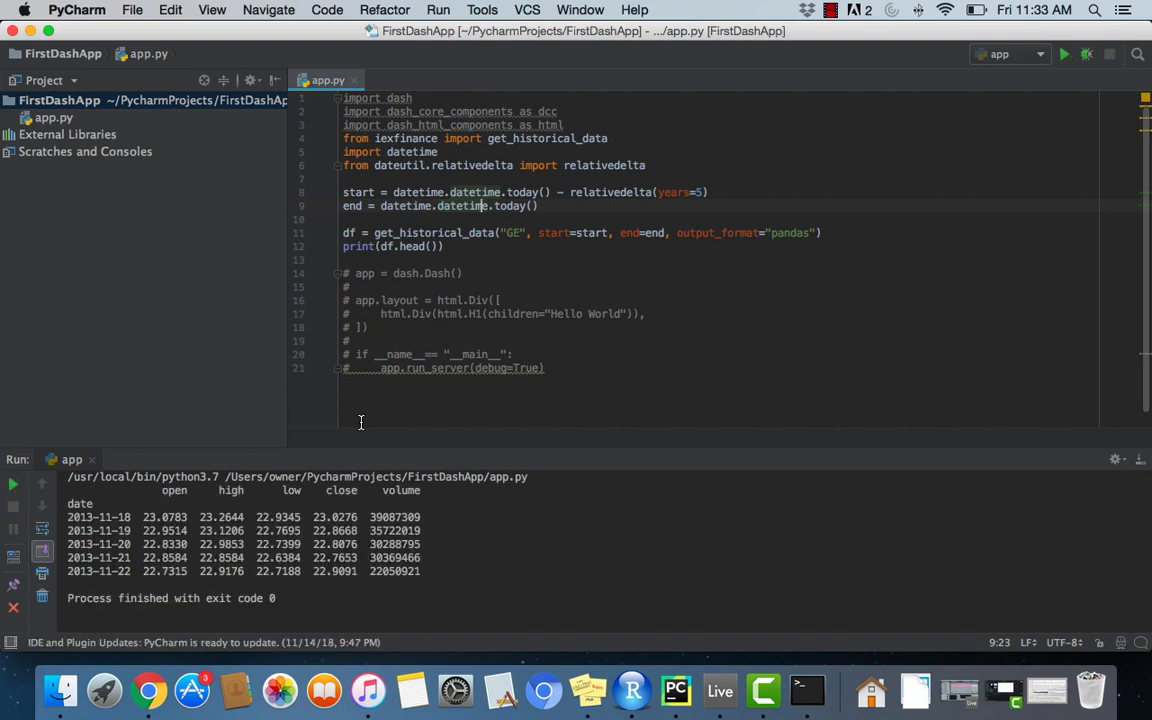
mouse_move(408, 578)
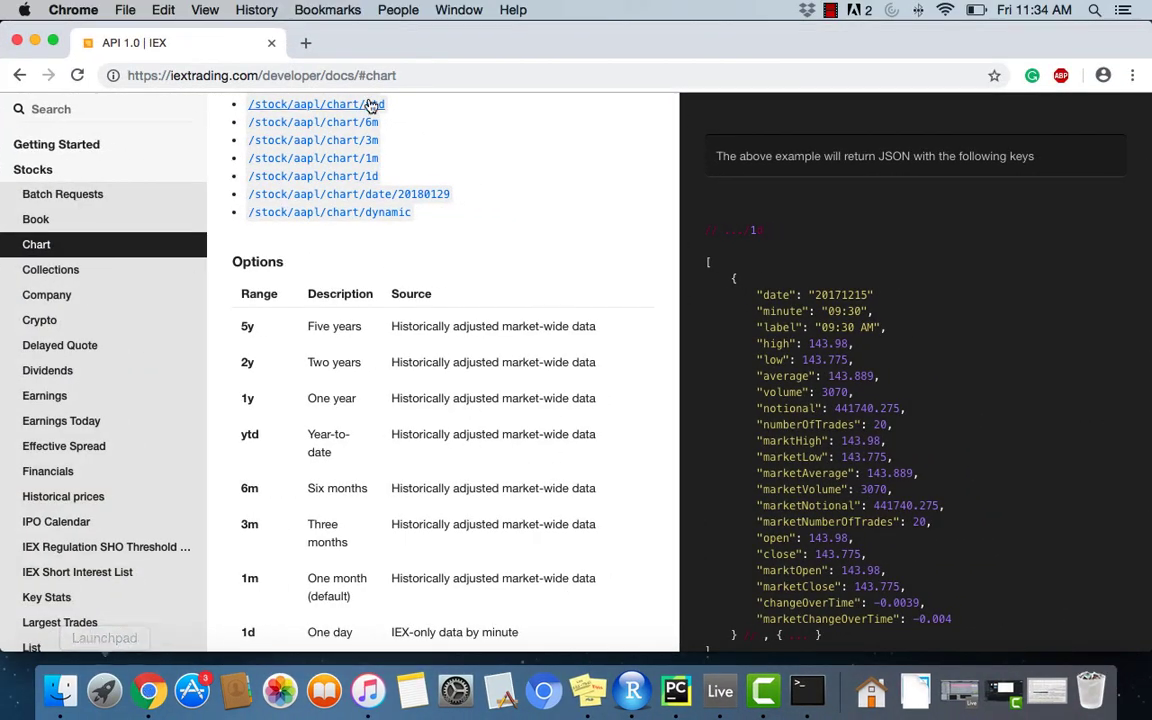
Step: Review the IEX Chart API ranges in Chrome and close the browser window
scroll("up", 3)
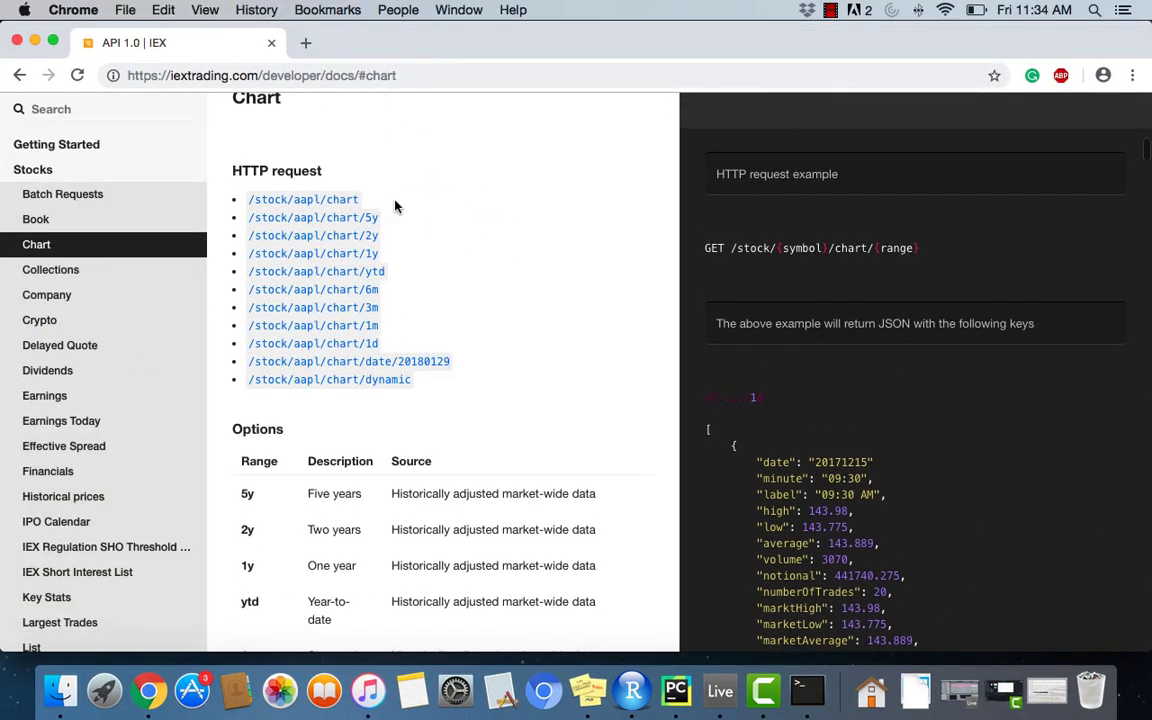
scroll("up", 3)
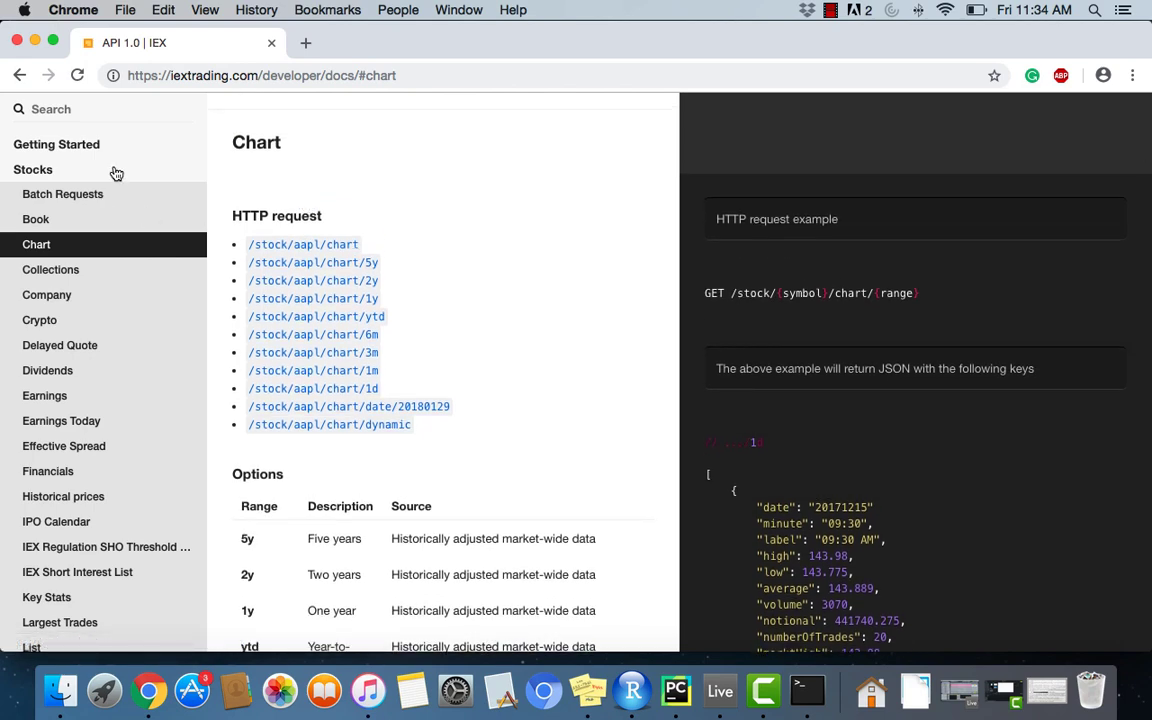
scroll("down", 3)
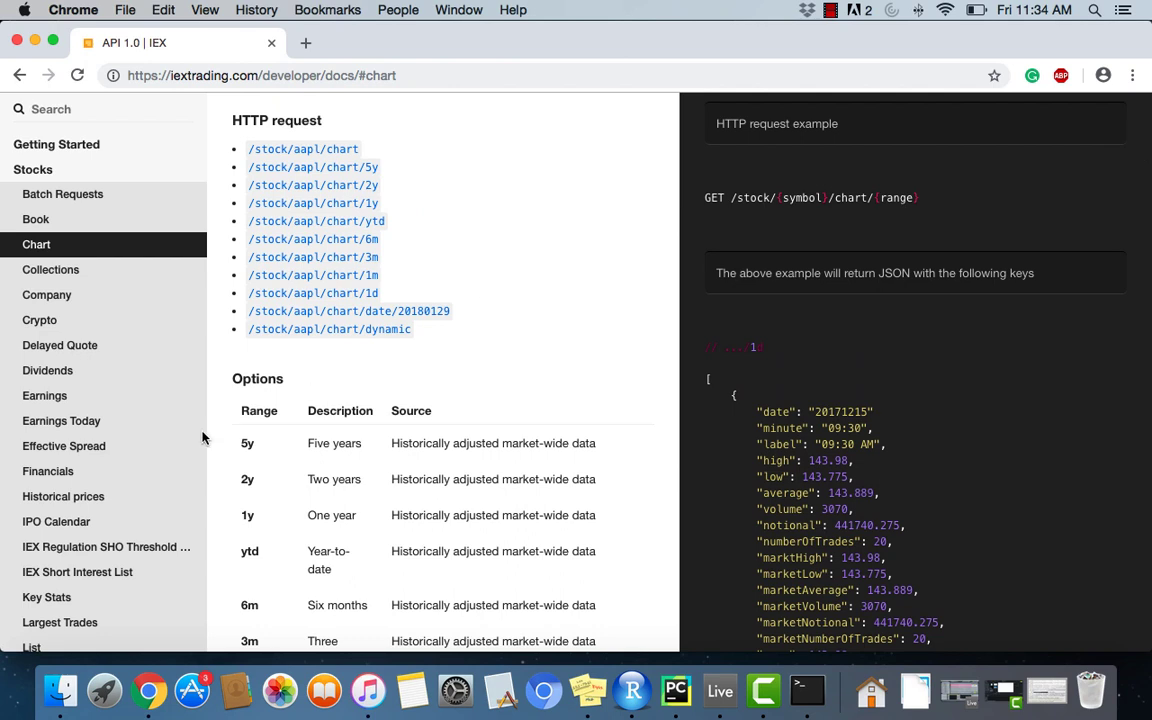
mouse_move(194, 324)
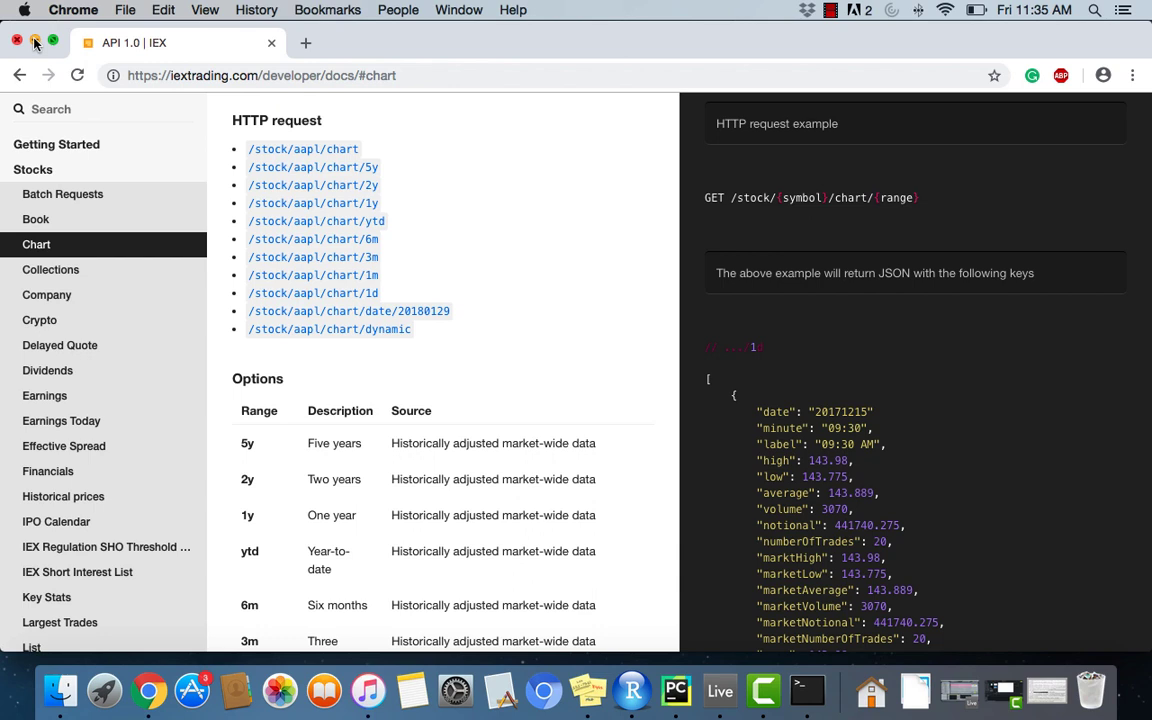
mouse_move(368, 96)
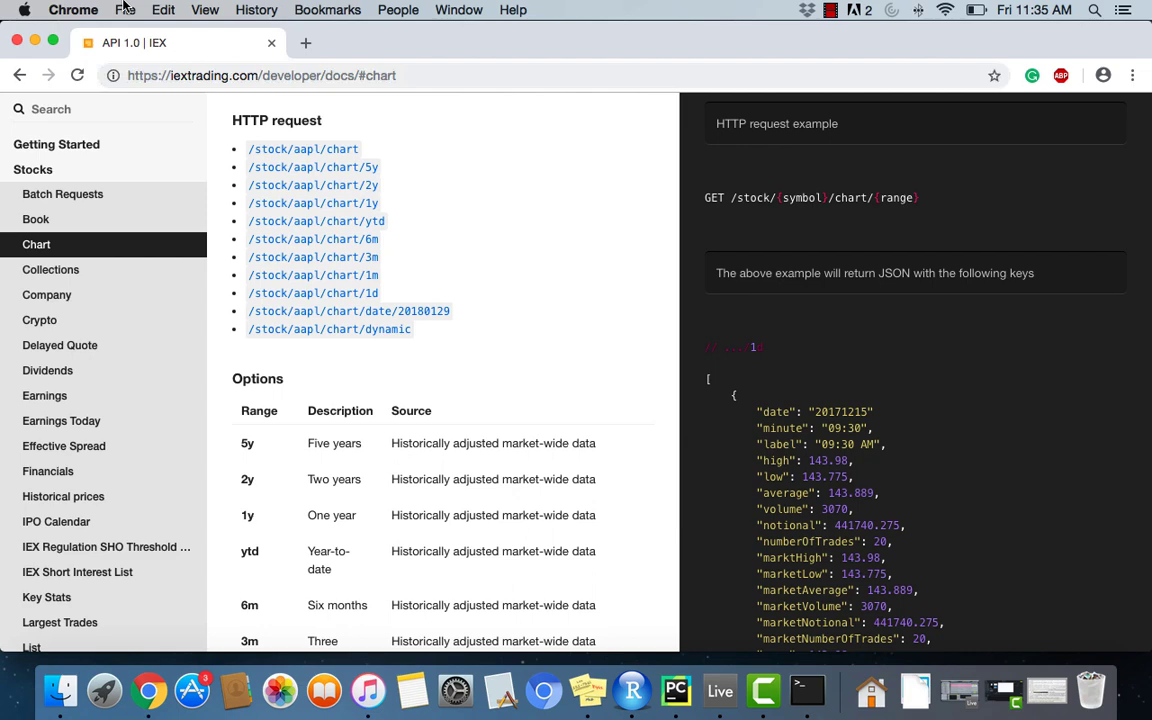
mouse_move(36, 42)
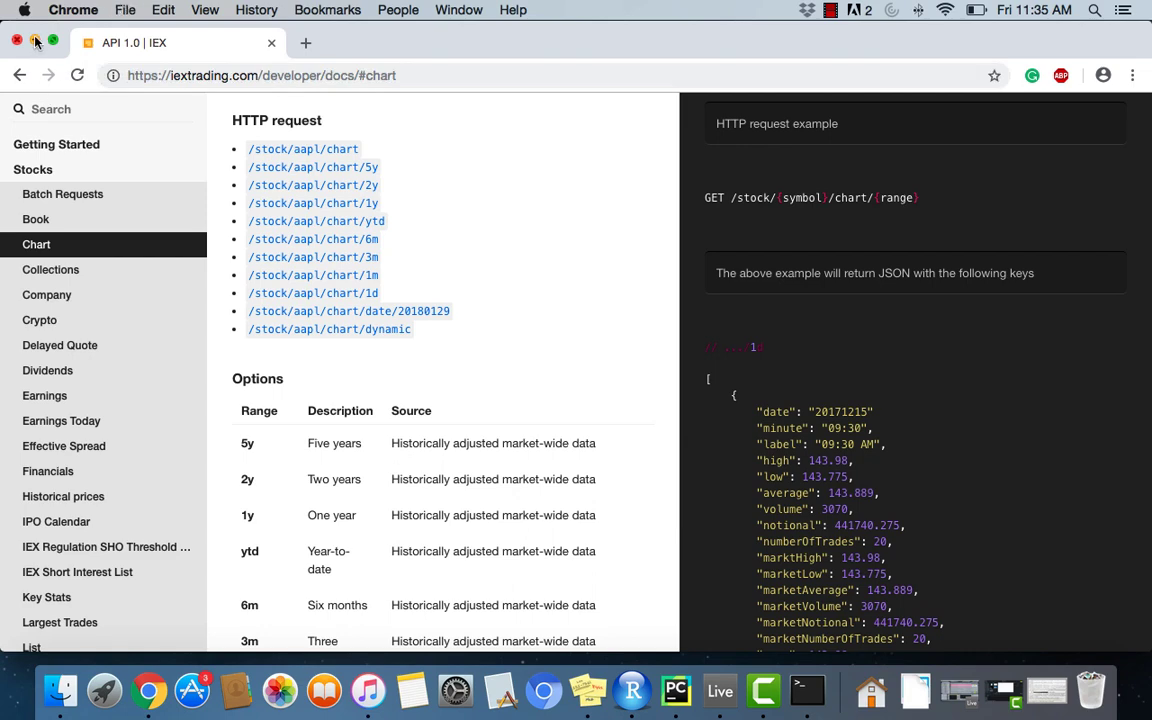
left_click(652, 690)
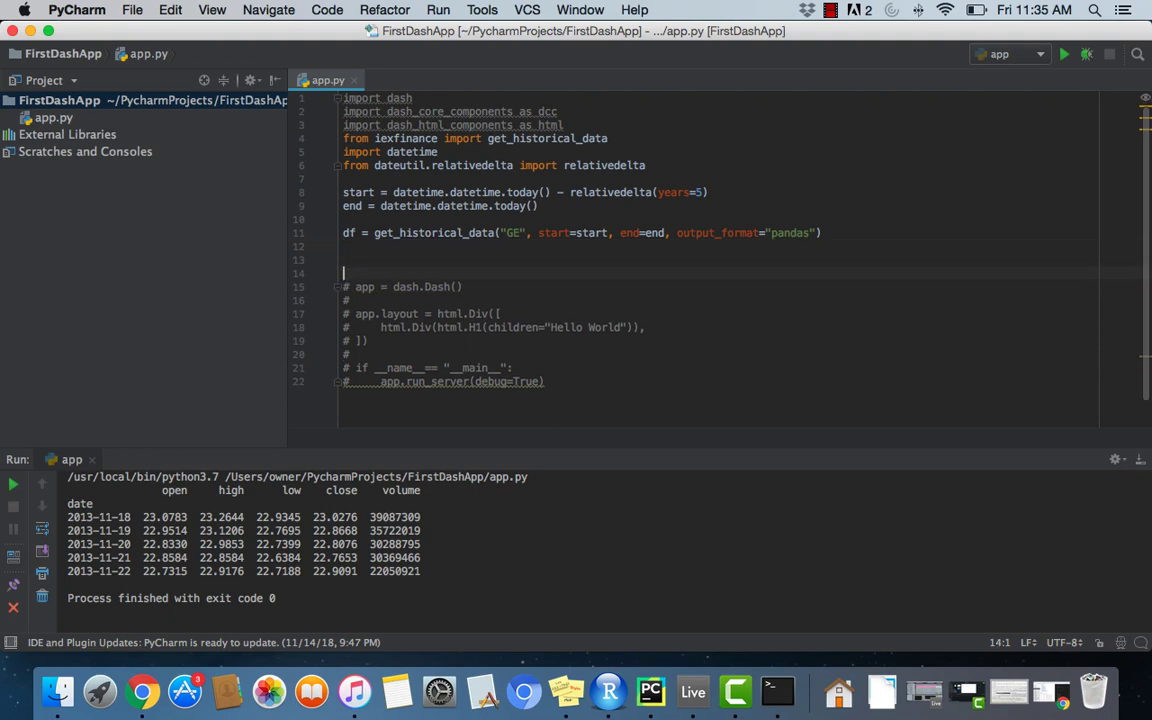
Step: Add 'import plotly.graph_objs as go' and begin a trace_close line below the df fetch
key("Backspace")
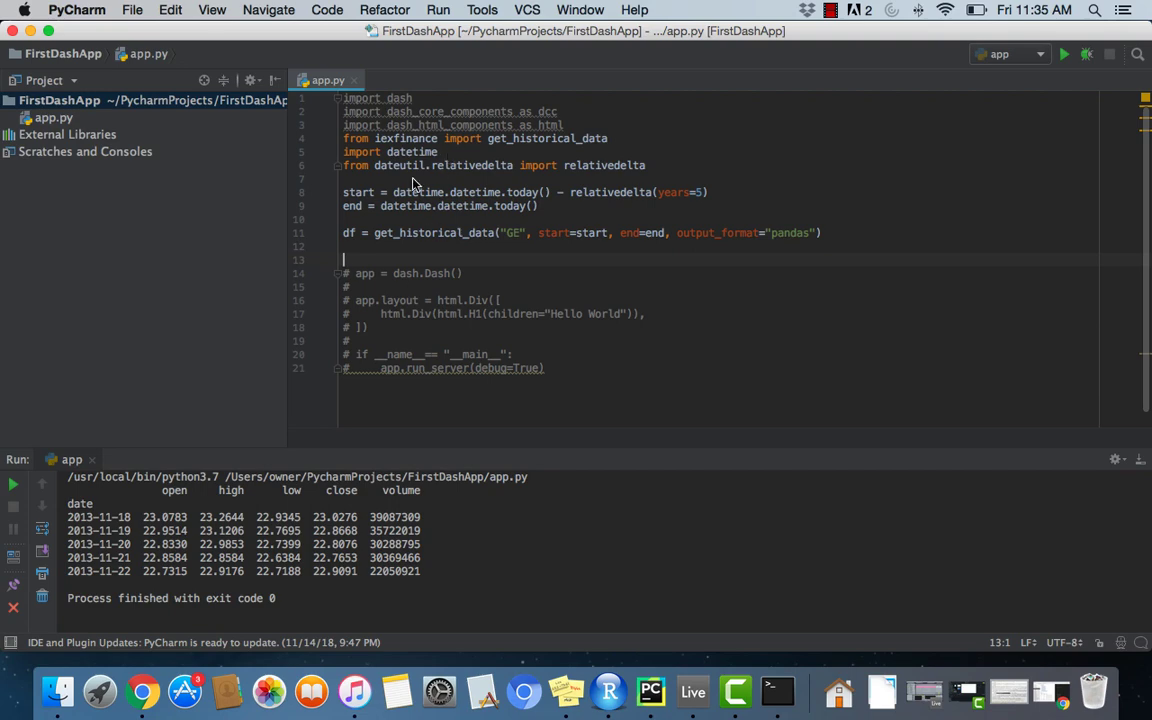
type("import plotly.")
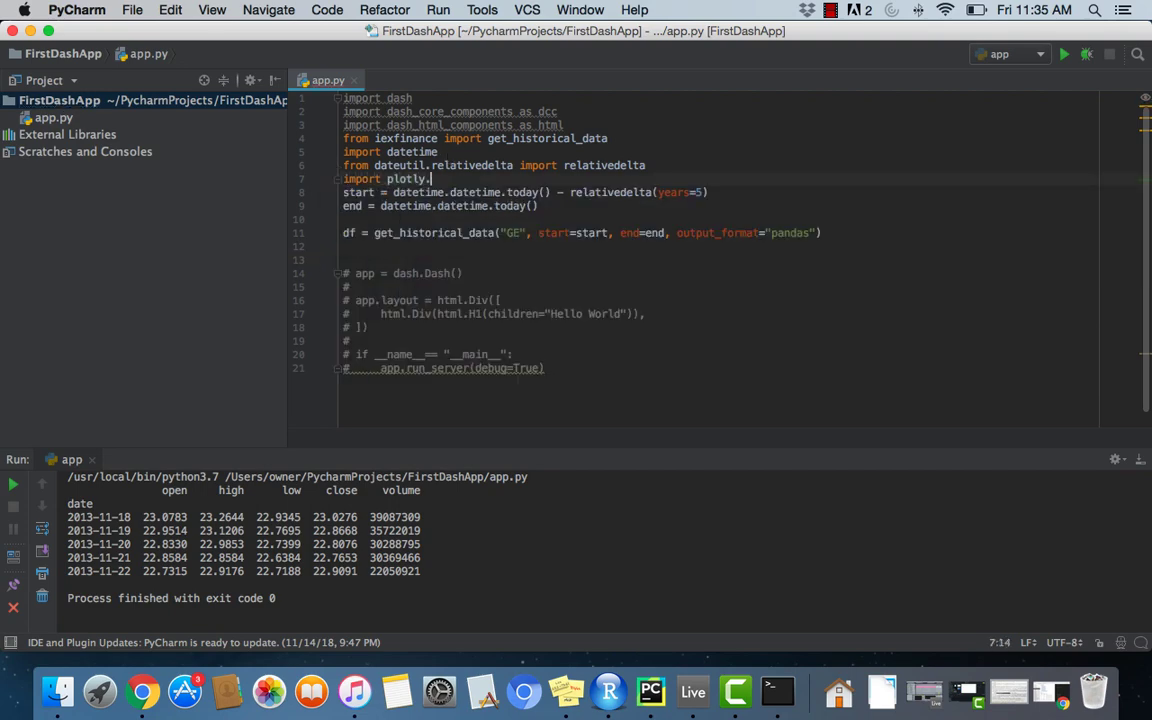
type("graph_objs")
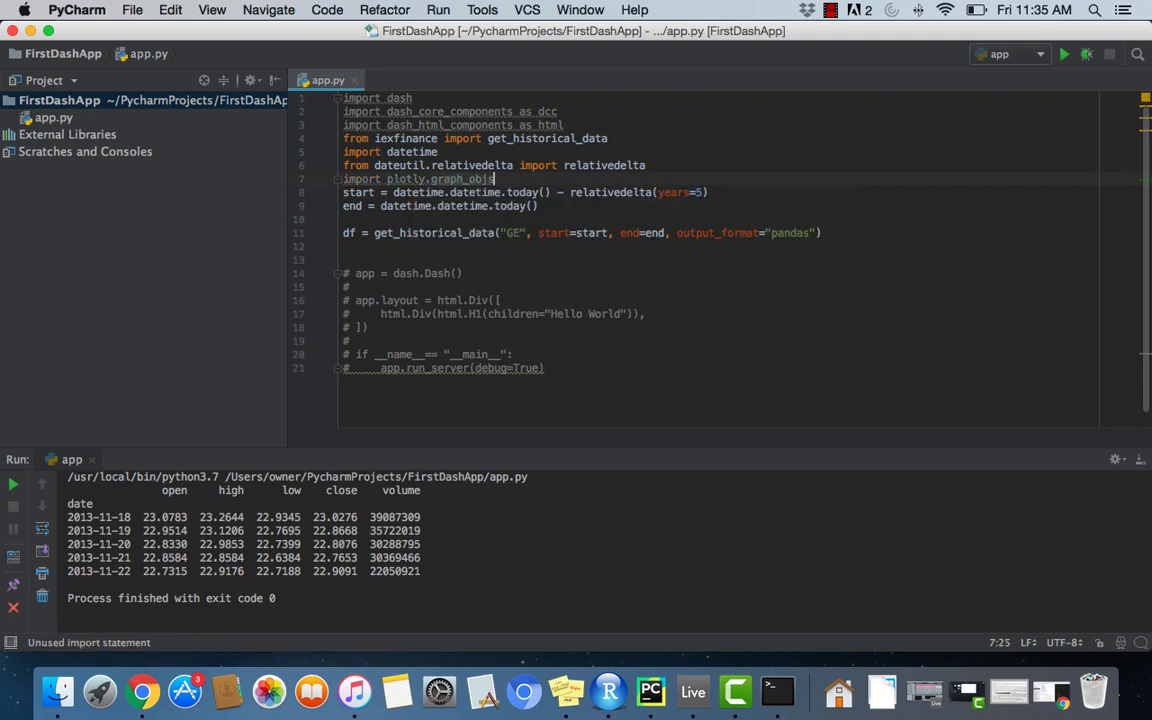
type("as go")
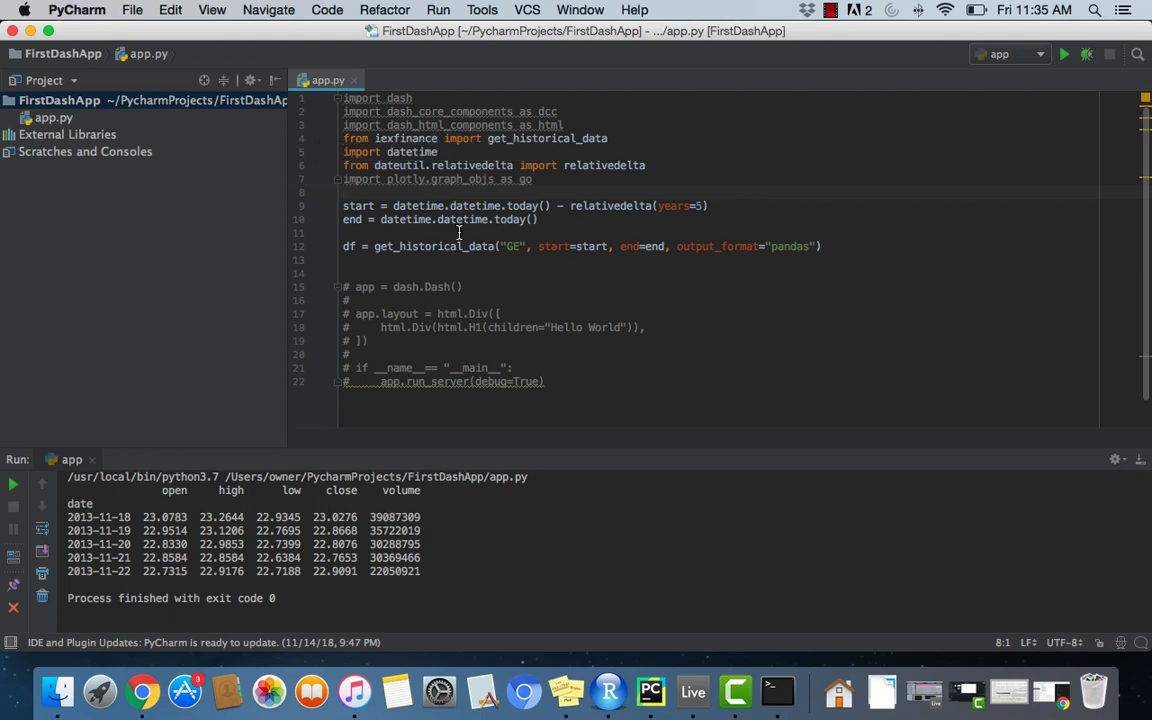
left_click(402, 246)
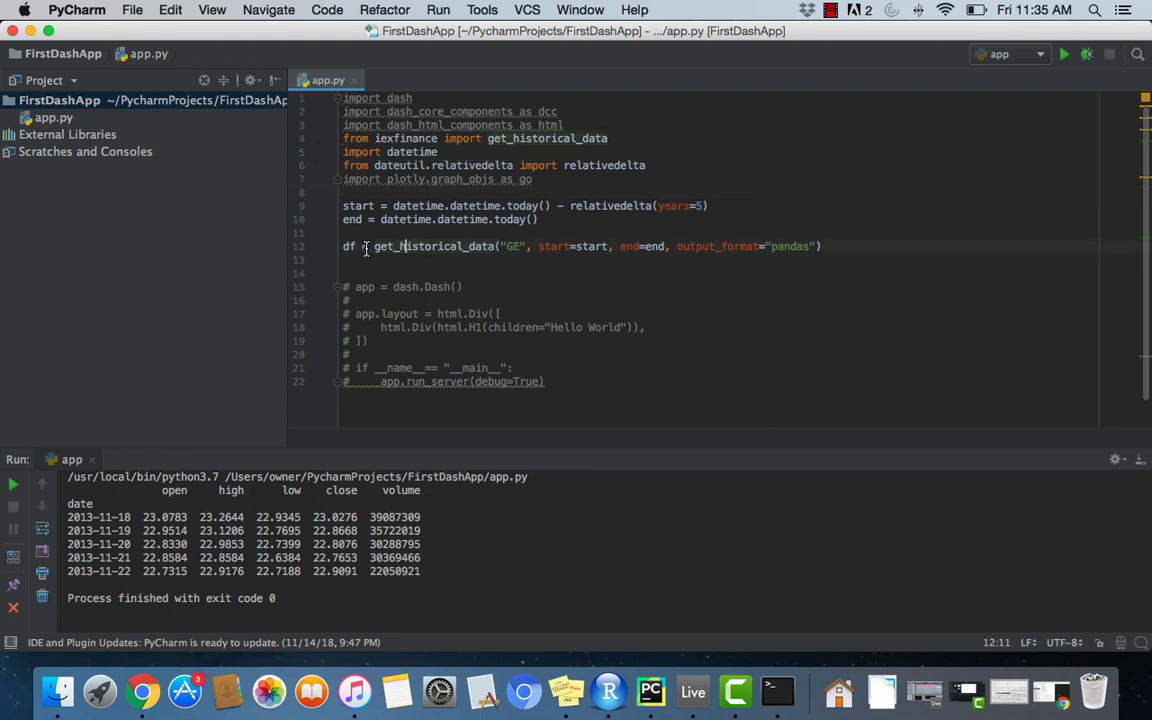
type("trace_clos")
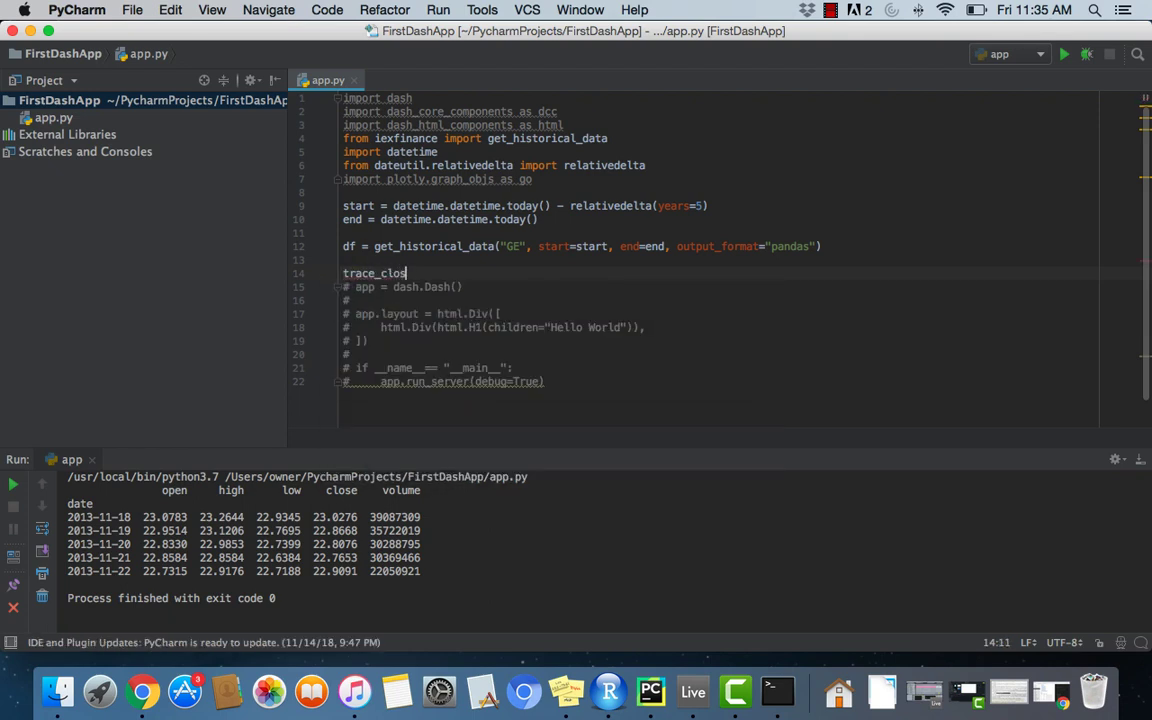
Step: Build trace_close = go.Scatter(x=list(df.index), y=list(df.close))
type("e")
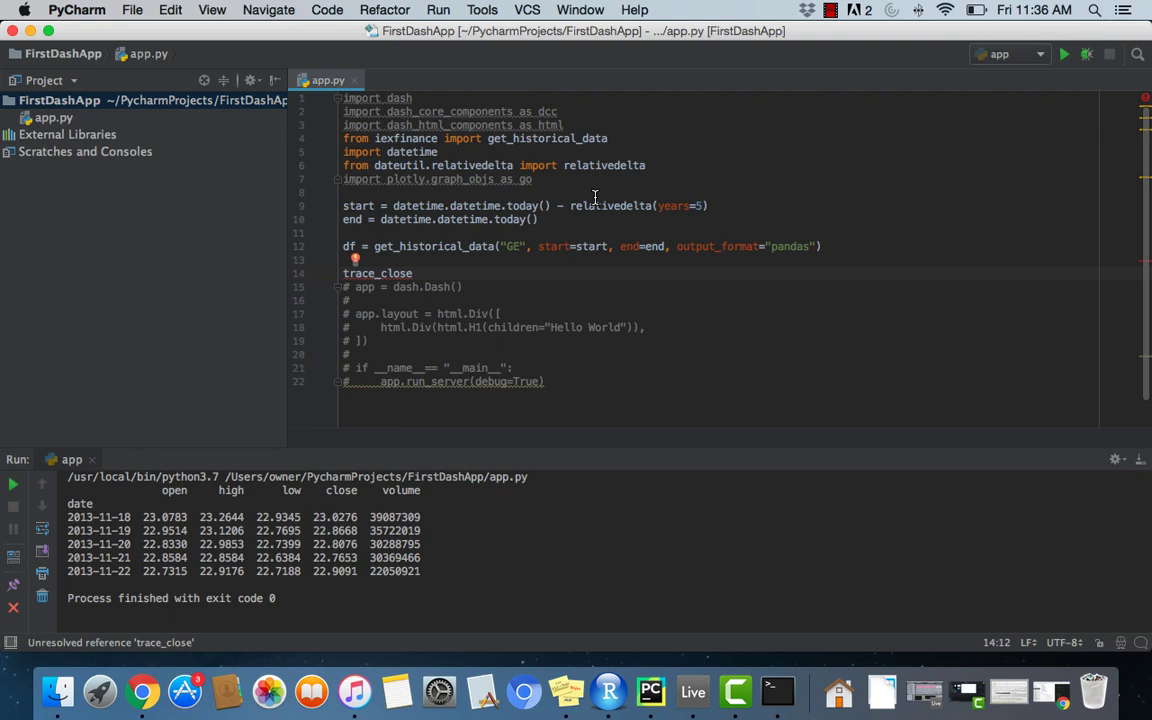
type("=")
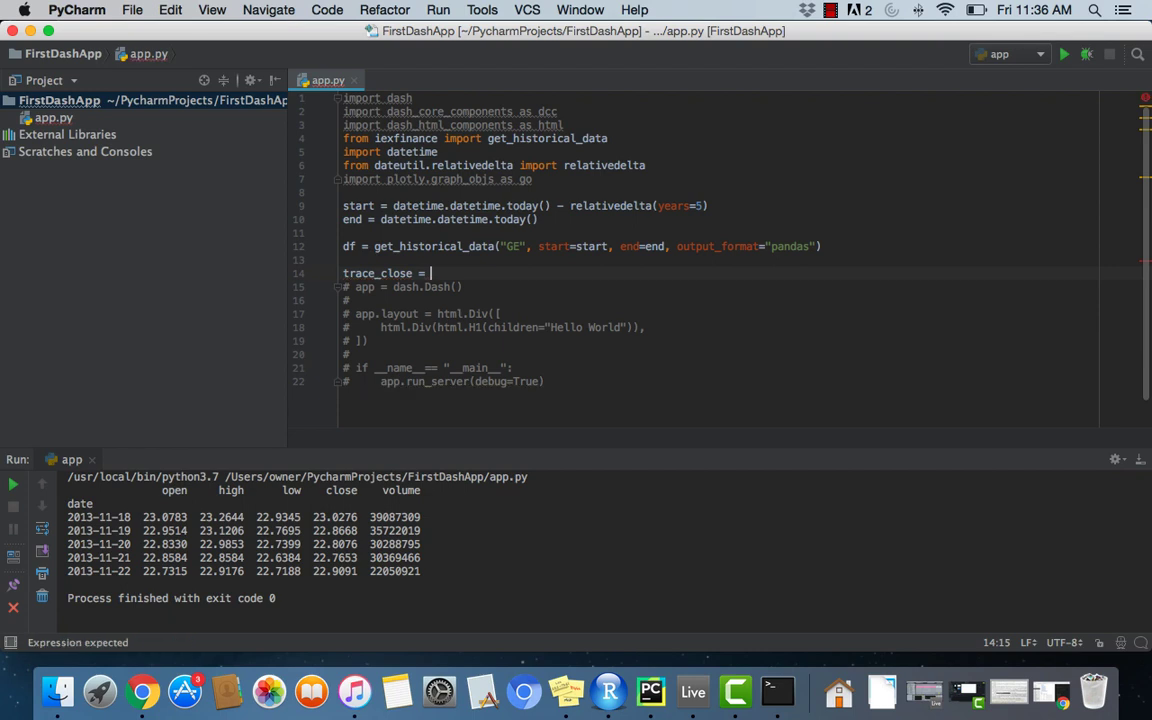
key("BackSpace")
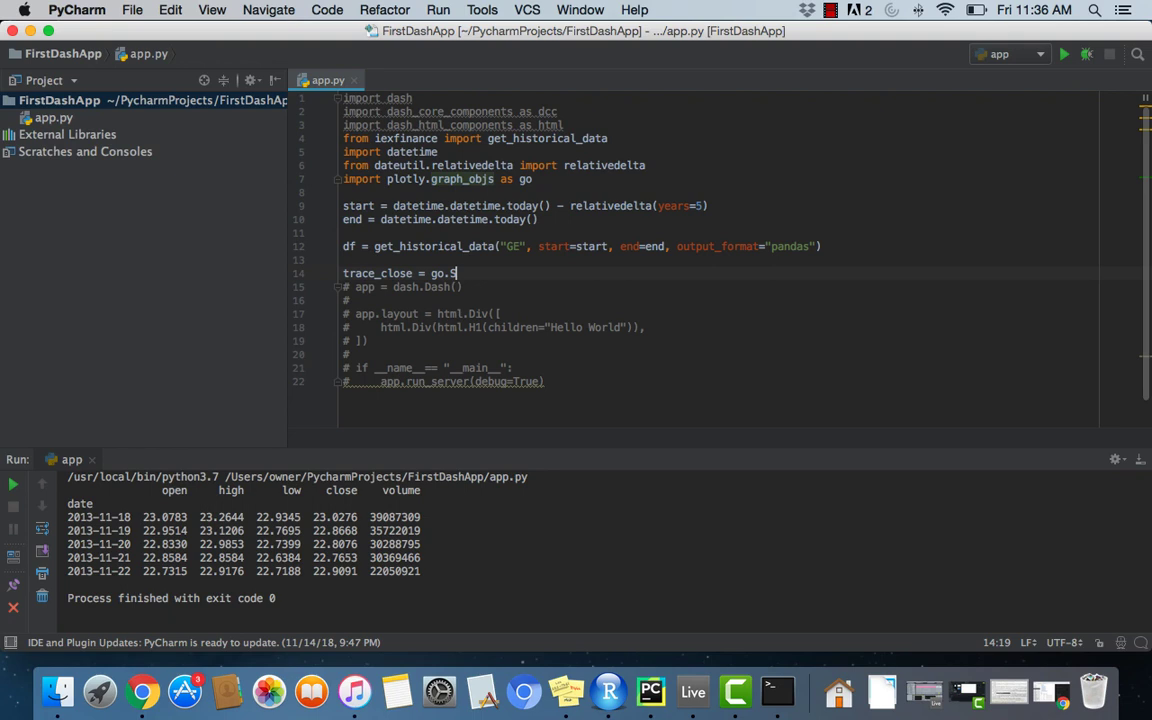
type("catter")
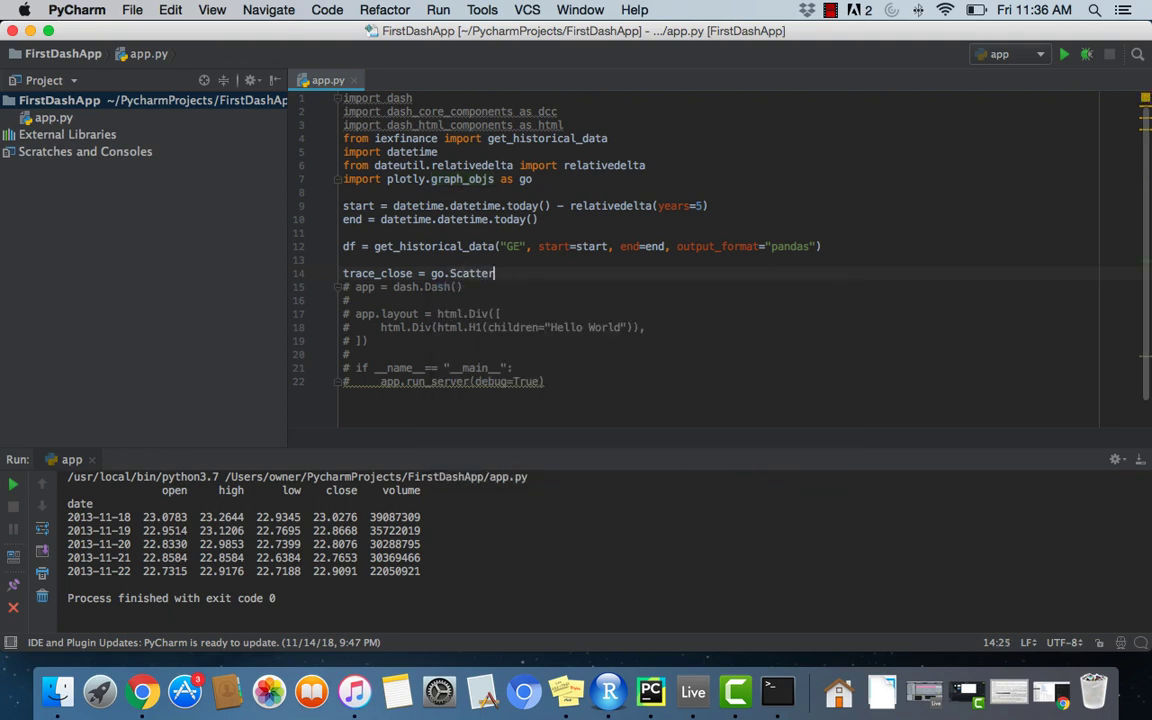
type("x=)")
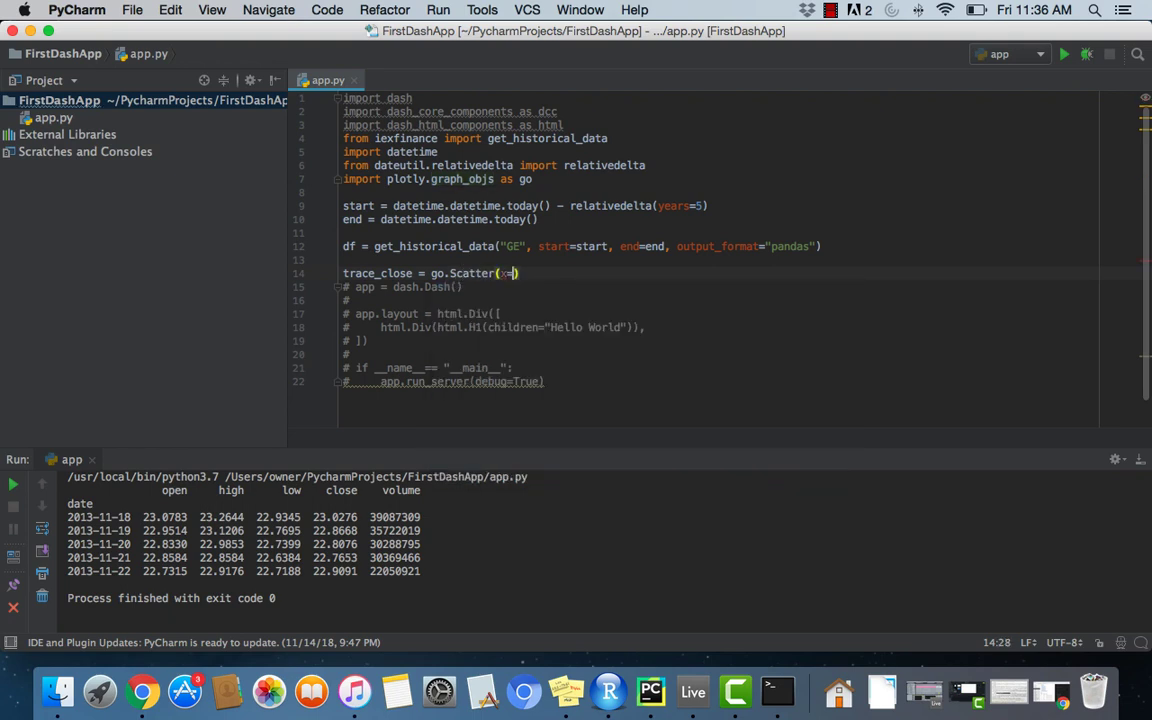
type("d")
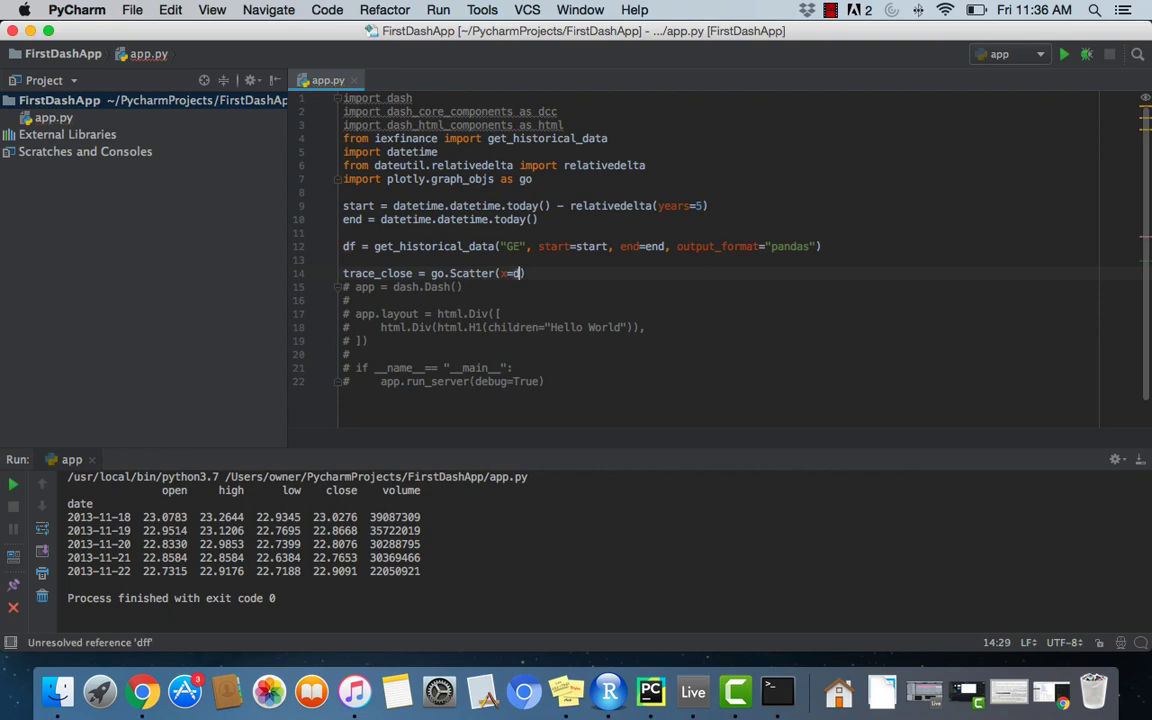
type("df.index")
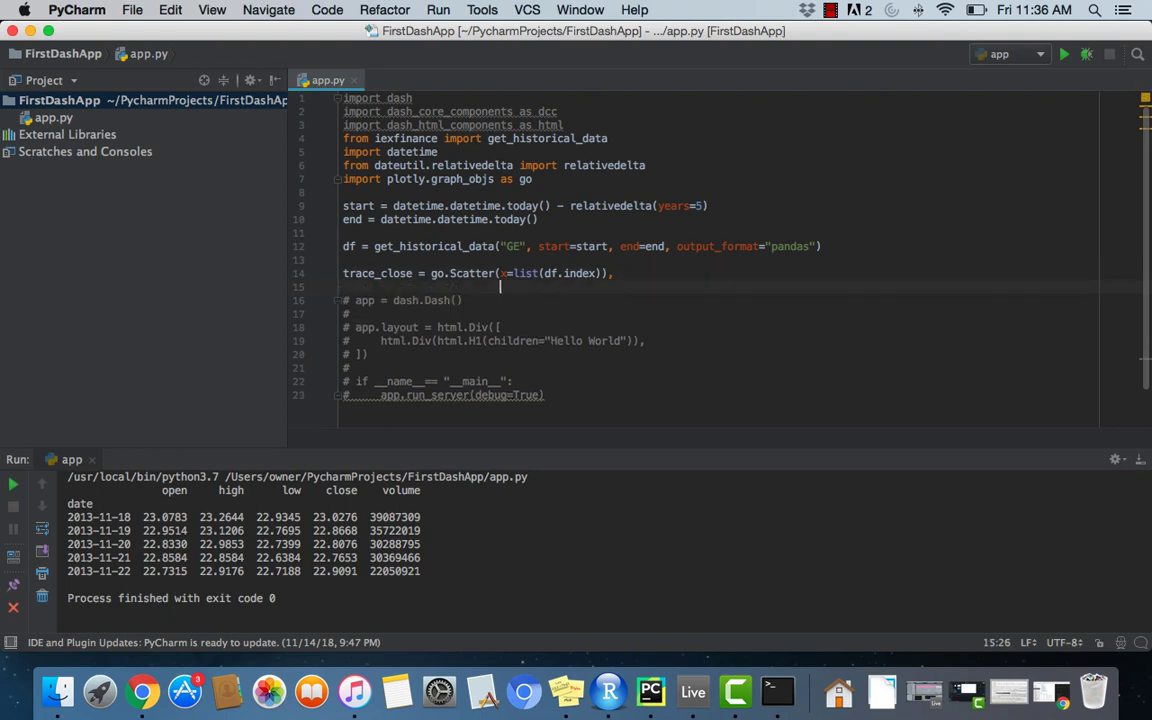
type("y=")
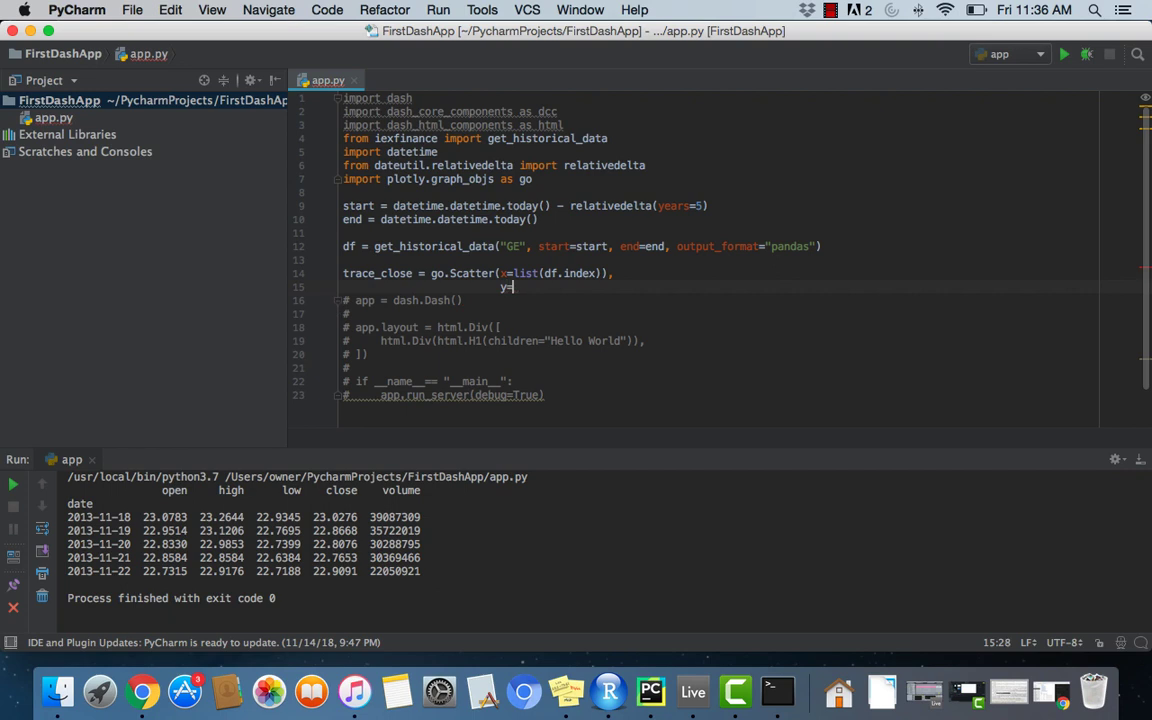
type("list()")
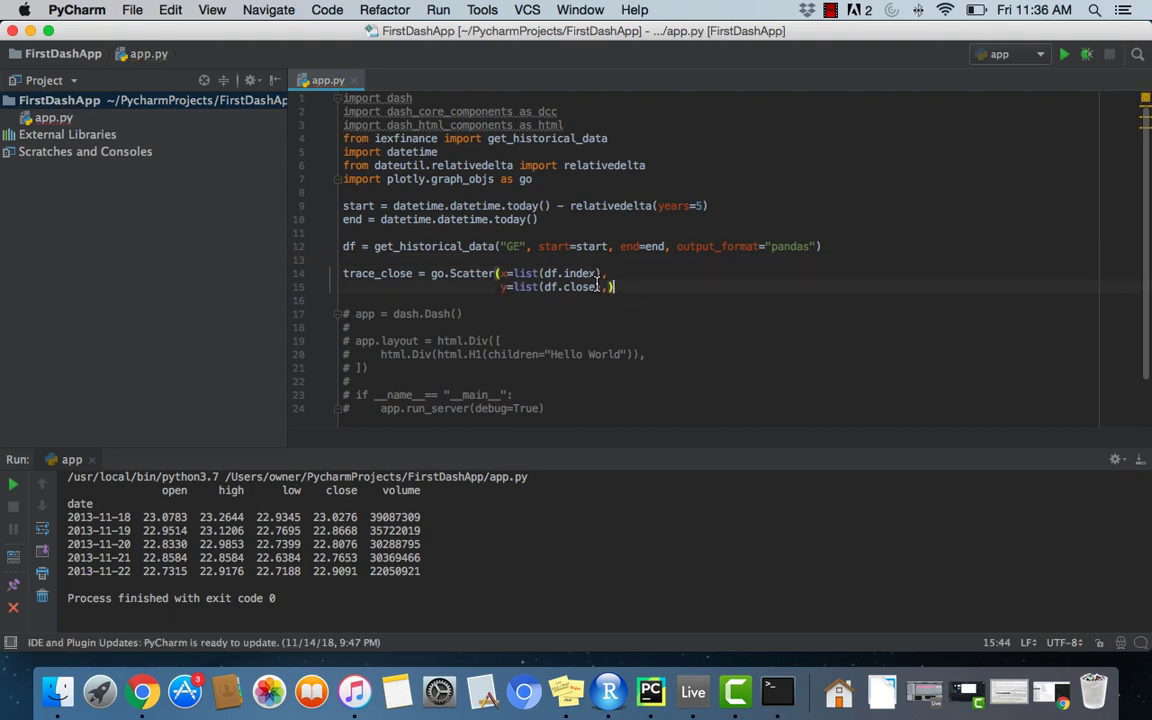
Step: Add name="Close" and line=dict(color='') arguments to the Scatter
key("enter")
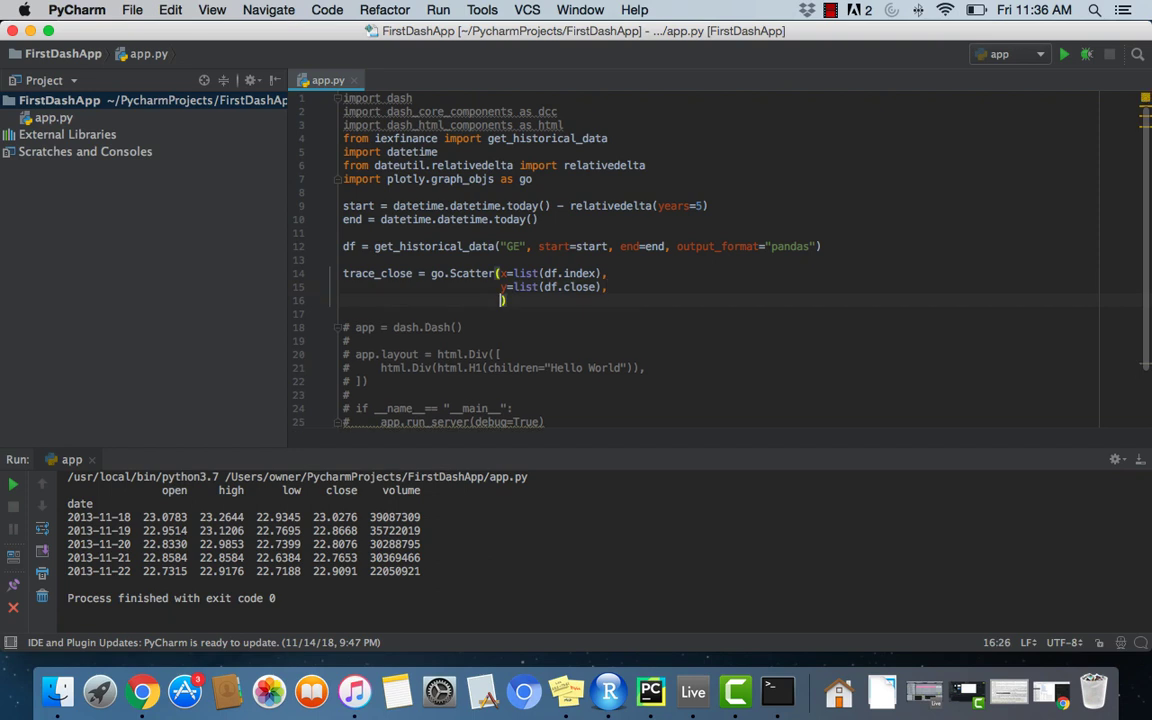
type("name")
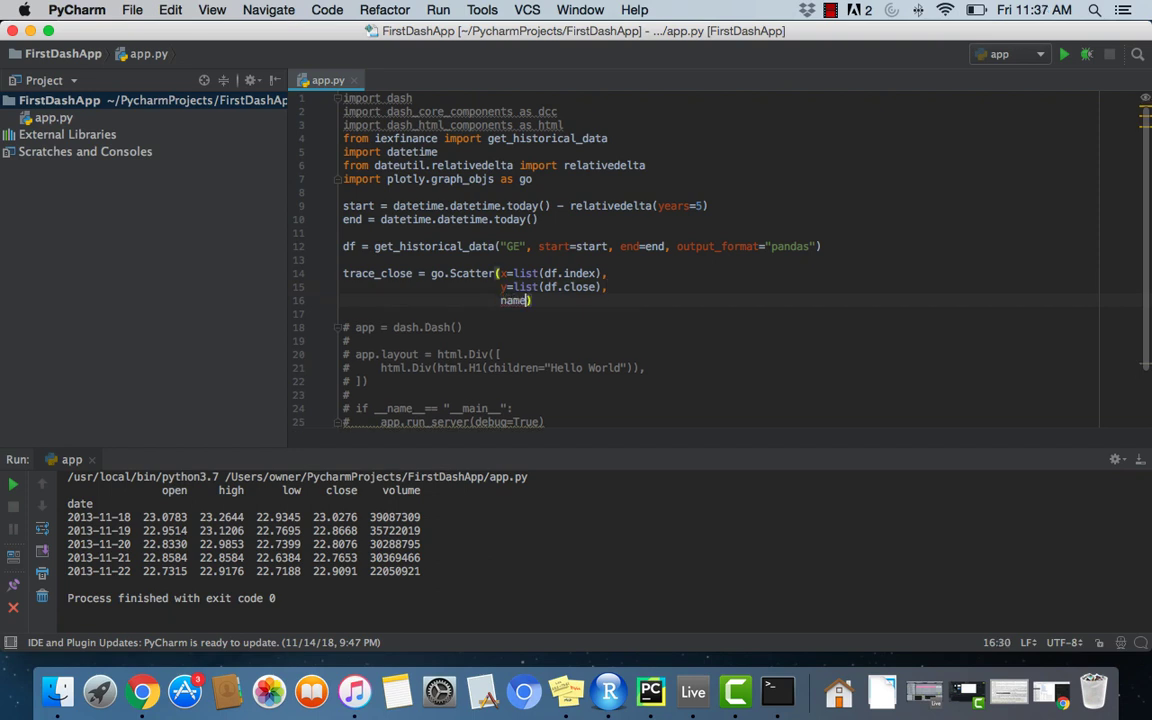
type("=\"")
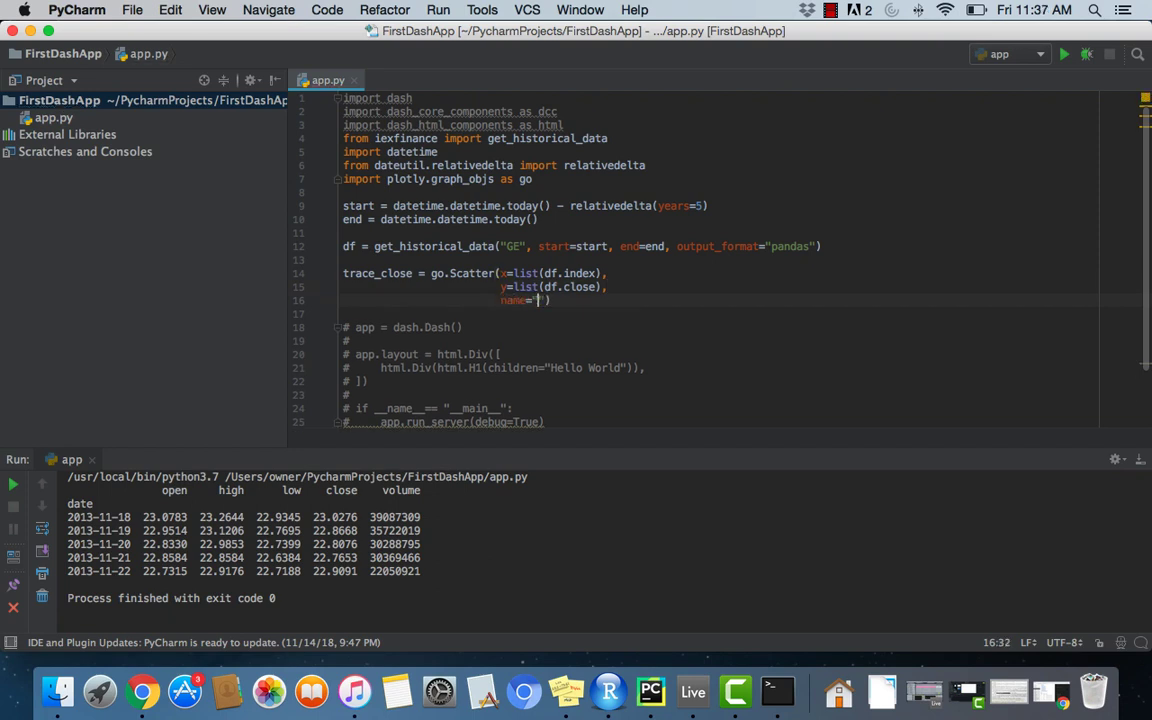
type("Close")
type("line(dic )")
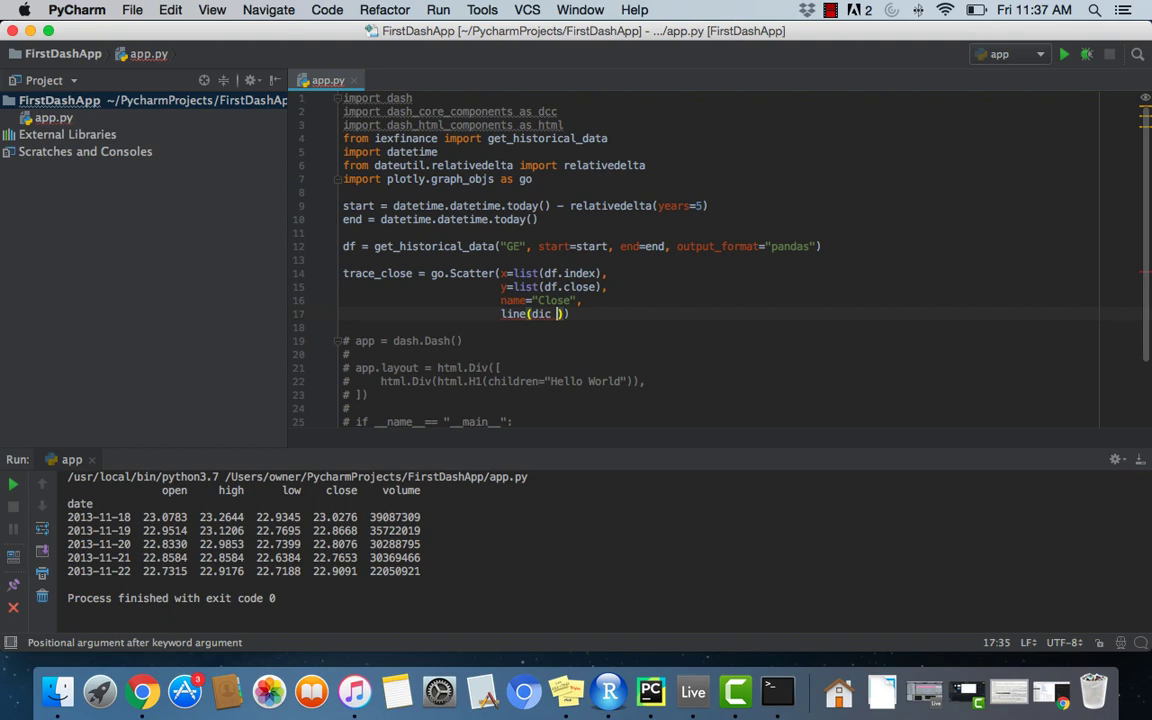
key("backspace")
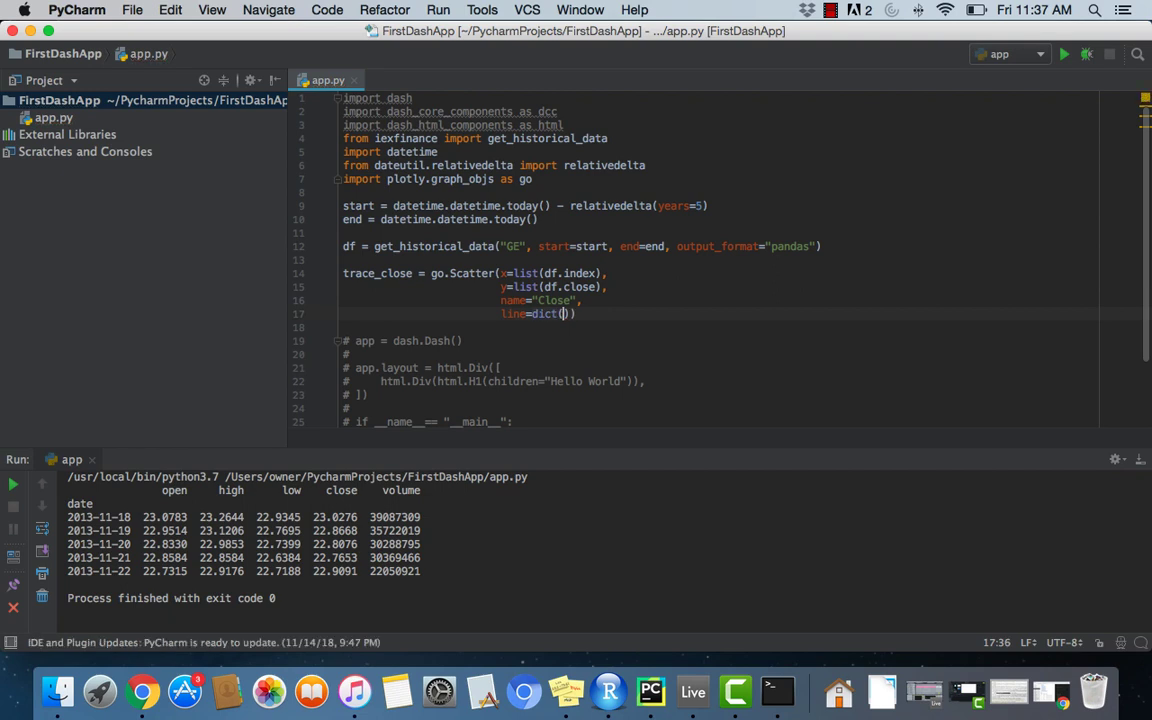
type("color=''")
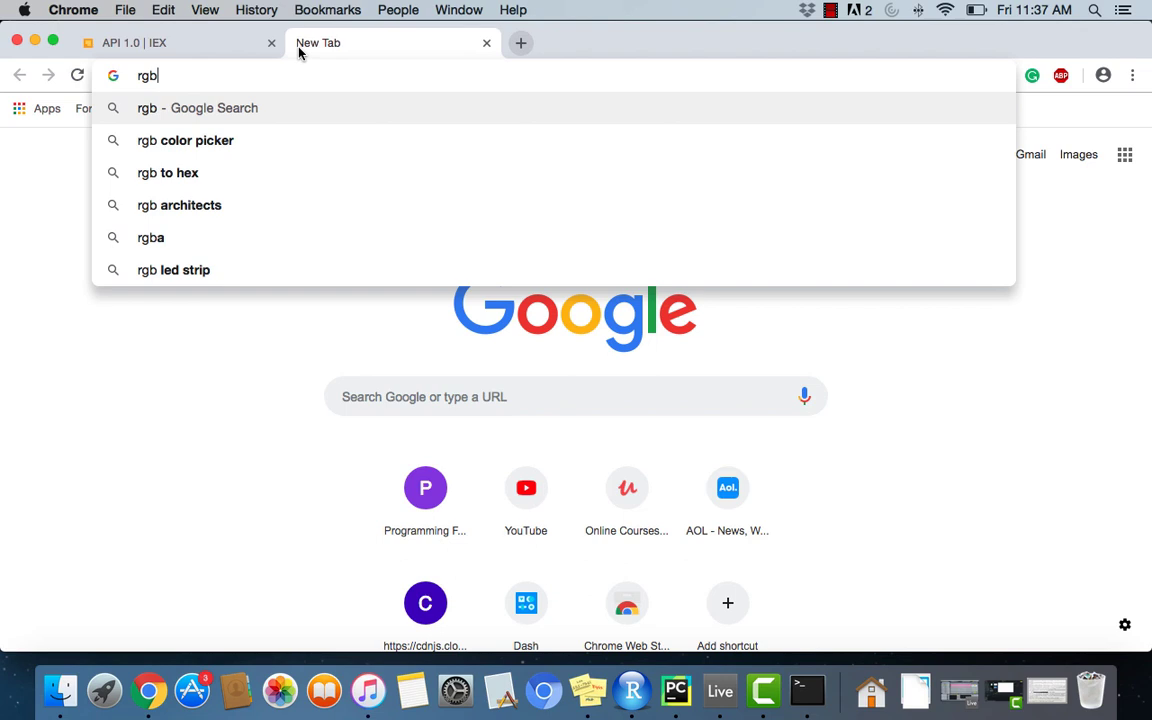
Step: Search an rgb colour picker in Chrome, pick red #f44242 and return to PyCharm
left_click(184, 140)
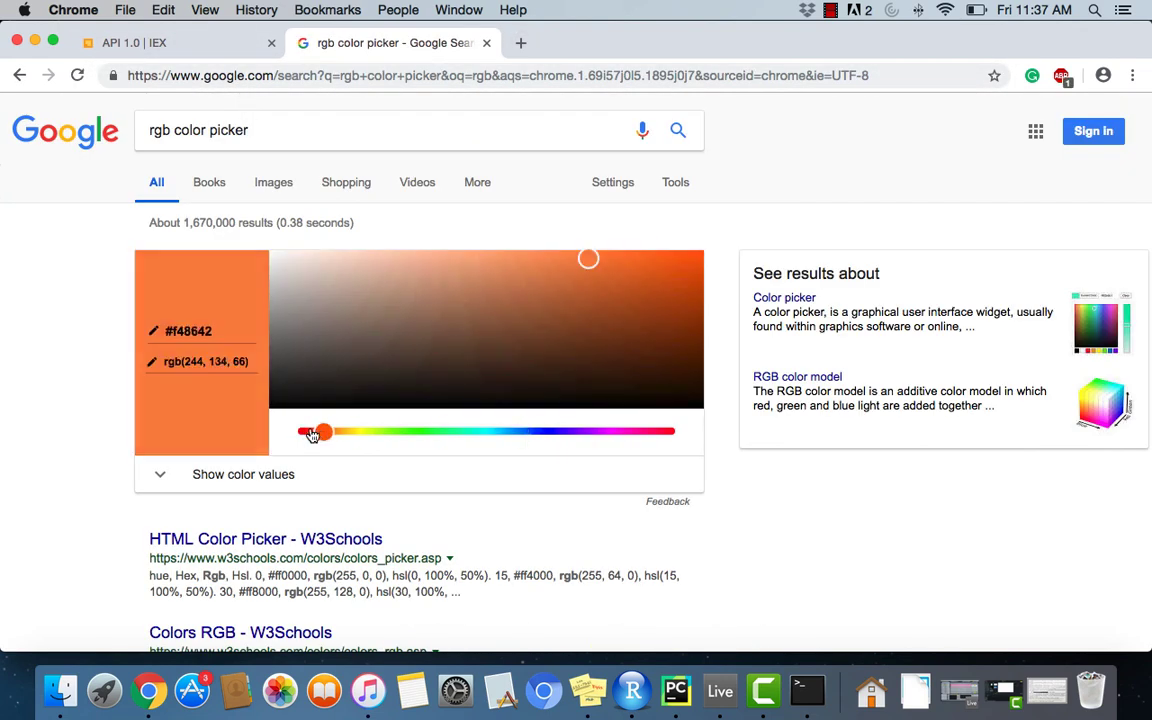
left_click_drag(316, 432, 298, 432)
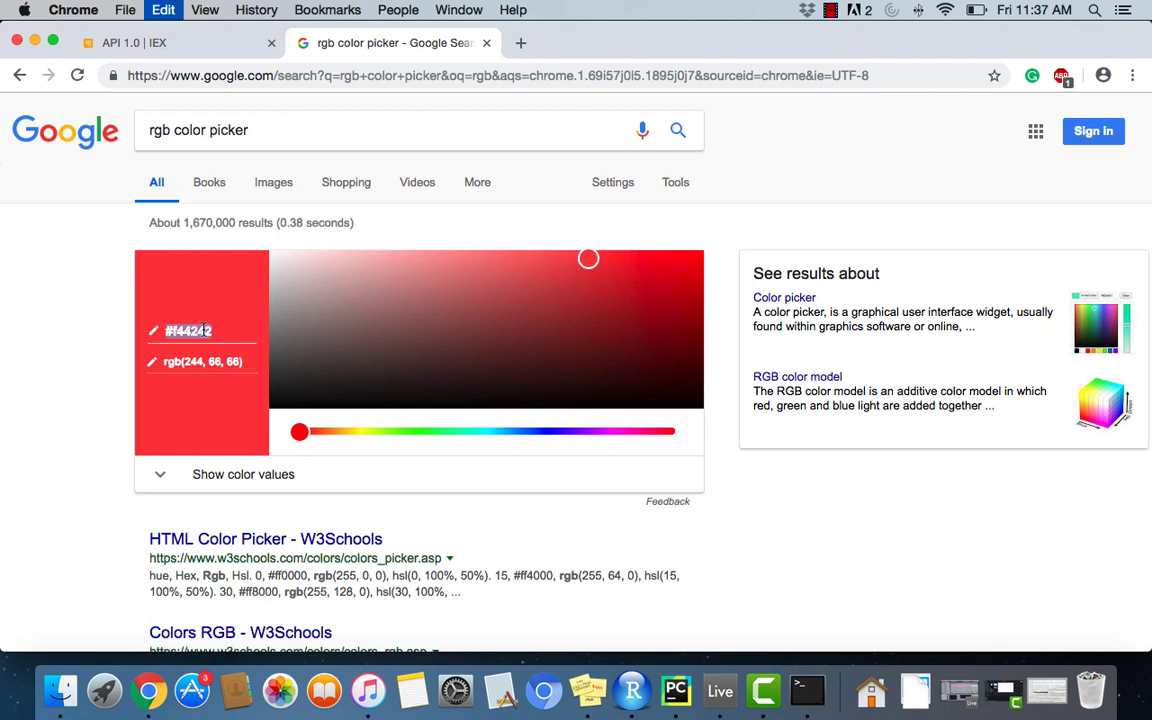
mouse_move(720, 690)
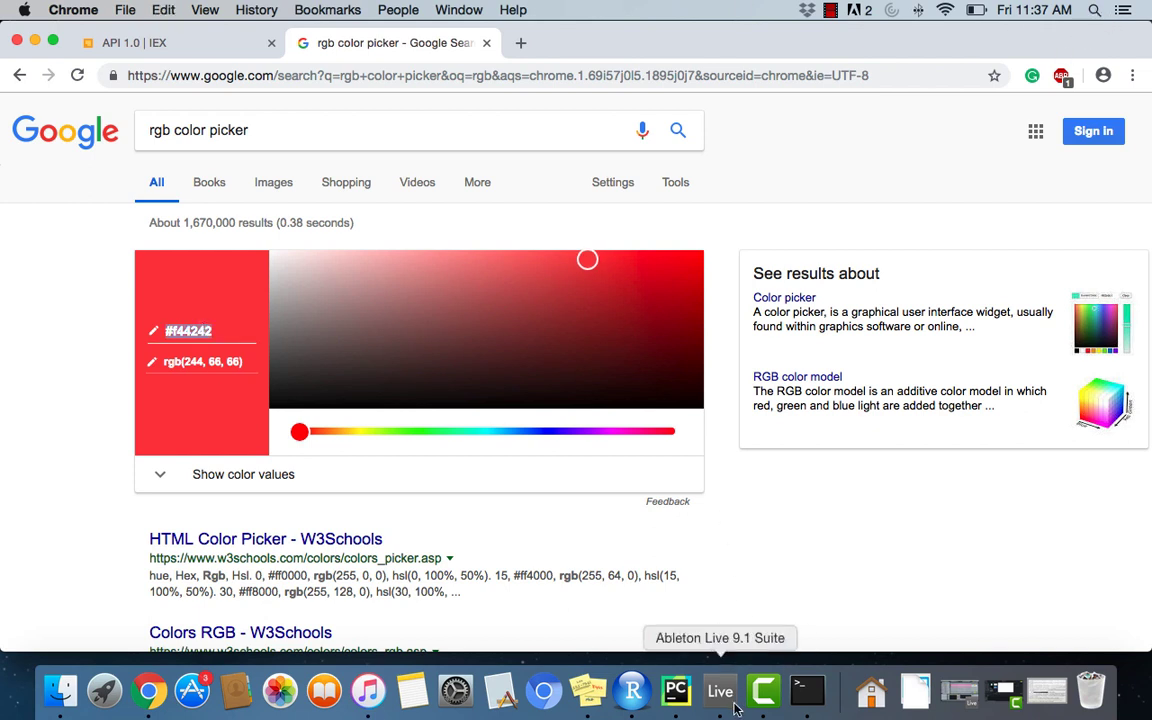
left_click(676, 690)
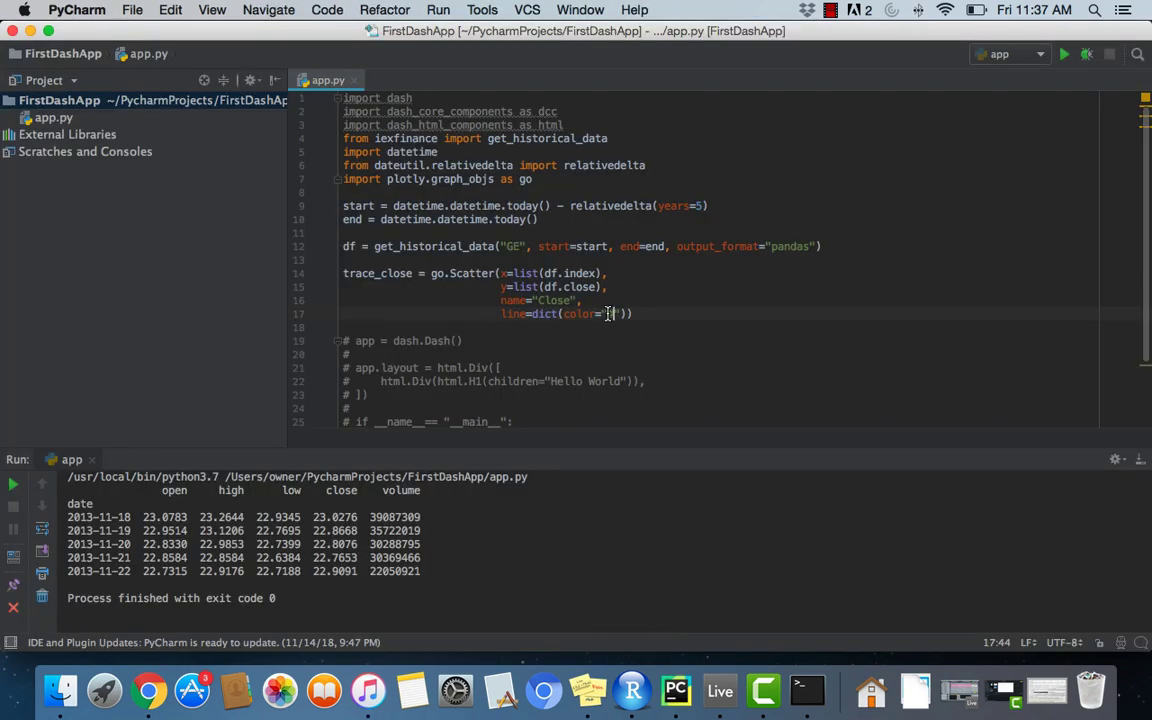
Step: Finish trace_close's line color #f44242 and define data = [trace_close]
type("f44242")
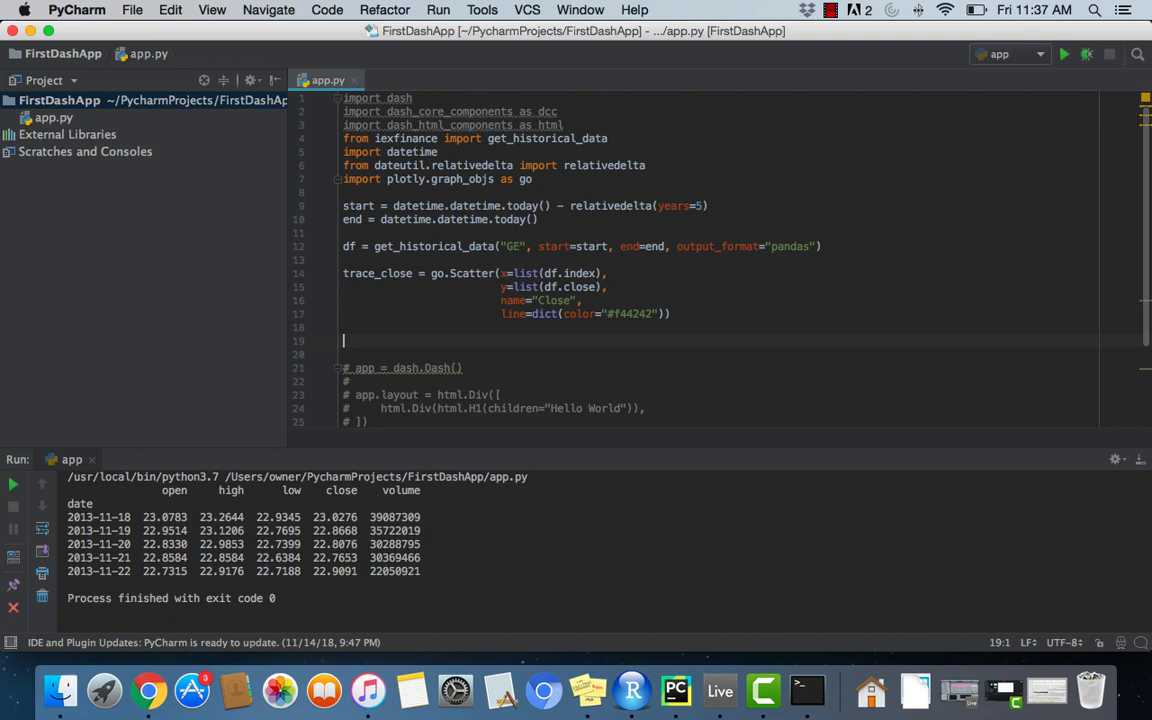
type("data =")
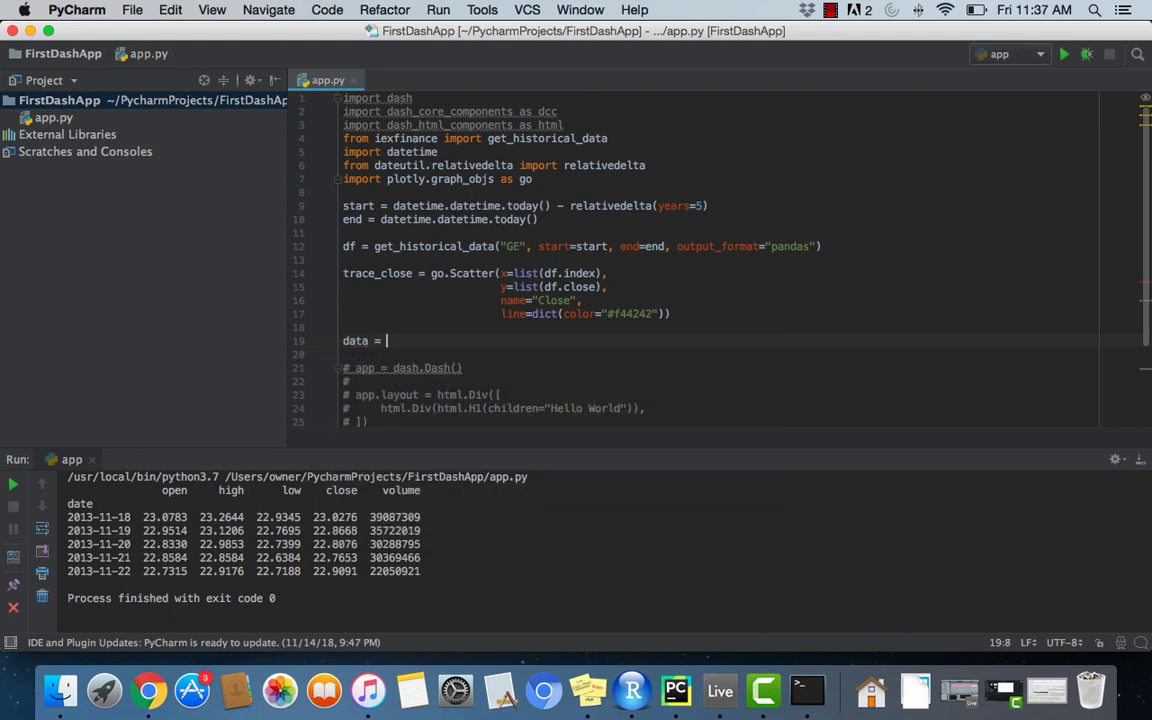
type("[]")
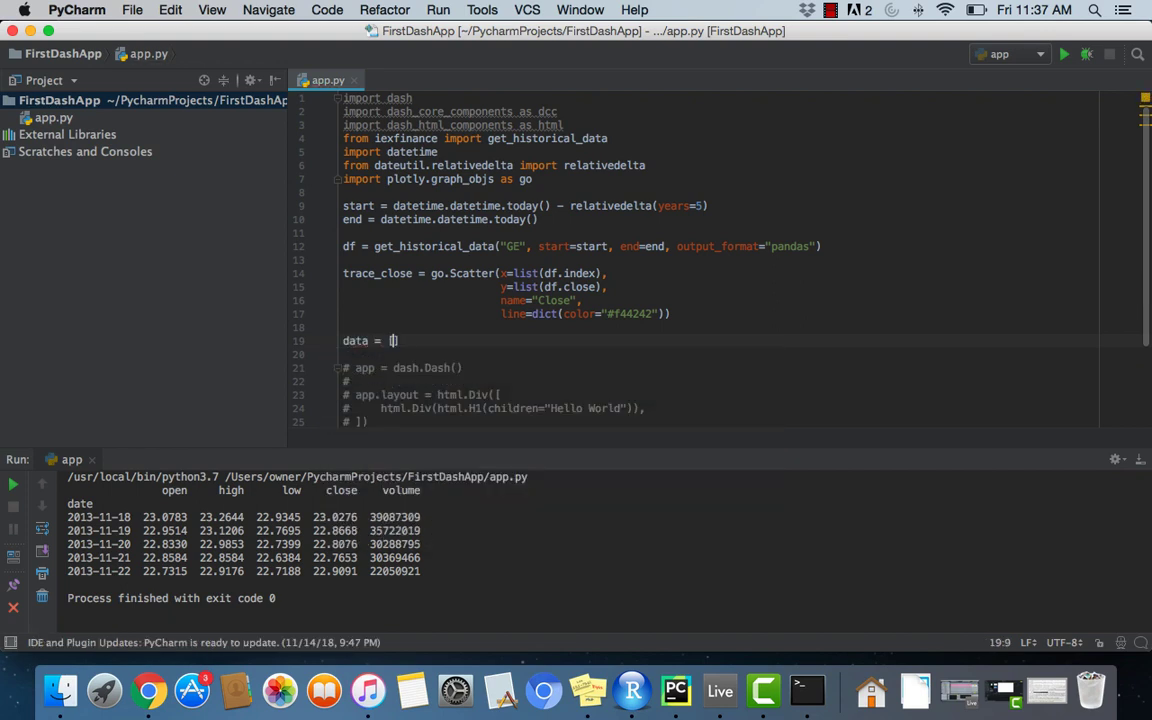
type("trace_close")
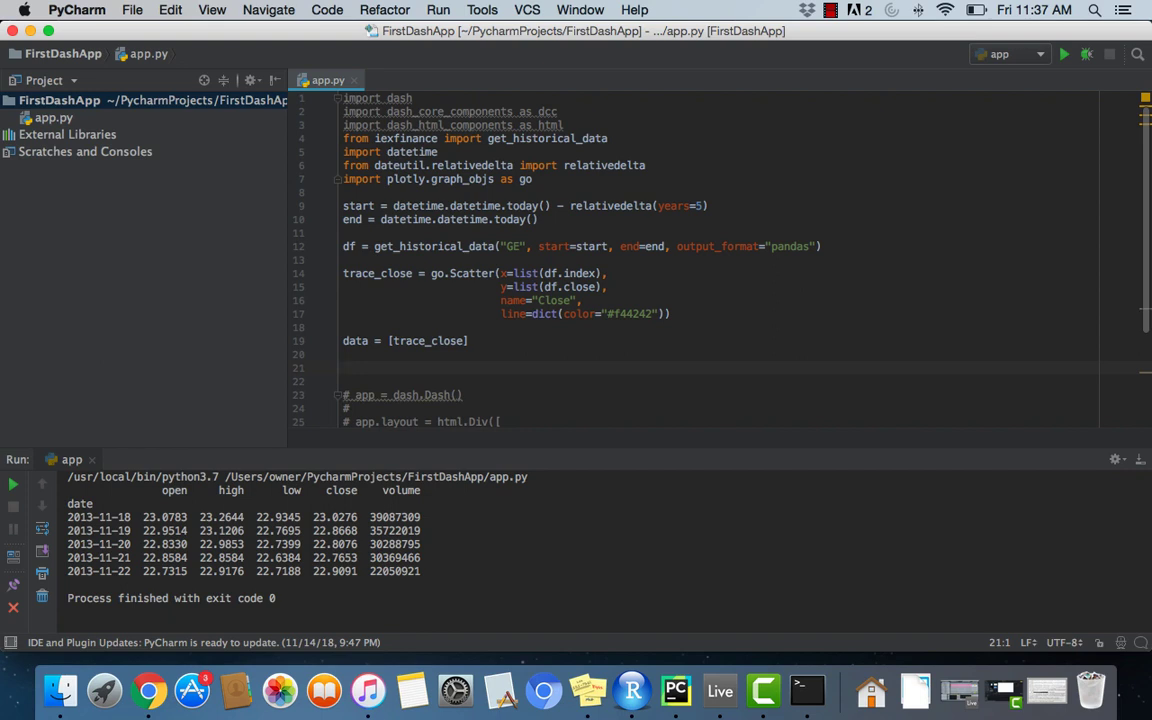
Step: Define layout = dict(title="Stock Chart", showlegend=False), correcting the Stovk typo
type("layout =")
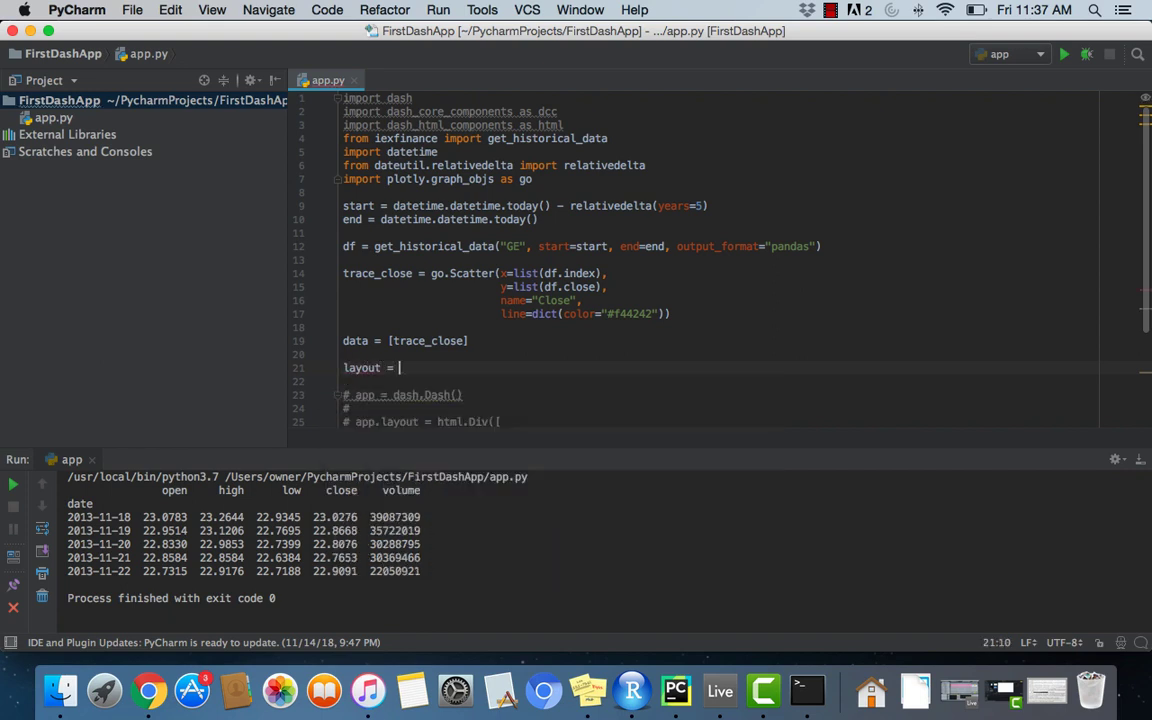
type("dict()")
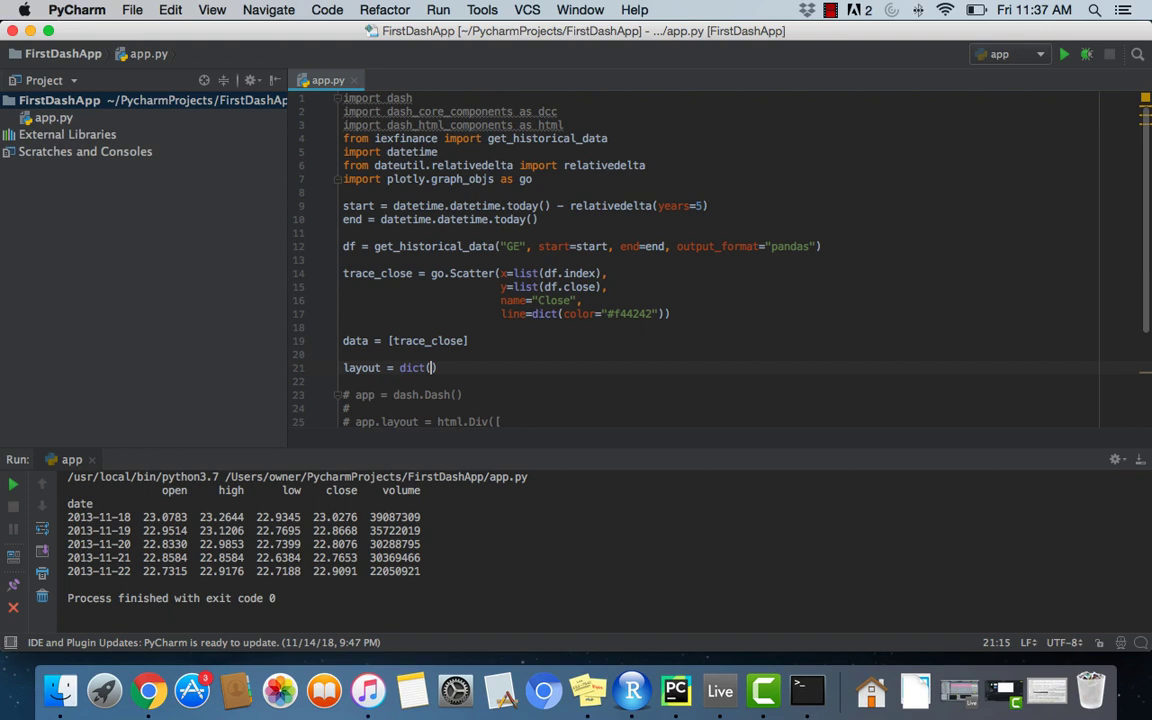
type("title =")
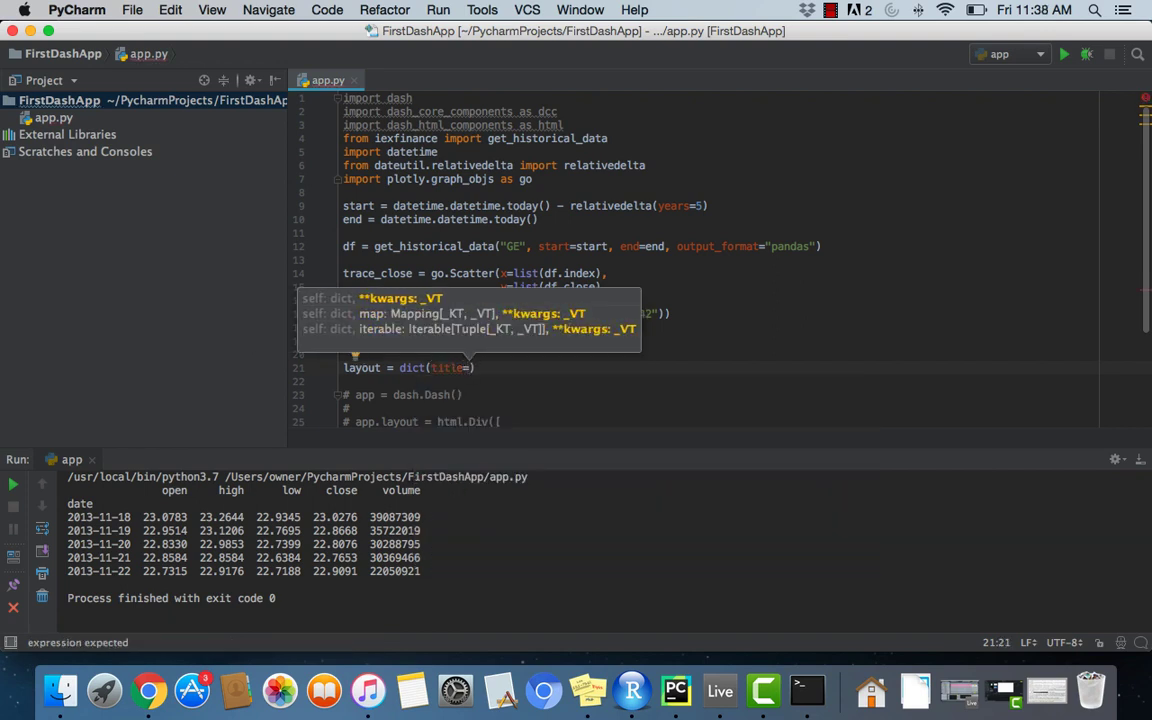
type("Stovk\"")
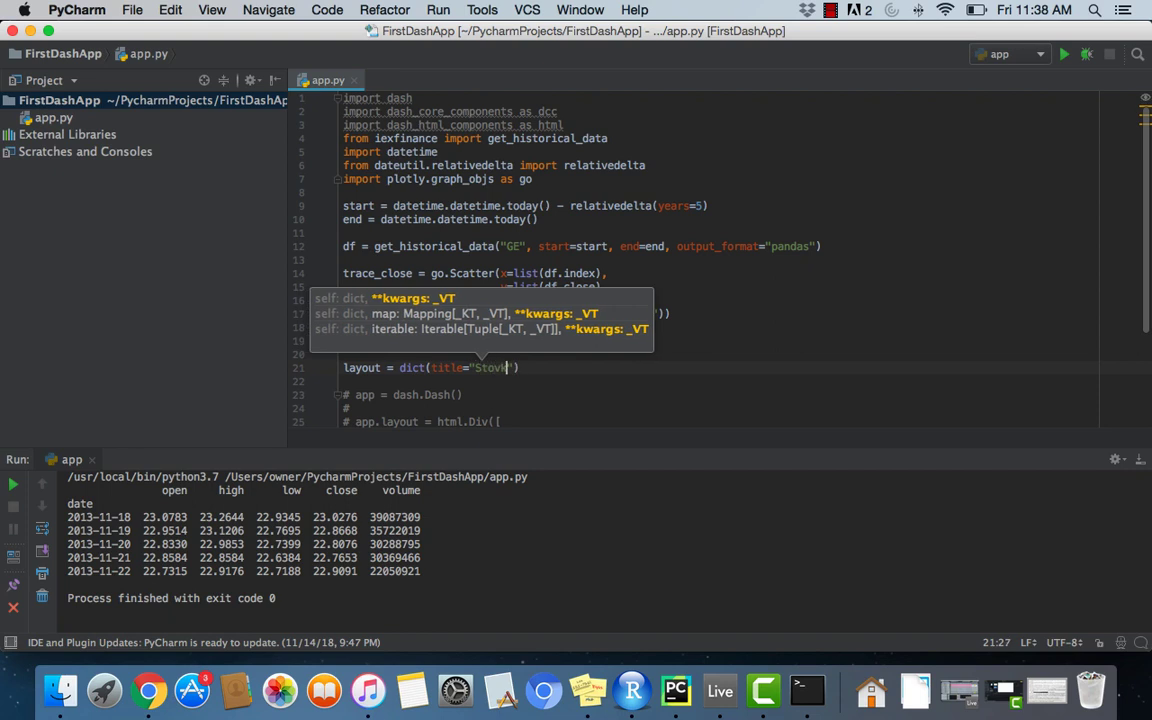
key("backspace")
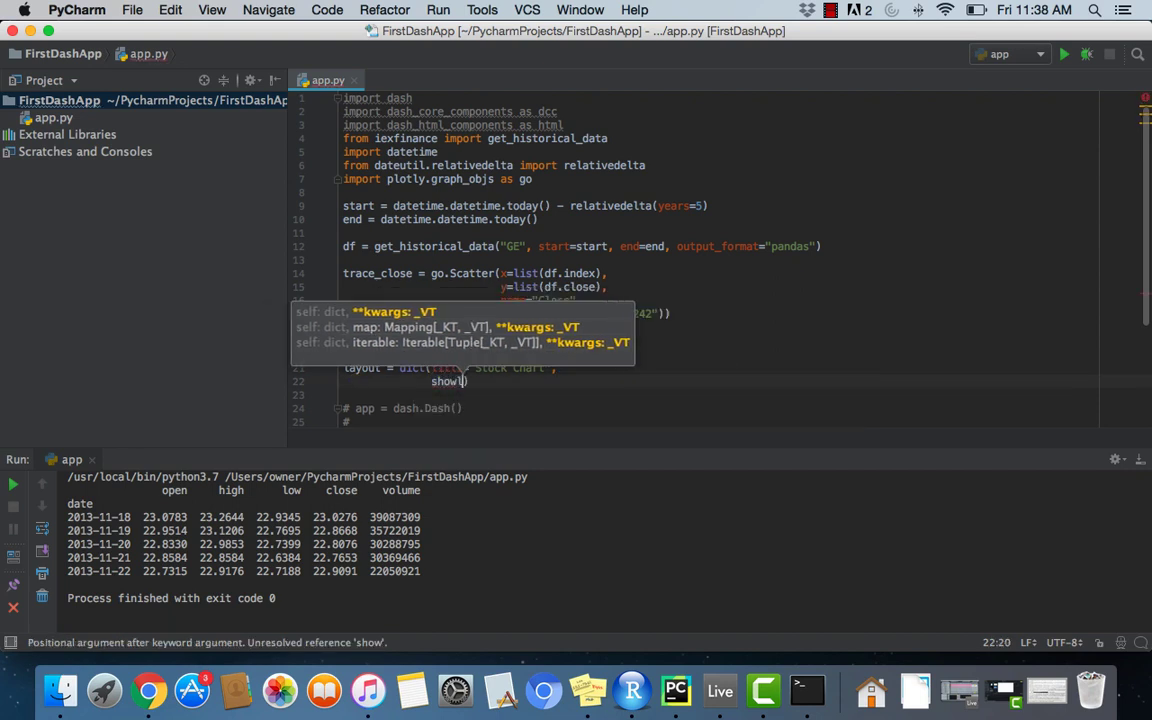
type("egend")
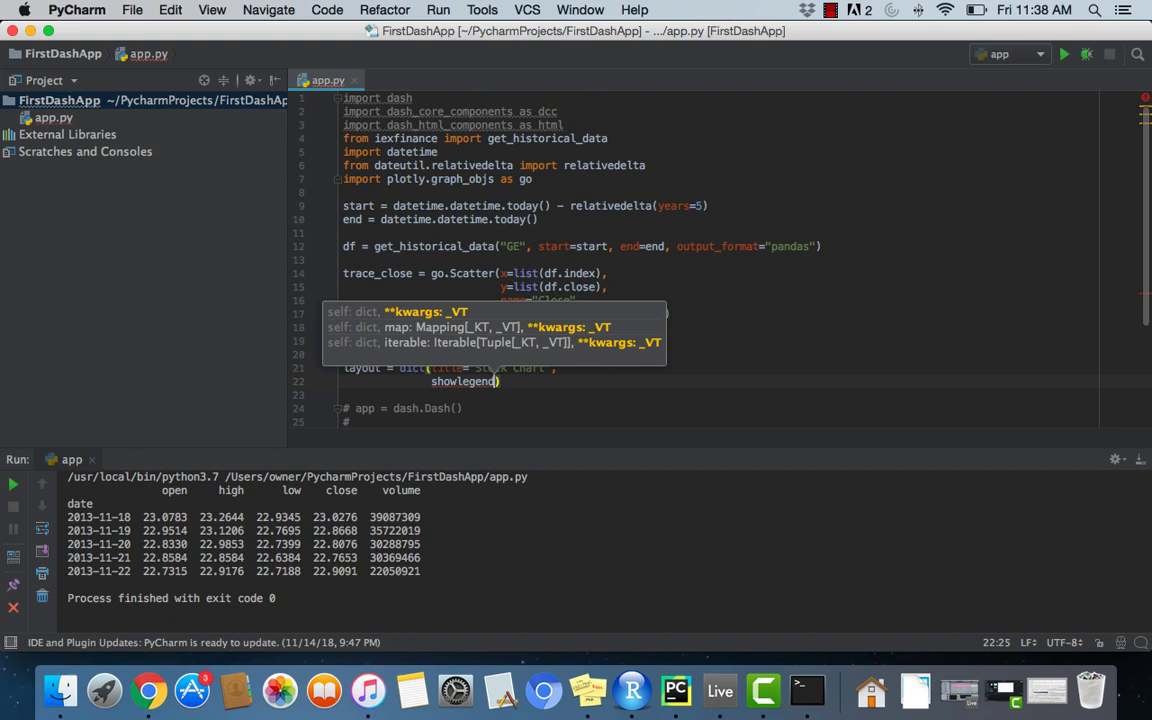
type("=False")
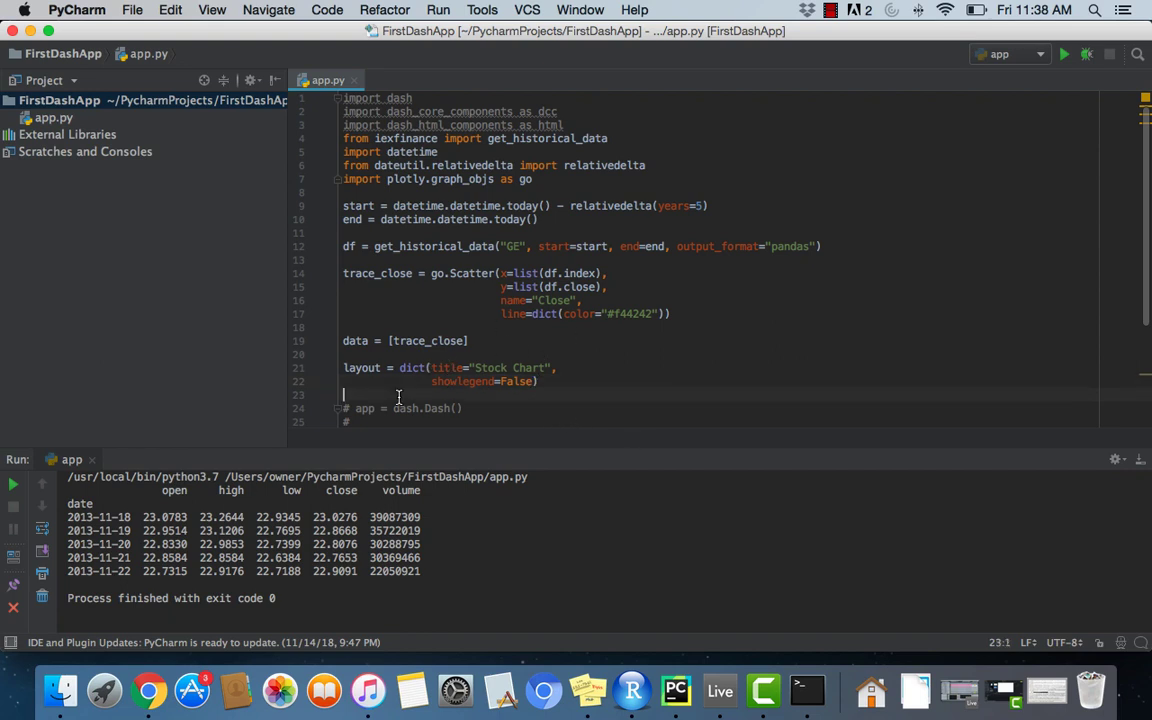
Step: Add fig = dict(data=data, layout=layout) on a new line below the layout definition
key("Return")
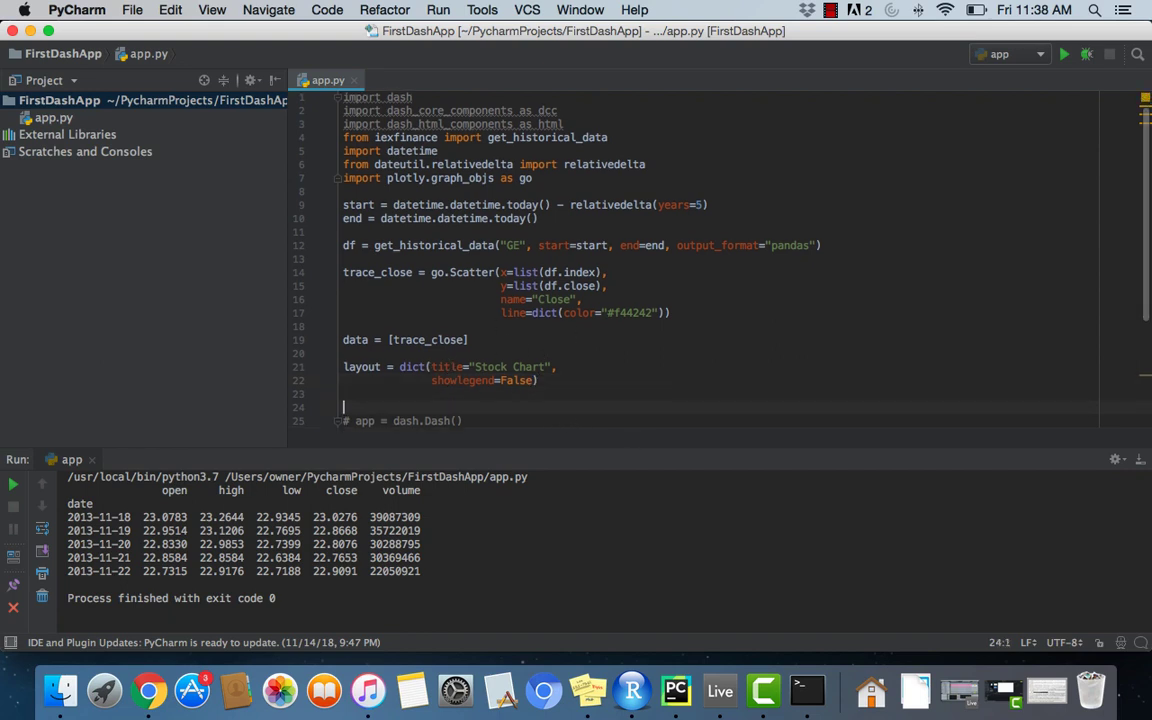
type("fig = dict(data=data")
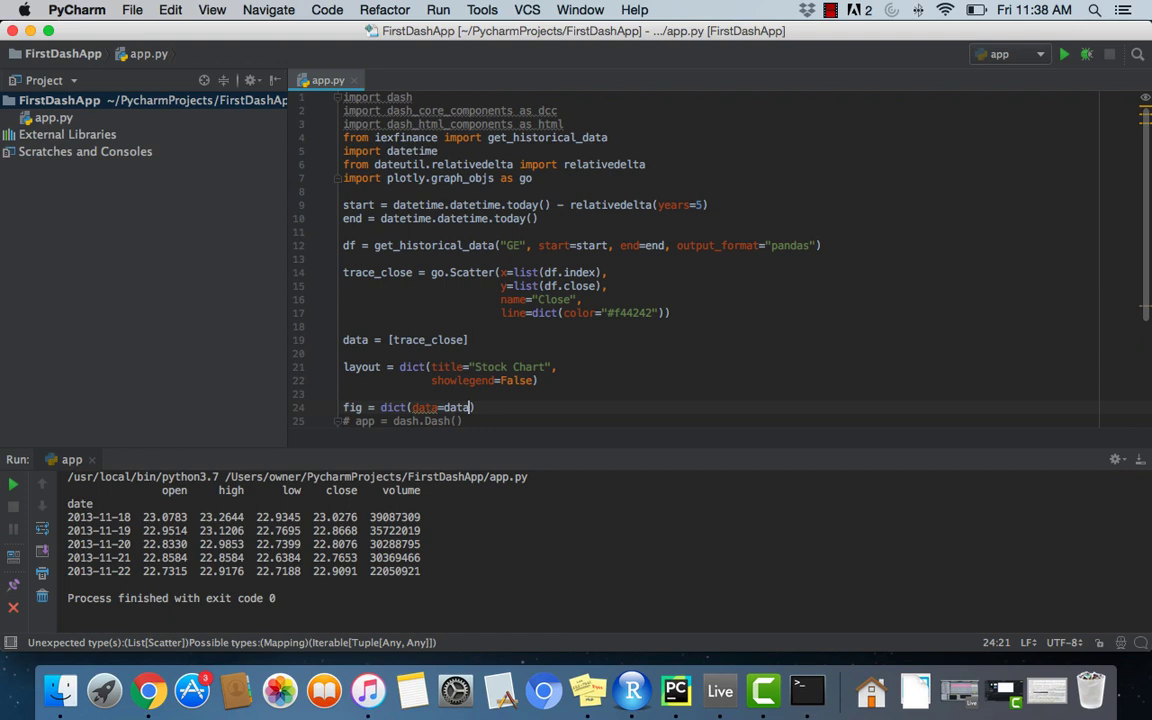
type(", layout")
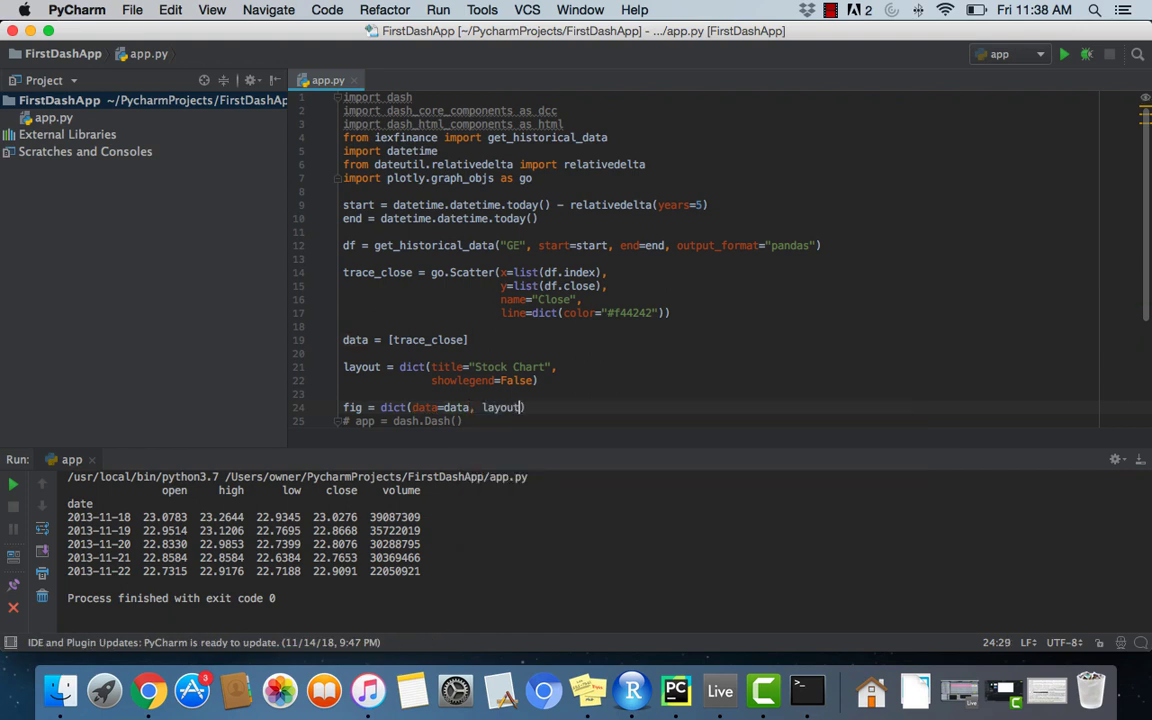
type("=layout")
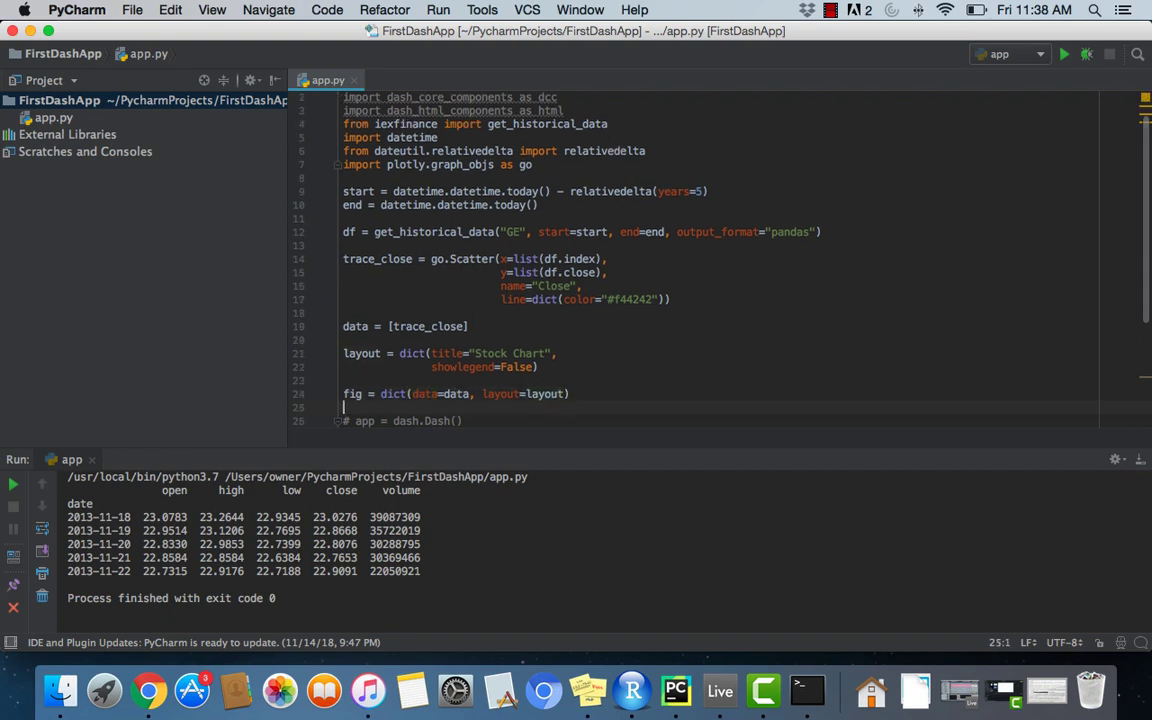
scroll("down", 3)
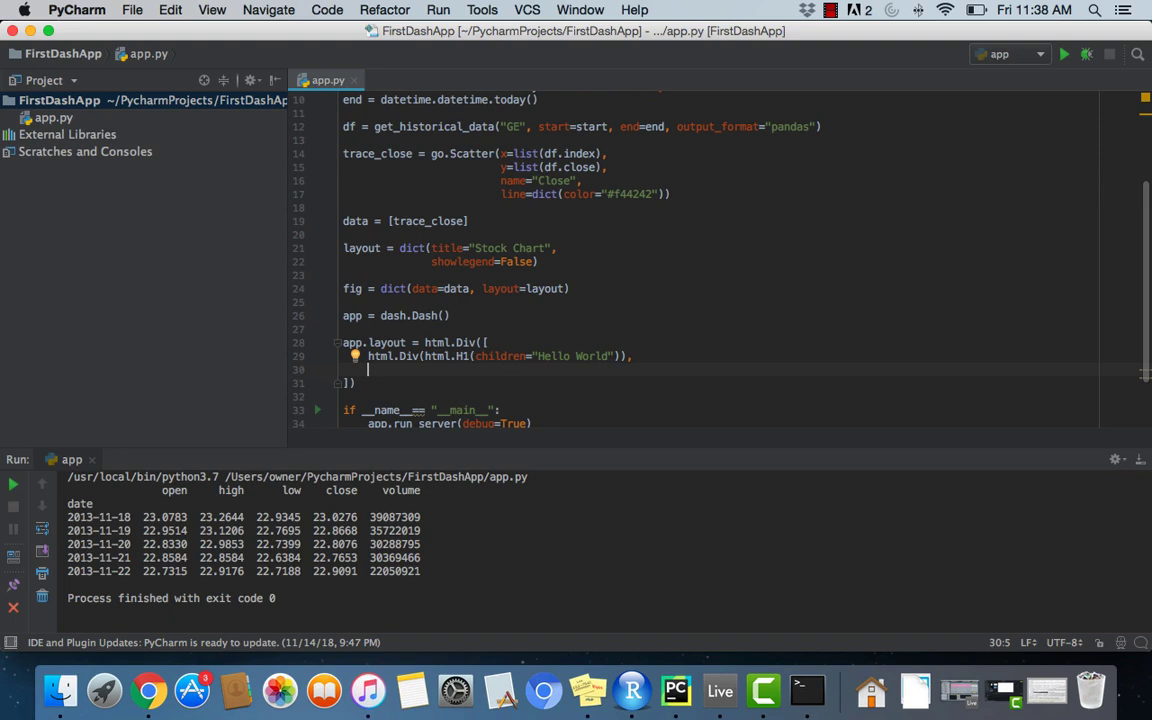
Step: Add the html.label("DASH GRAPH") and an html.Div holding a dcc.Graph call
type("html.Div")
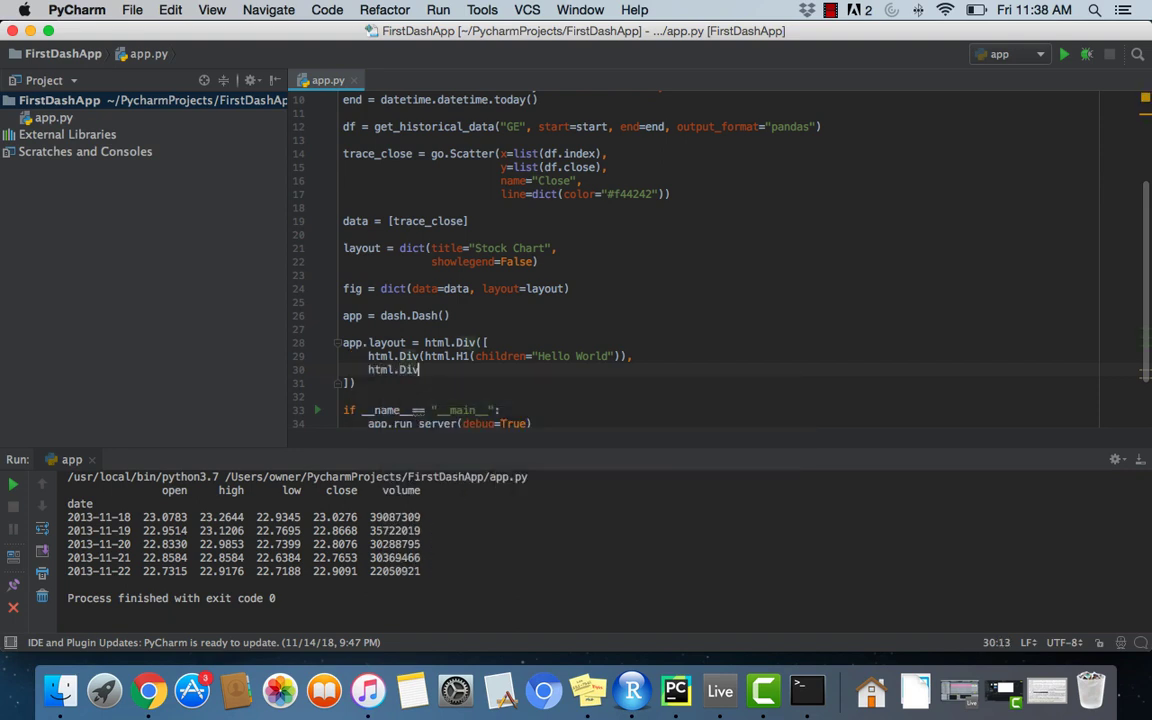
type(")")
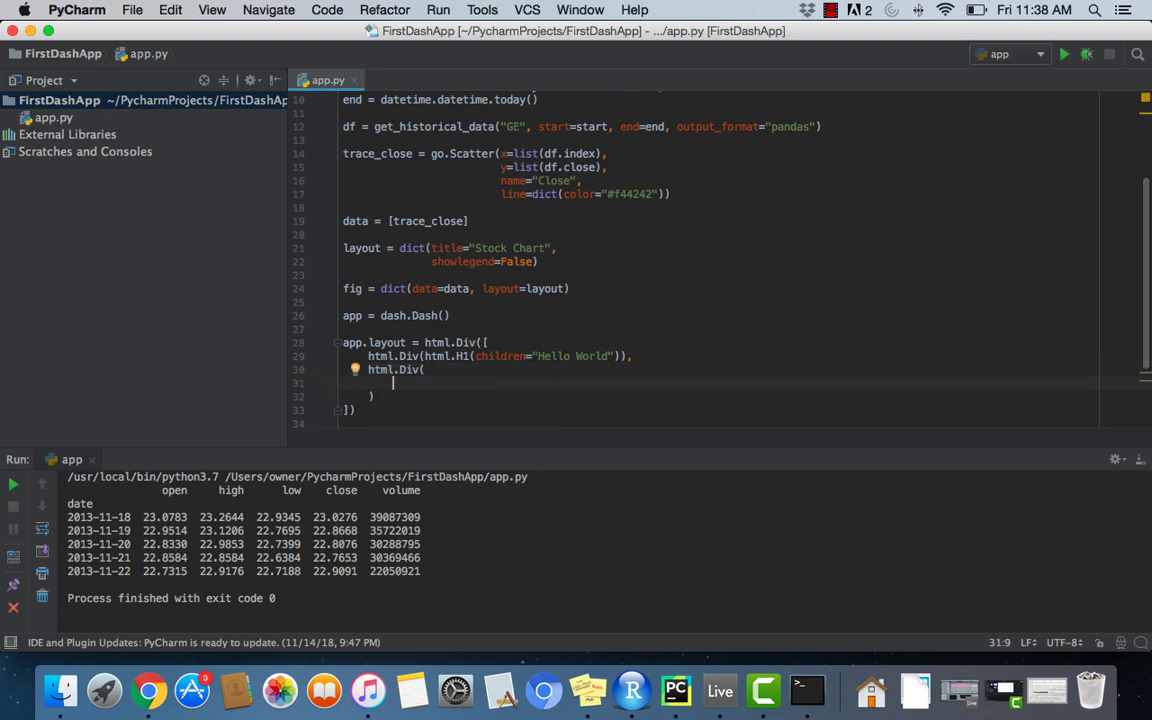
type("dcc.Graph")
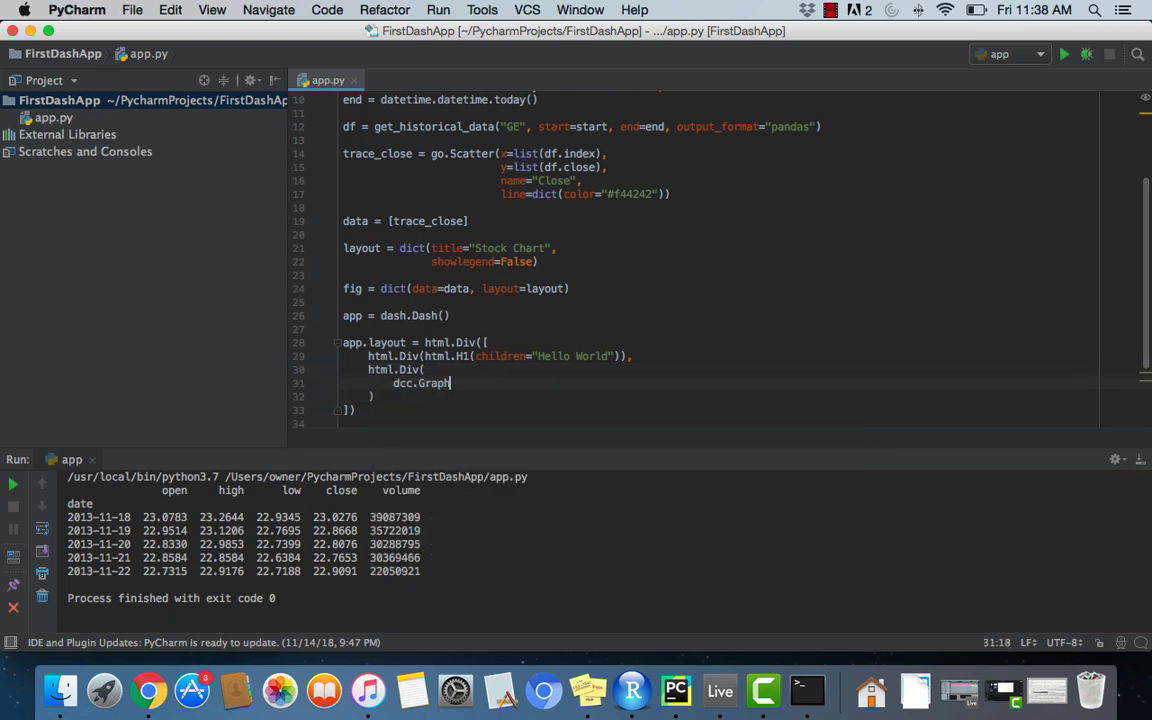
type("()")
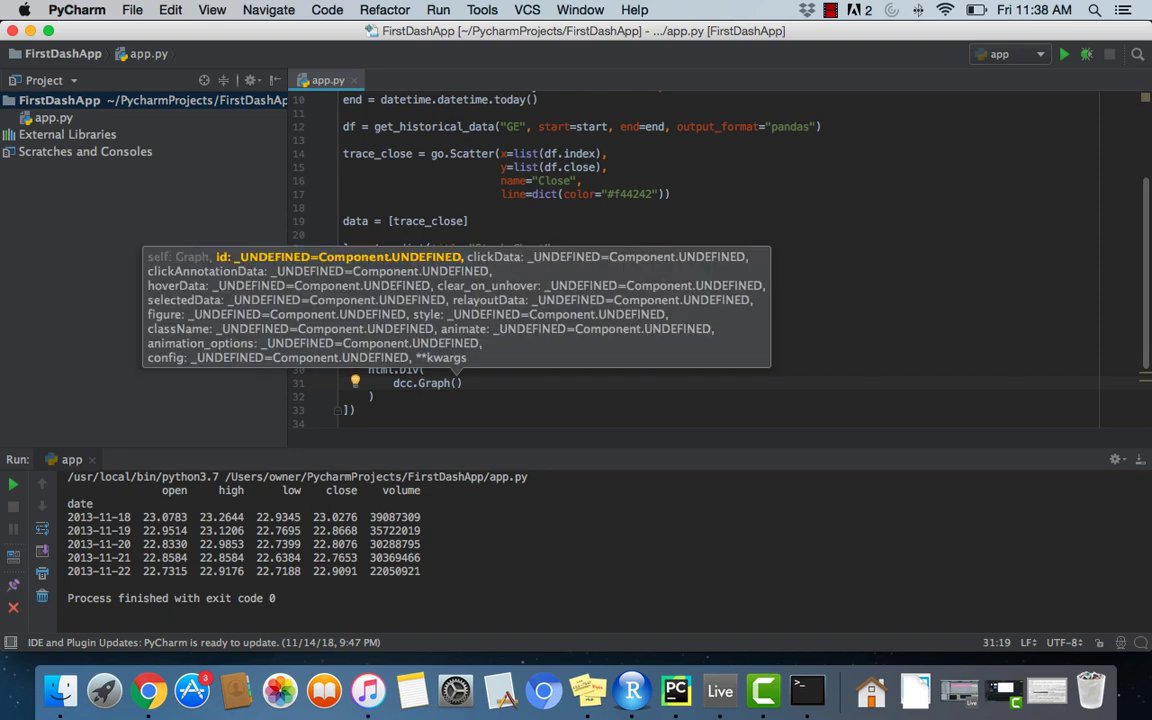
mouse_move(690, 438)
type("html.label(\"DASH GRAPH")
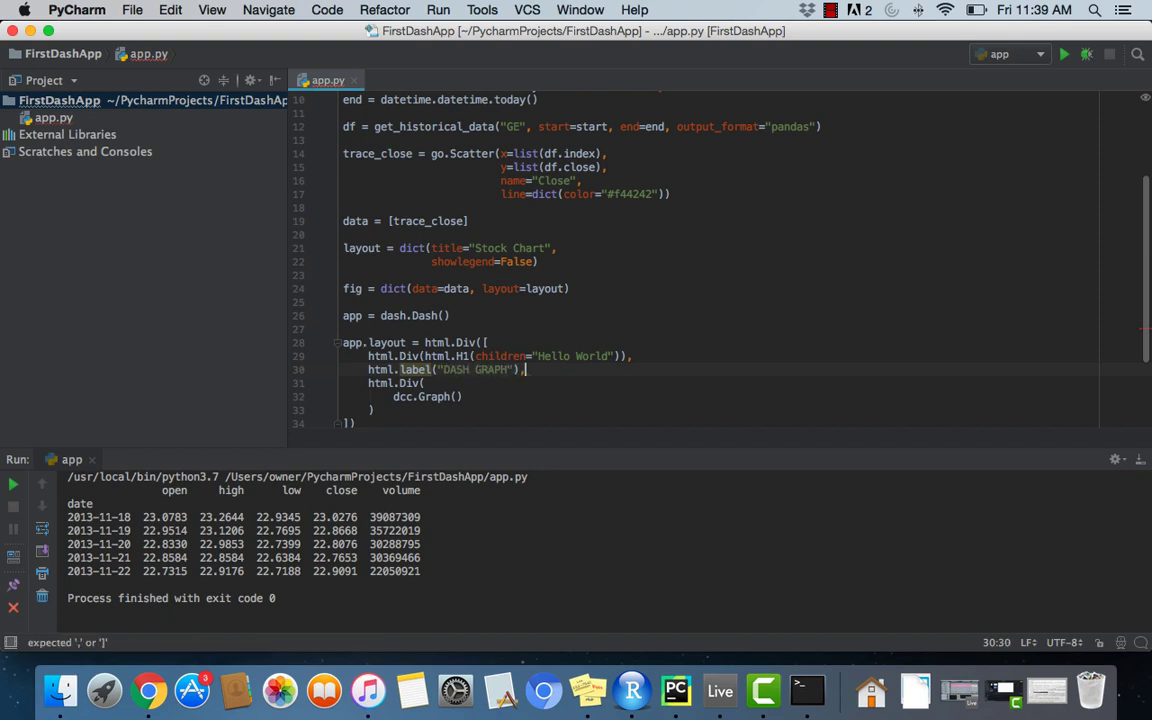
Step: Give the dcc.Graph id="Stock Chart" and figure=fig
type(",")
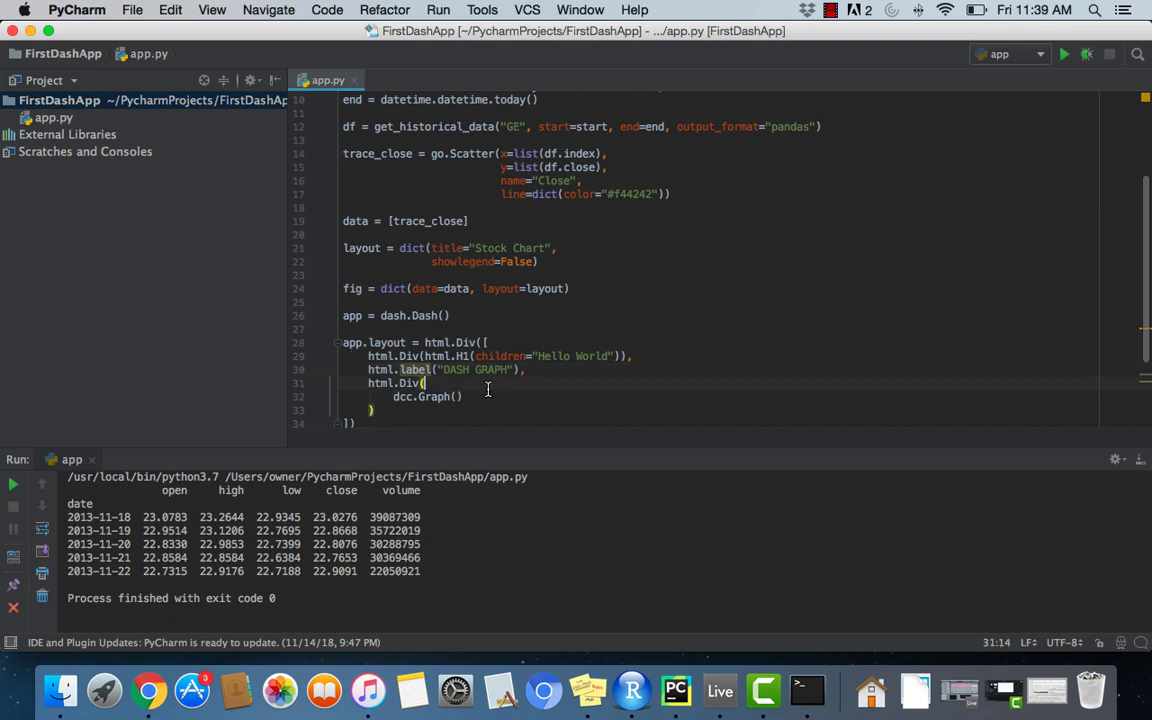
type("id=")
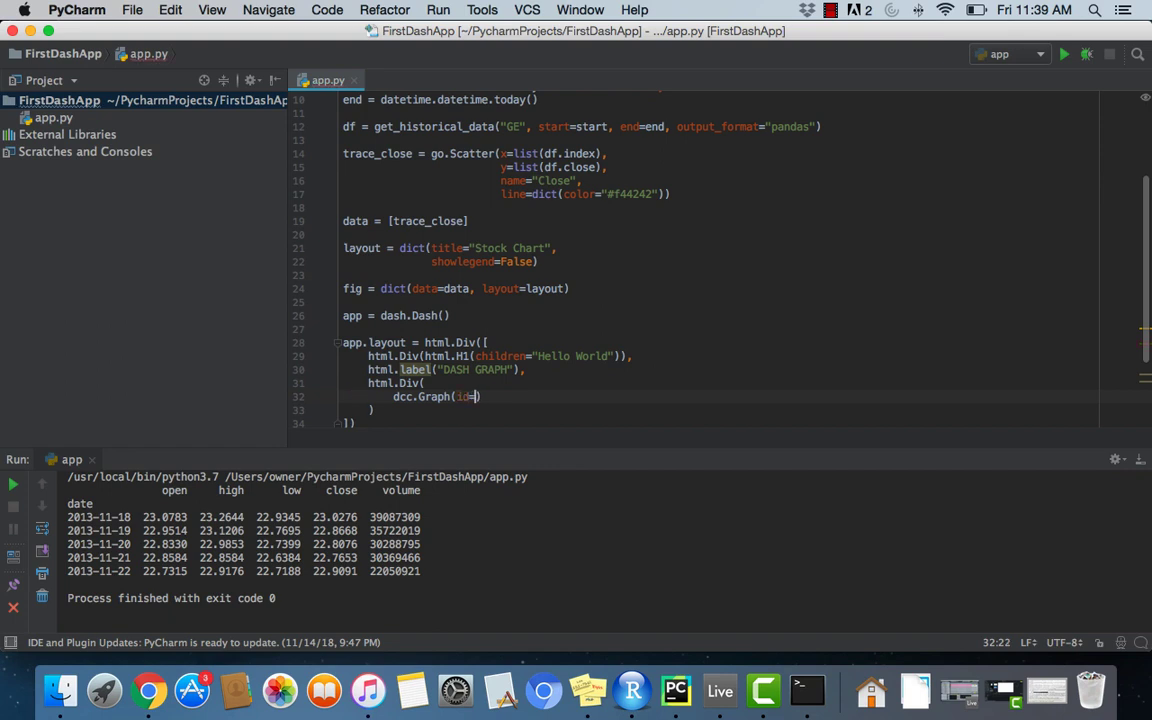
type("Stock Chart\",")
type("figure=fig)")
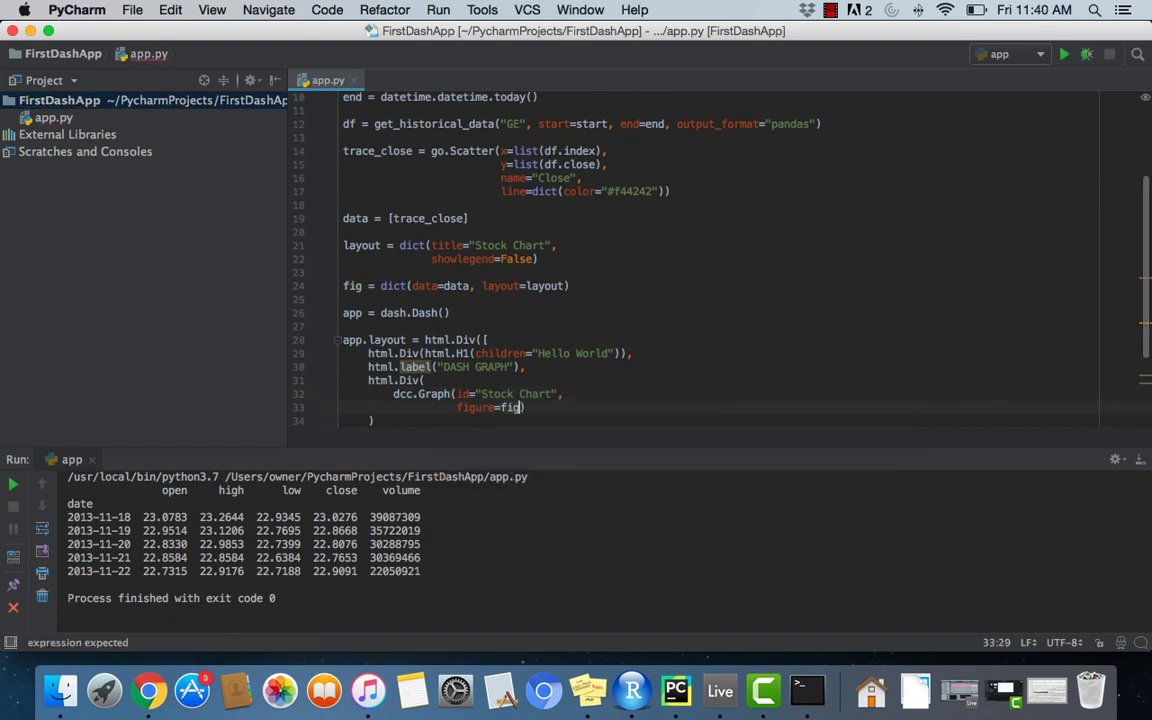
scroll("down", 3)
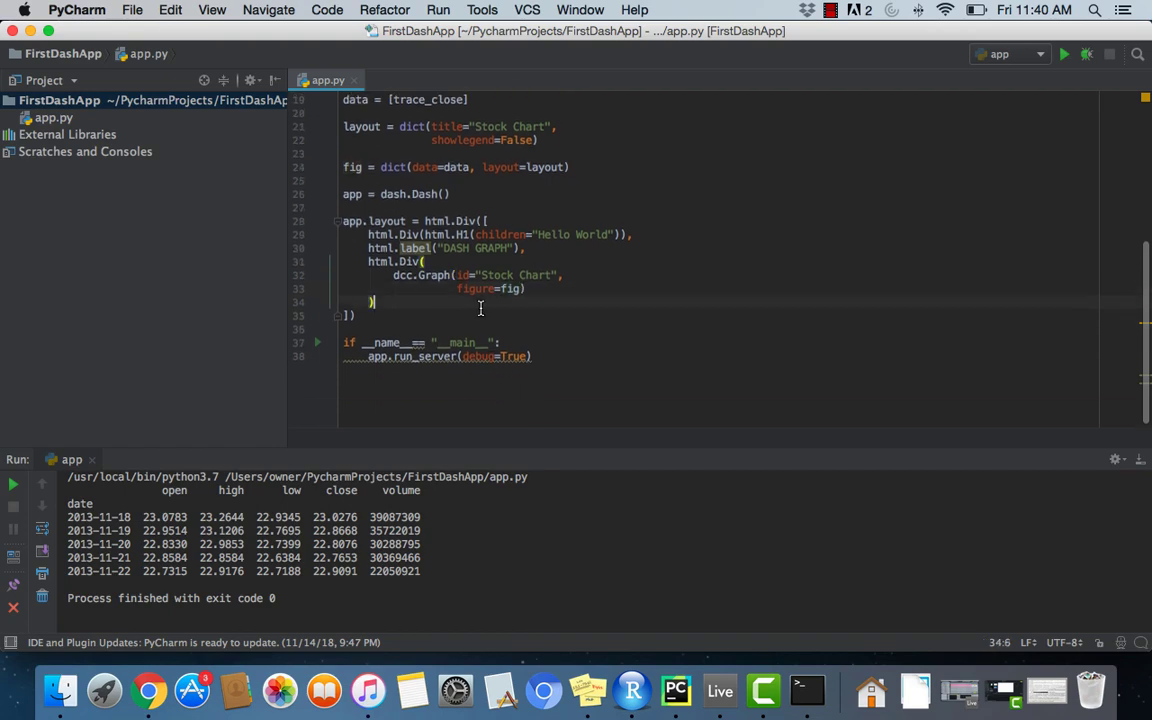
Step: Run the script and read the AttributeError for html.label
left_click(438, 10)
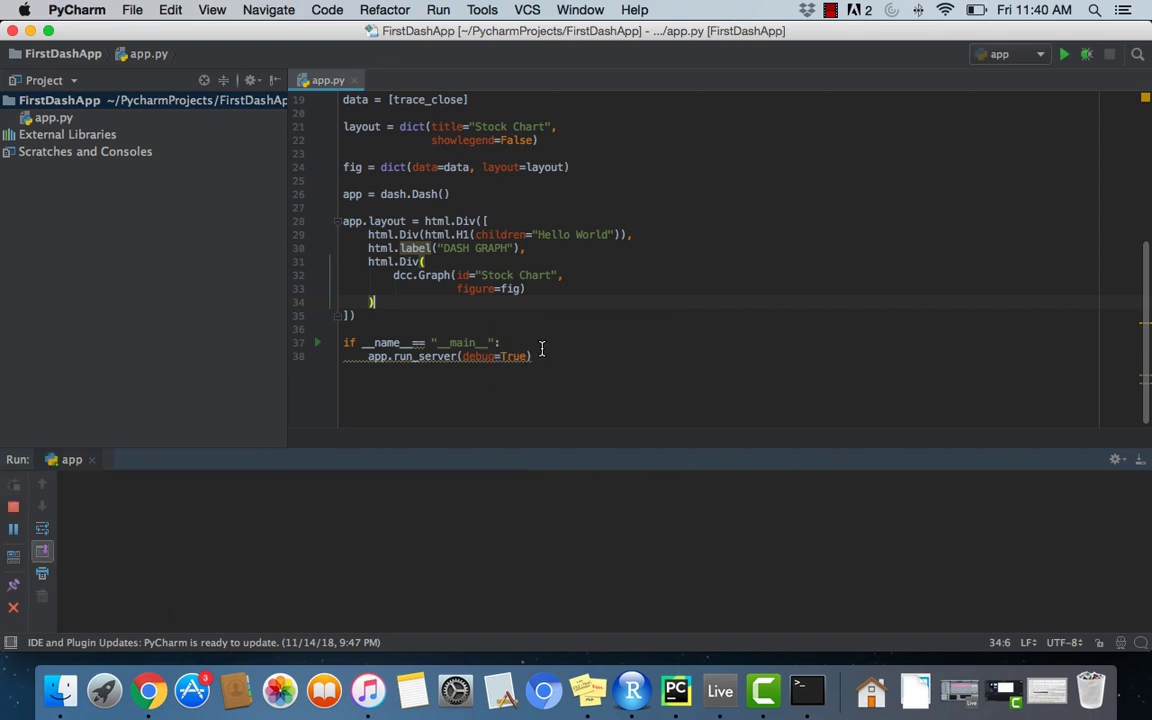
left_click(1064, 54)
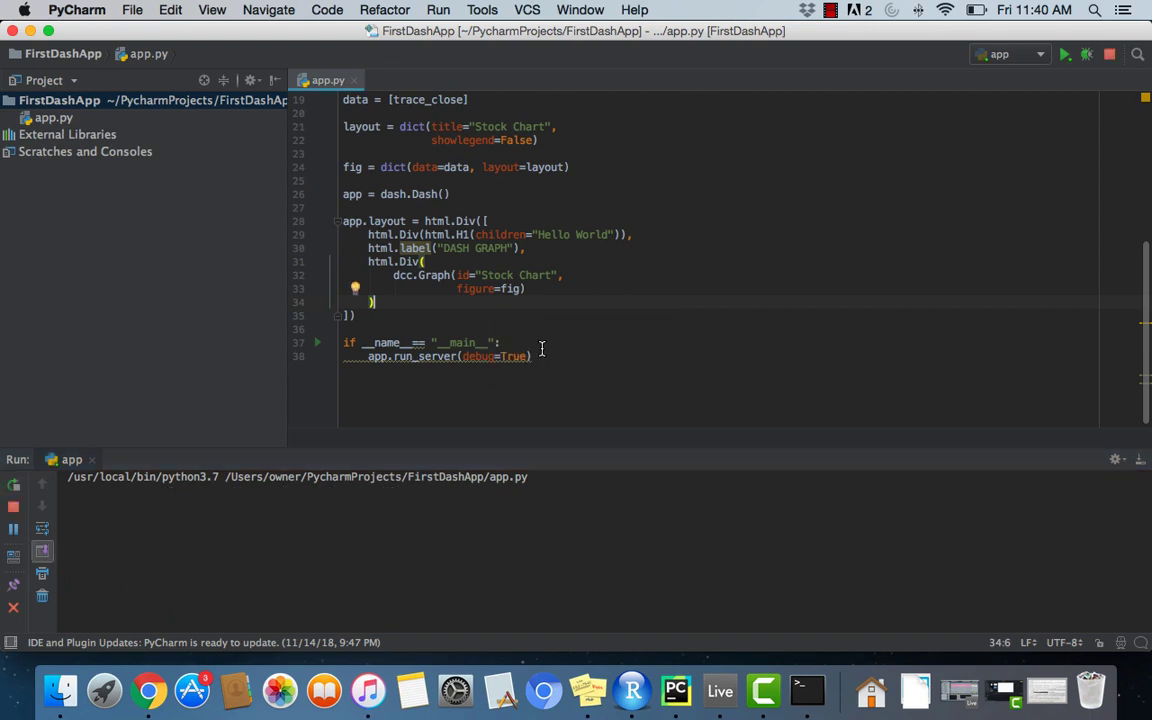
left_click(1064, 54)
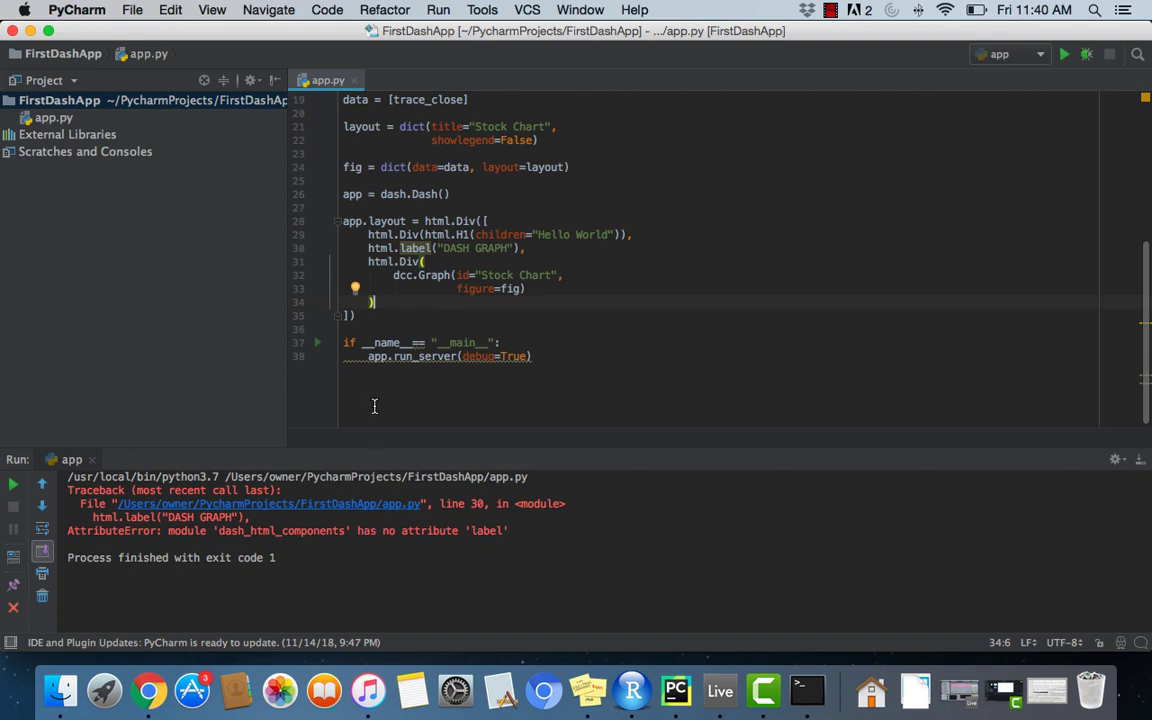
scroll("up", 3)
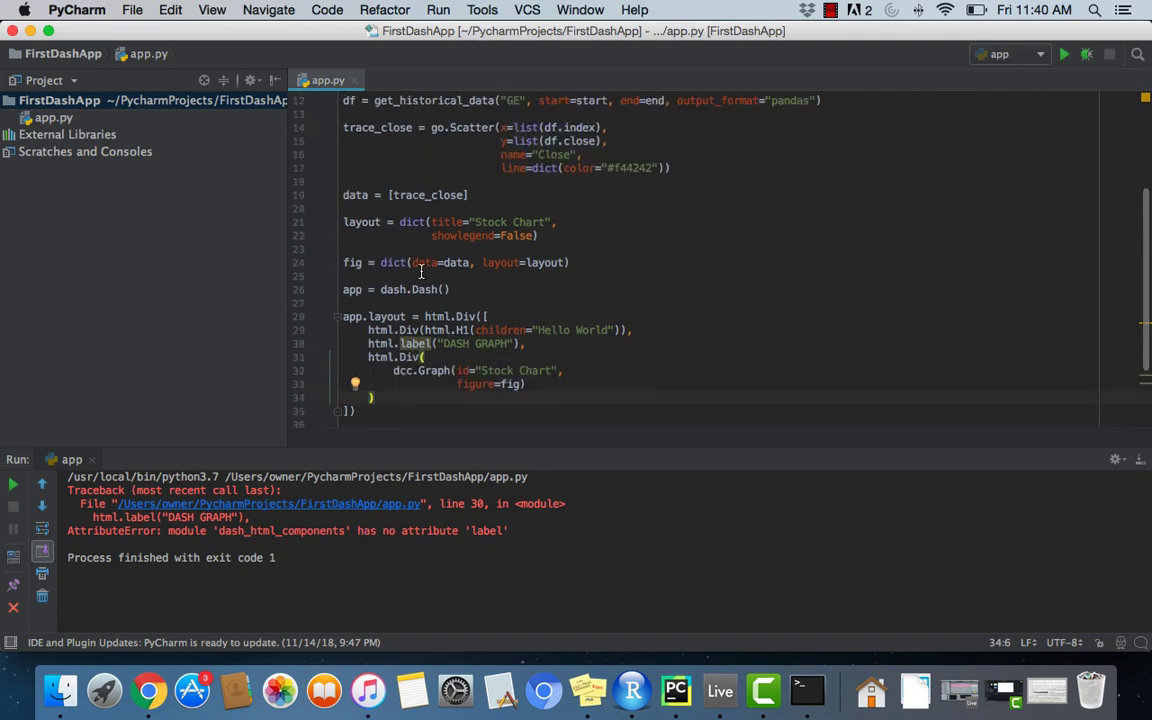
mouse_move(416, 344)
type("L")
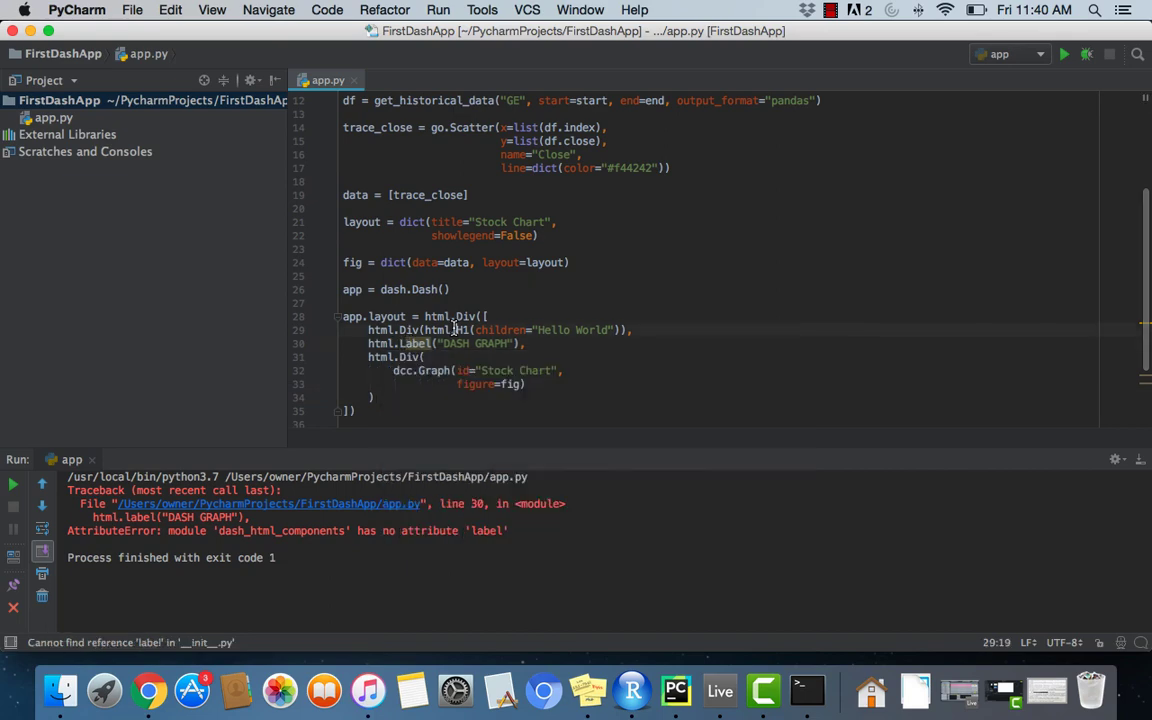
Step: Fix the capitalization to html.Label and restart the app run configuration
left_click(1064, 54)
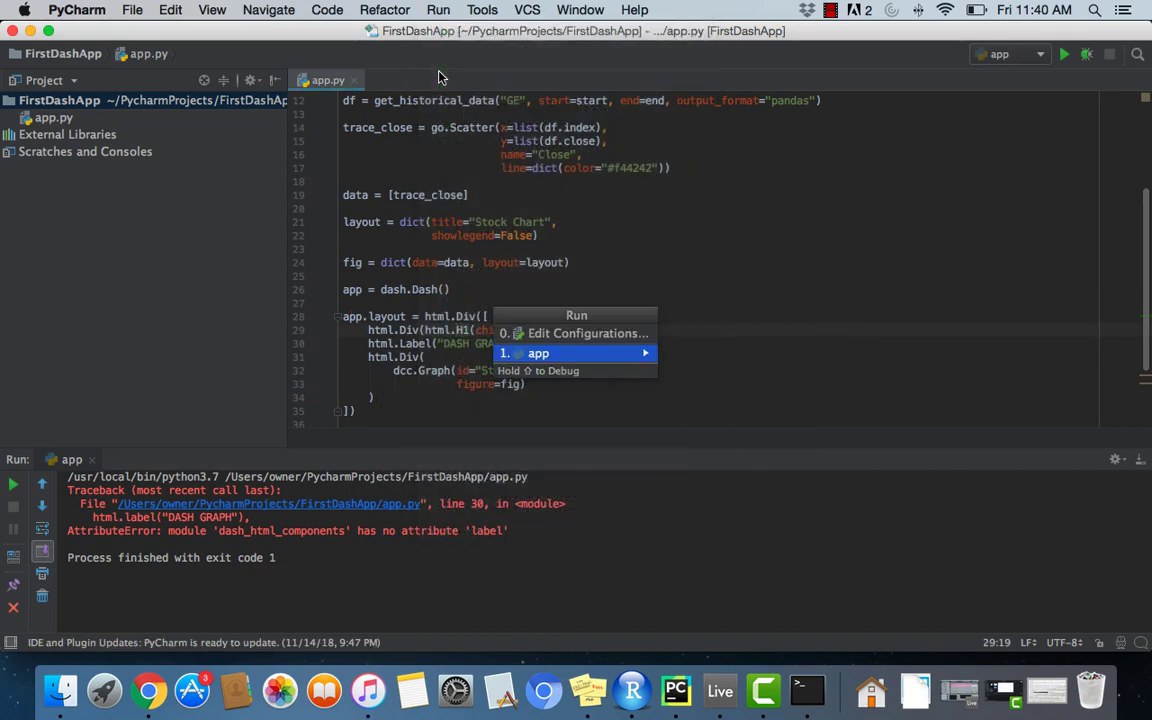
left_click(538, 352)
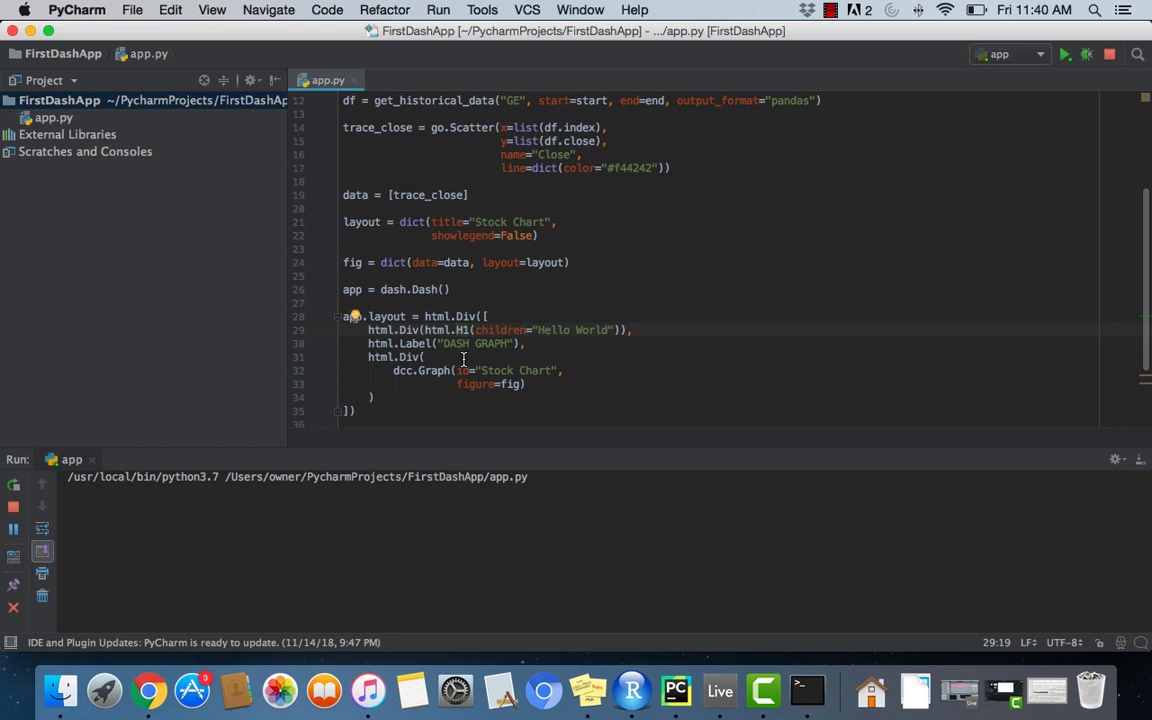
left_click(1064, 54)
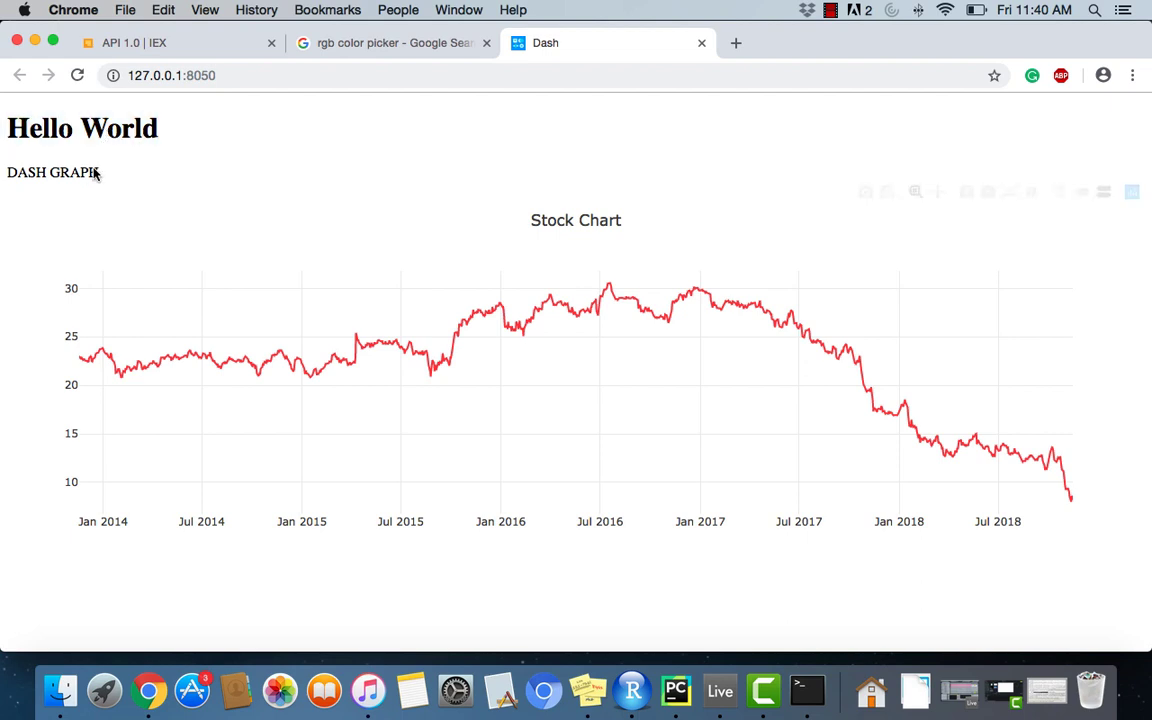
Step: Check the Dash page's DASH GRAPH label and Stock Chart in Chrome, then return to app.py
double_click(52, 172)
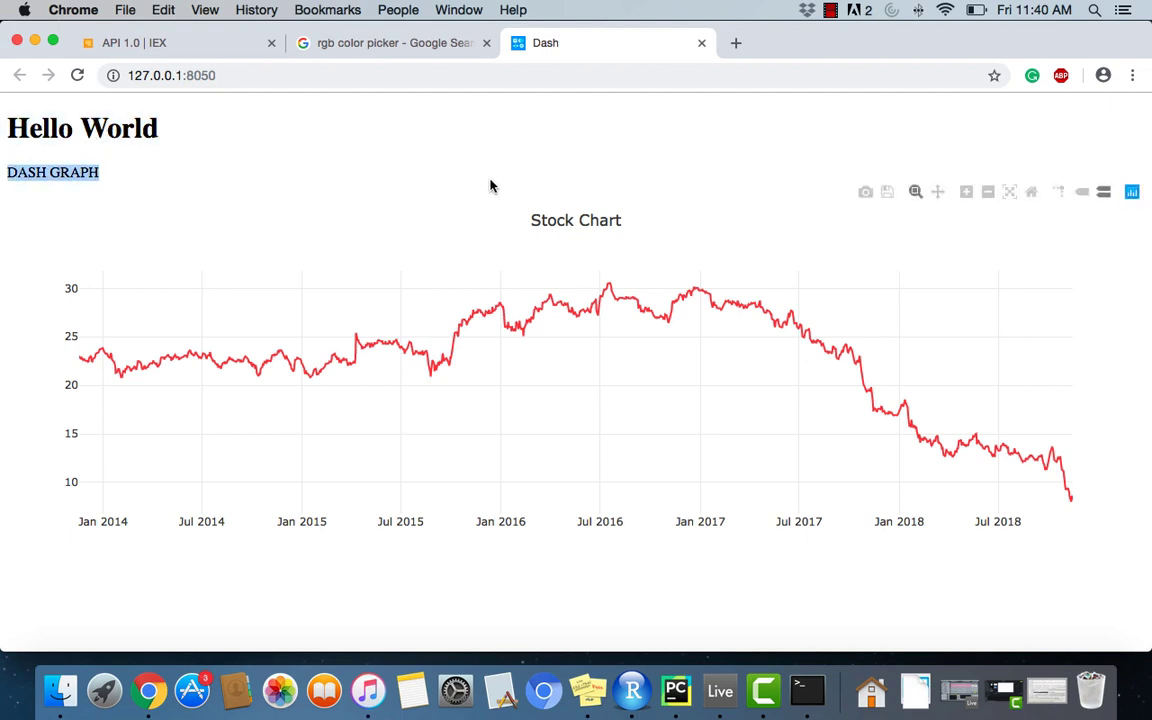
mouse_move(624, 374)
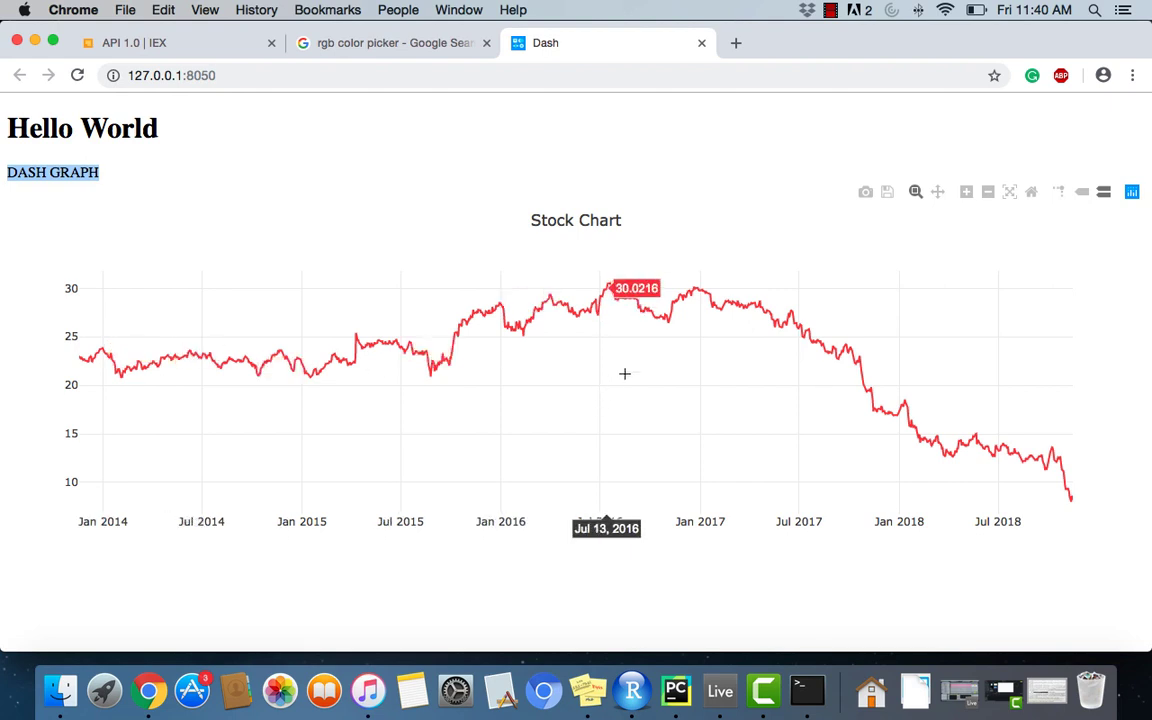
mouse_move(992, 418)
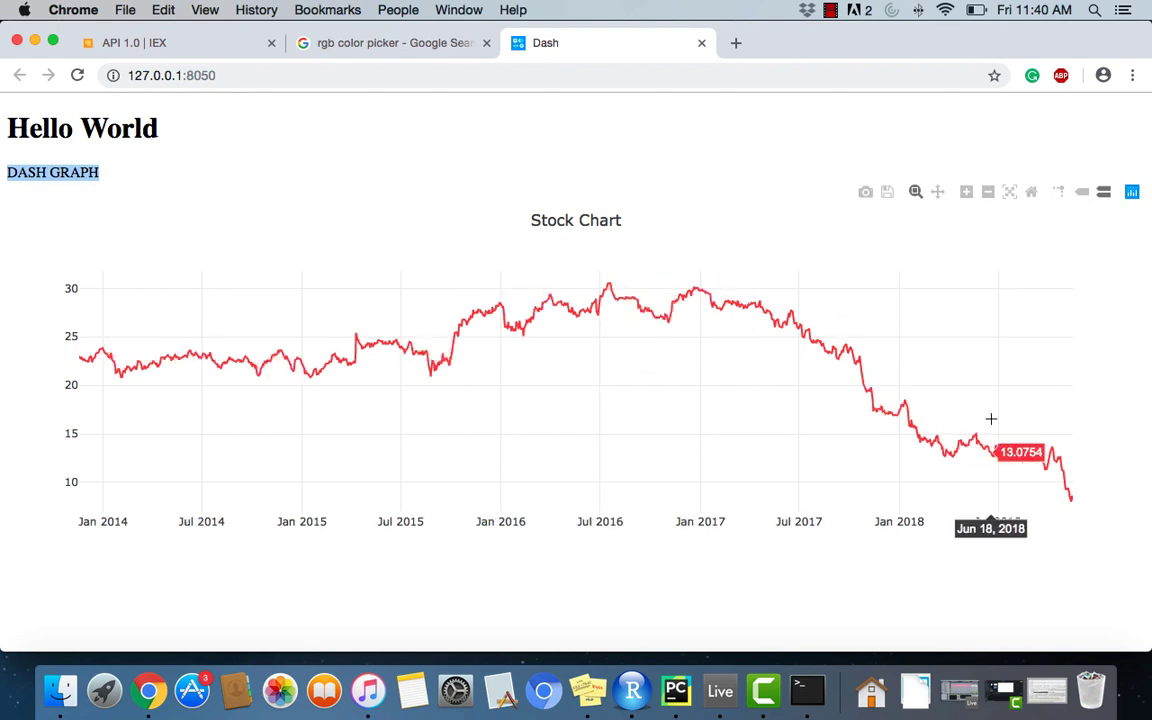
mouse_move(590, 140)
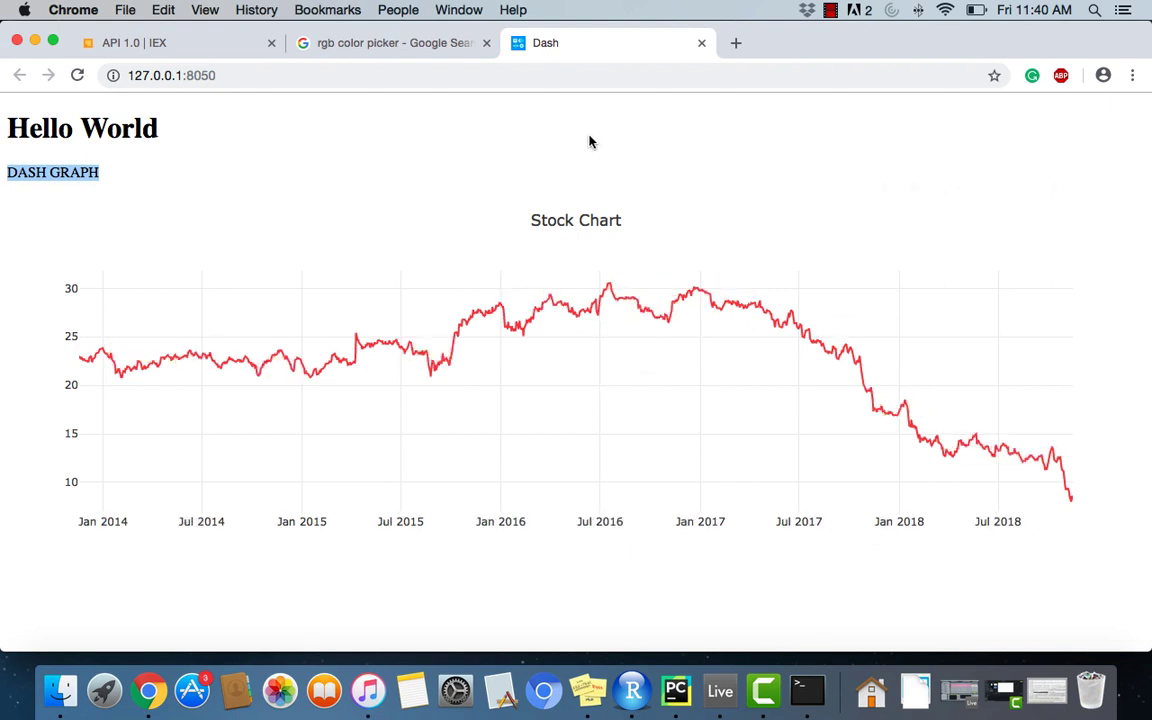
mouse_move(680, 316)
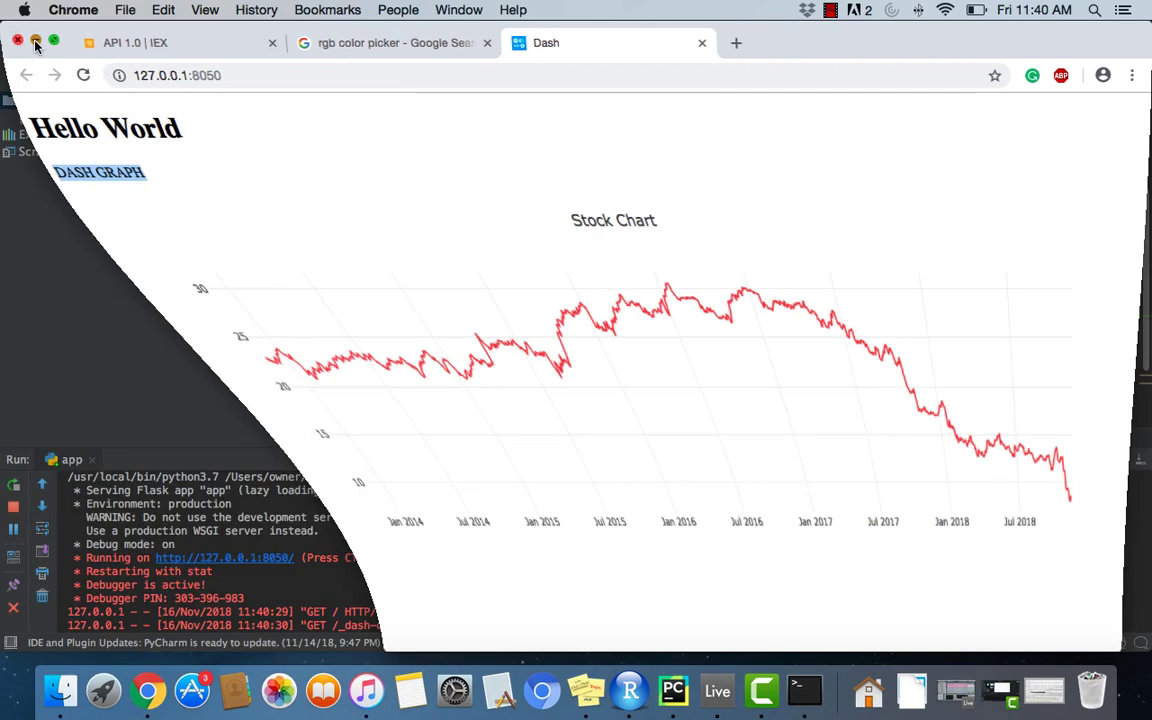
left_click(652, 690)
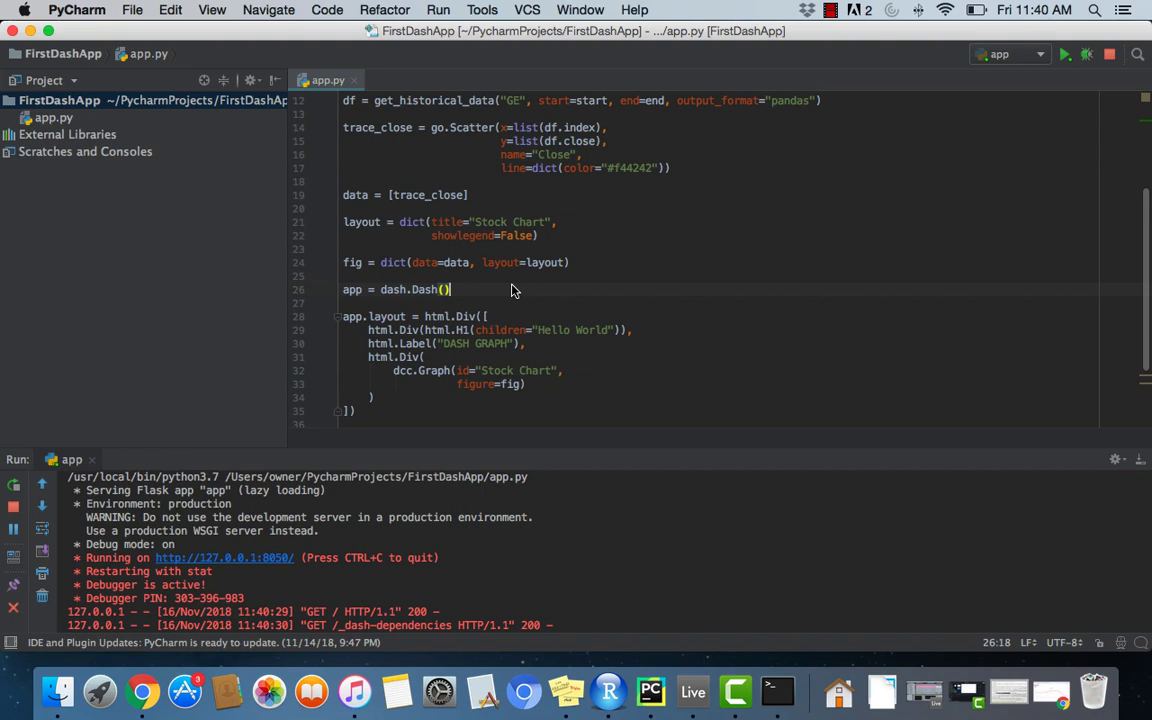
mouse_move(548, 230)
type("input")
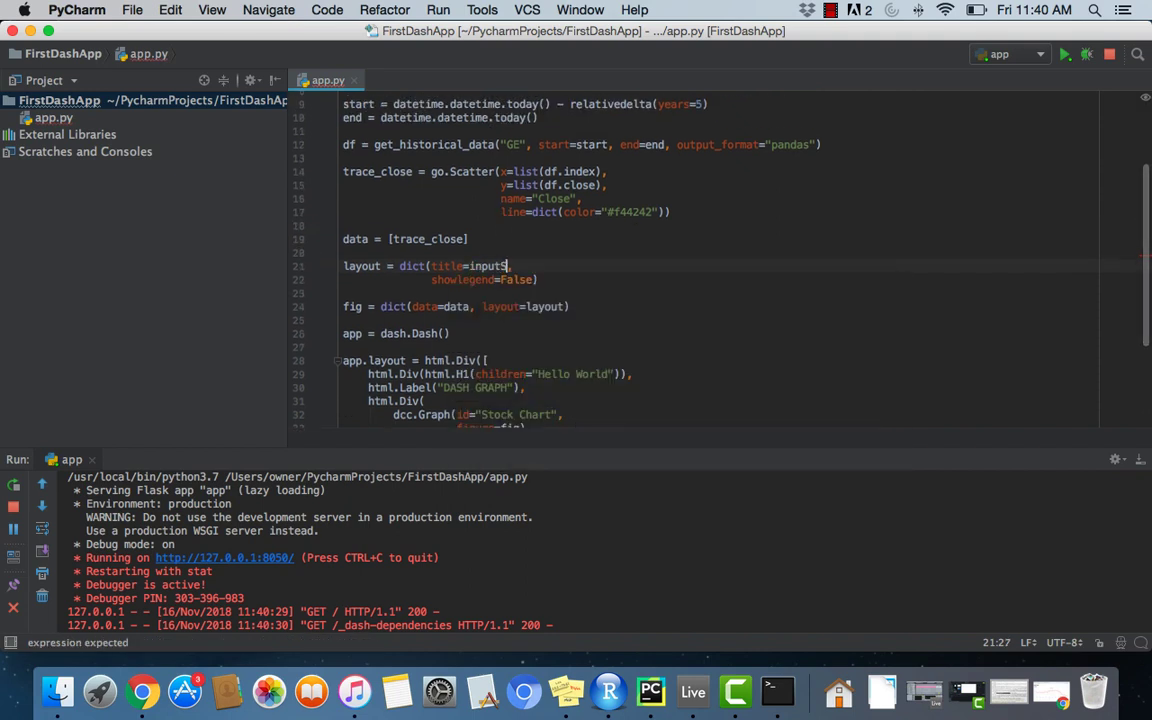
Step: Define inputStock = "VZ" and use it in get_historical_data and as the layout title
type("Stock")
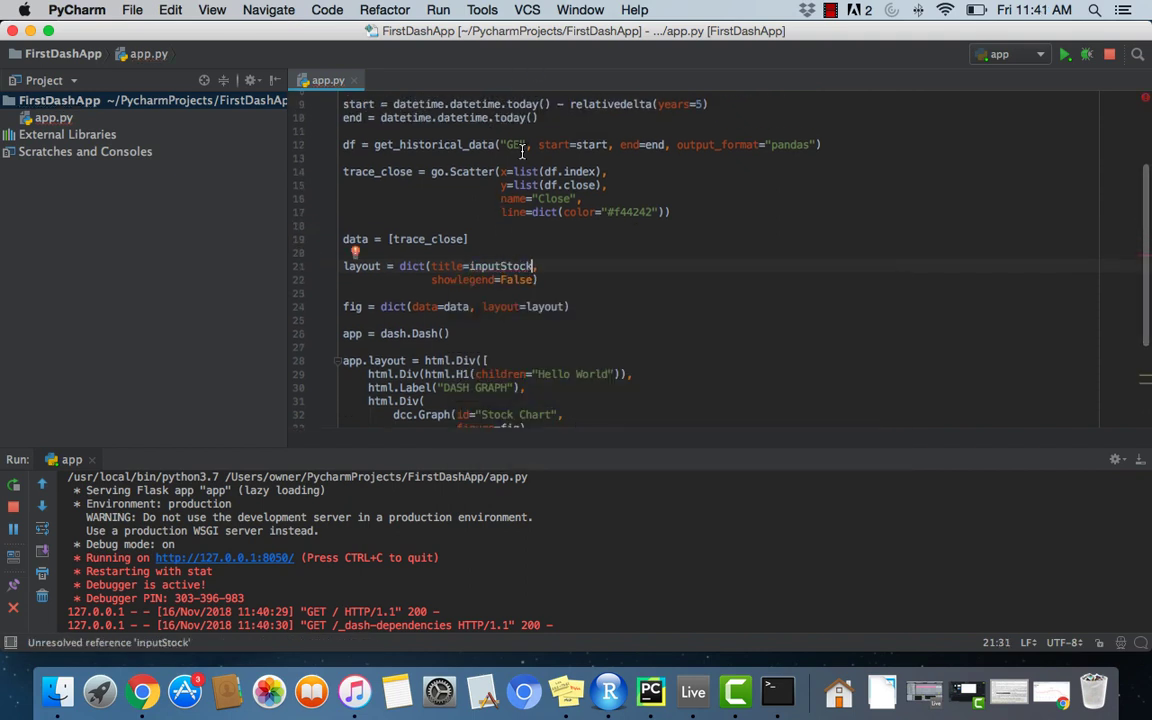
type("inputStock =")
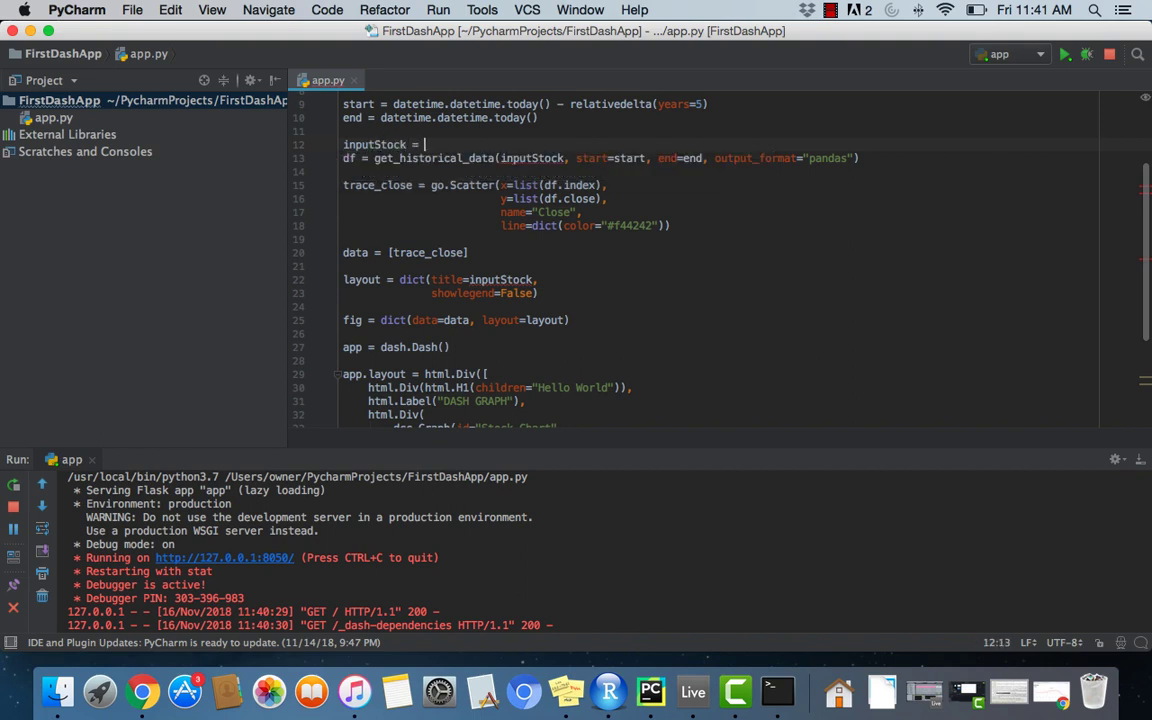
type("\"VZ\"")
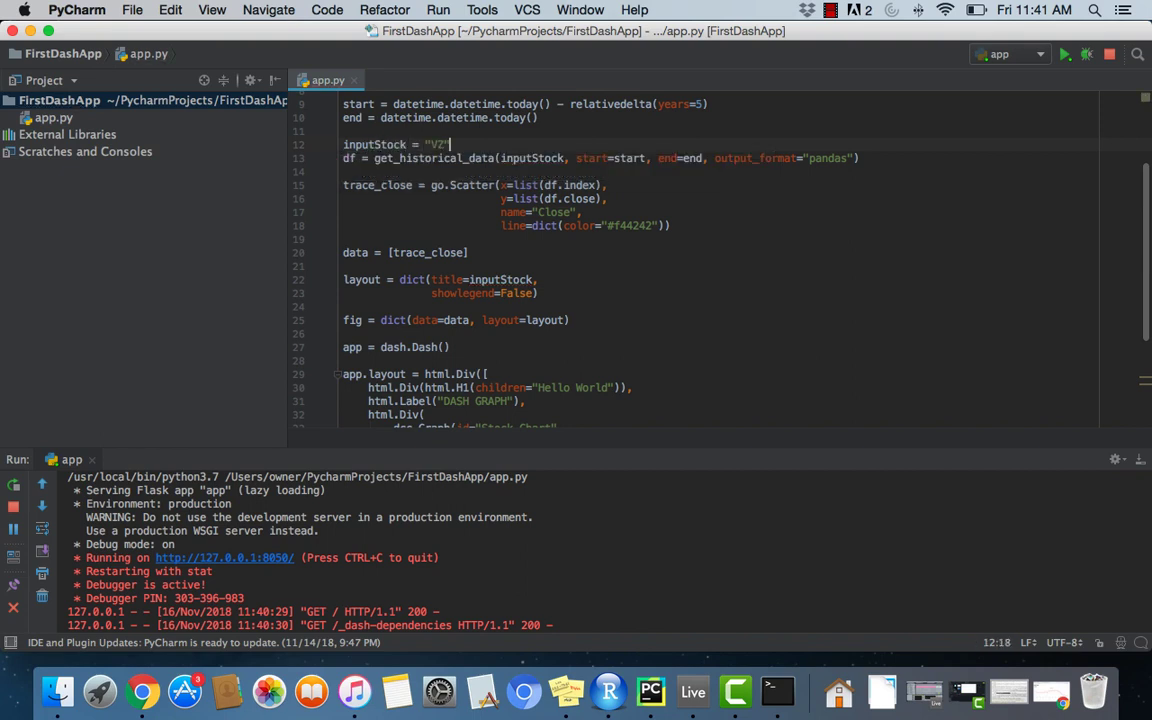
scroll("down", 3)
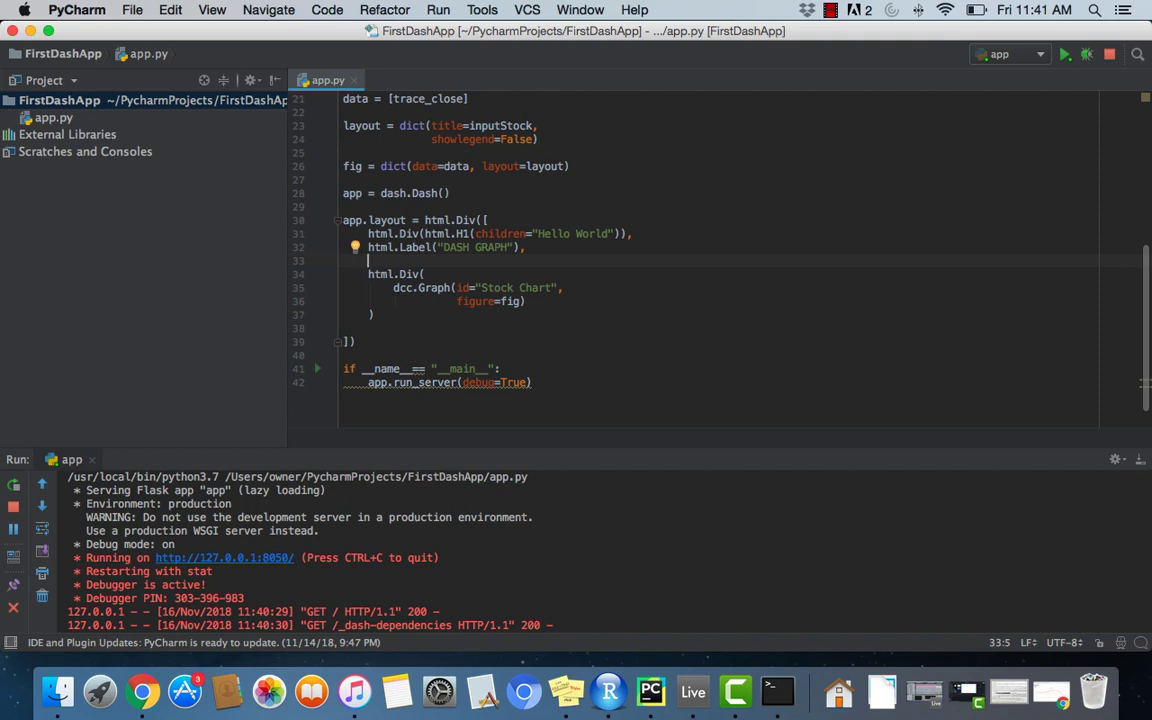
Step: Add a dcc.Input with id="stock-input" after the html.Label
type("html")
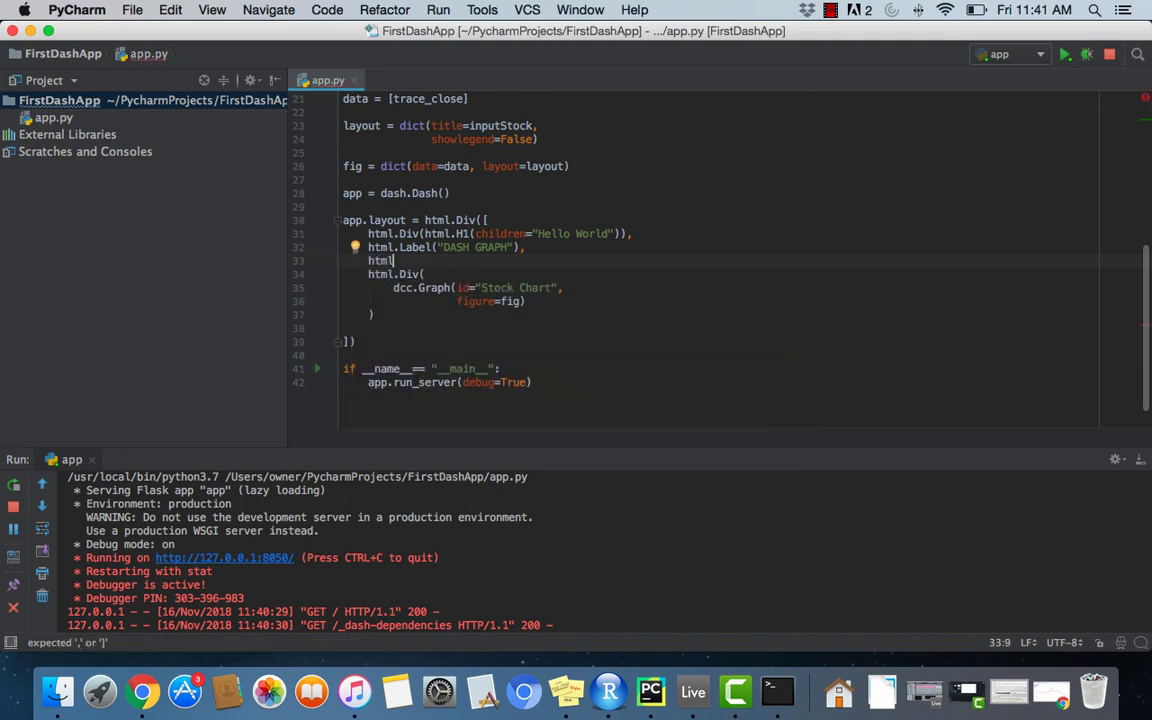
type("dcc.")
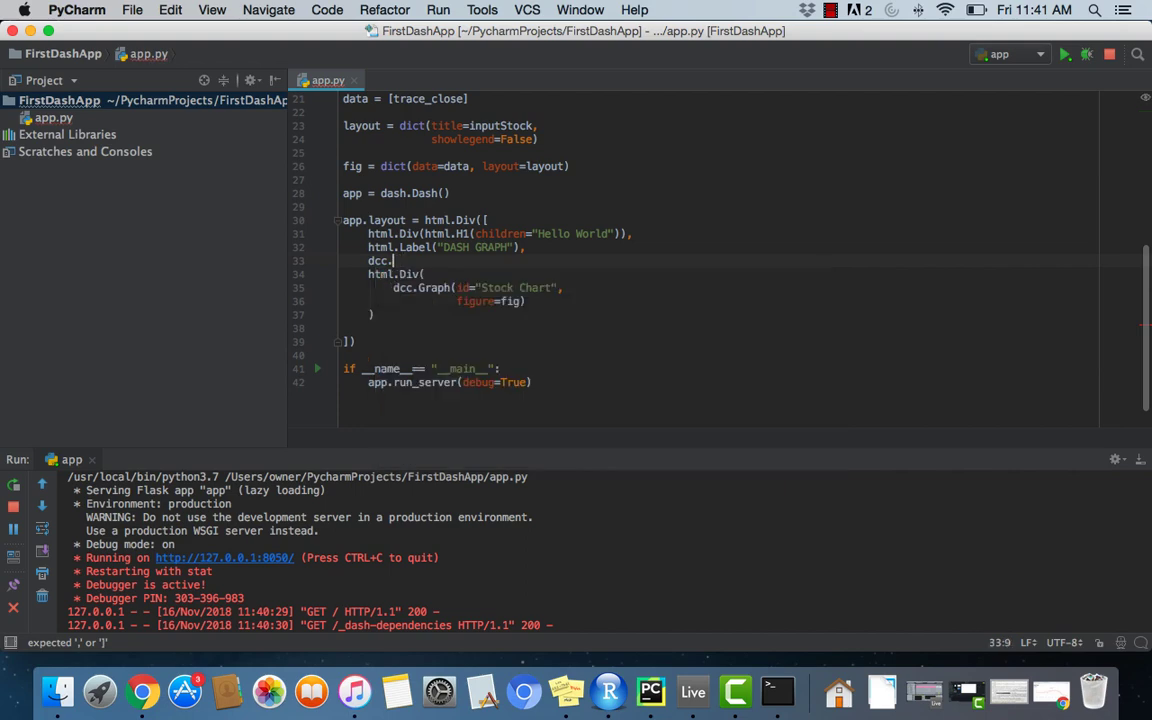
type("Input(")
type("id=\"")
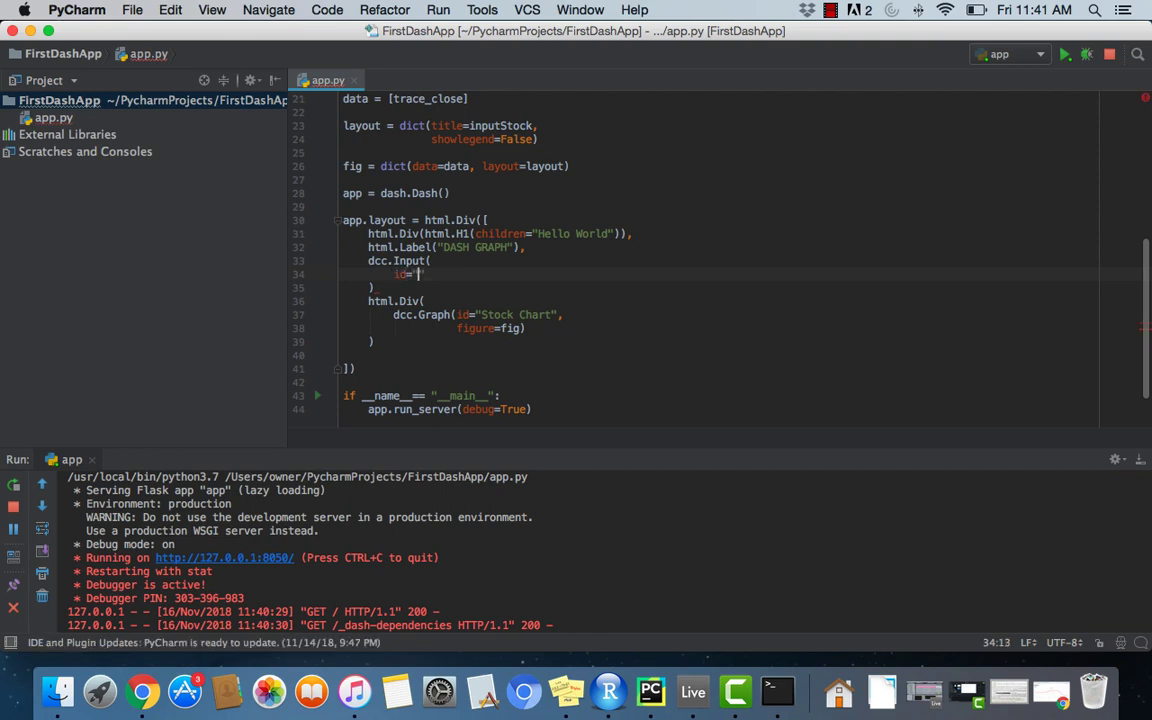
type("stock-inp")
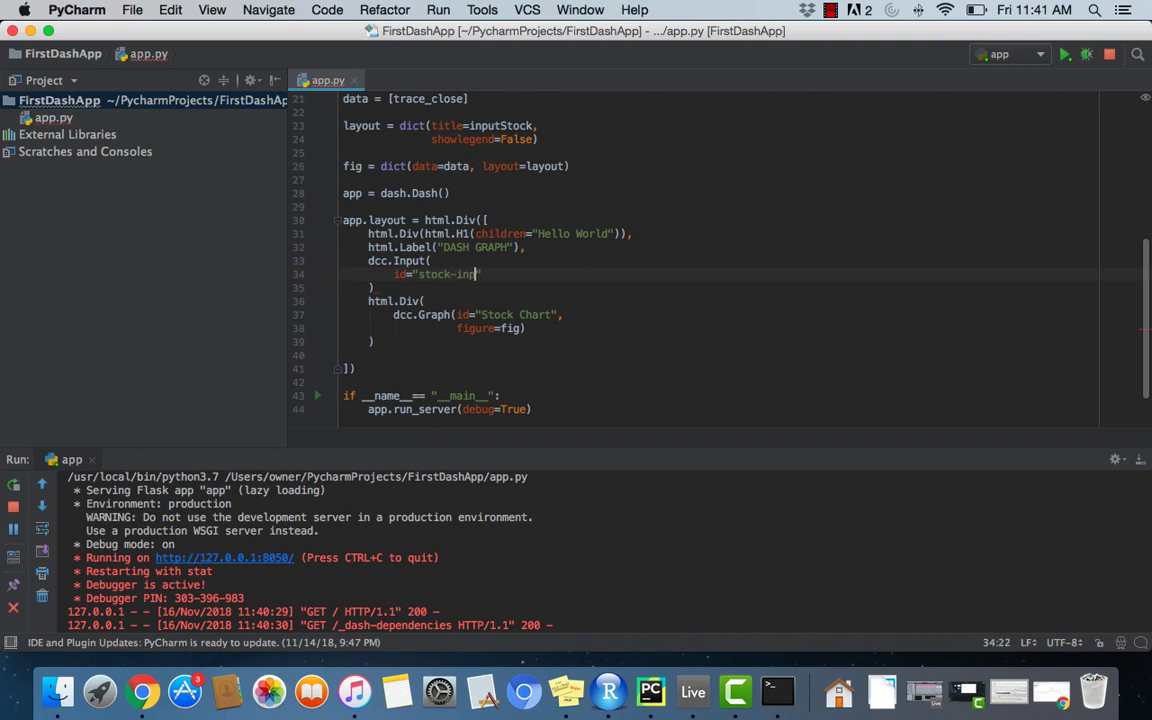
type("ut\",")
type("placeholder=")
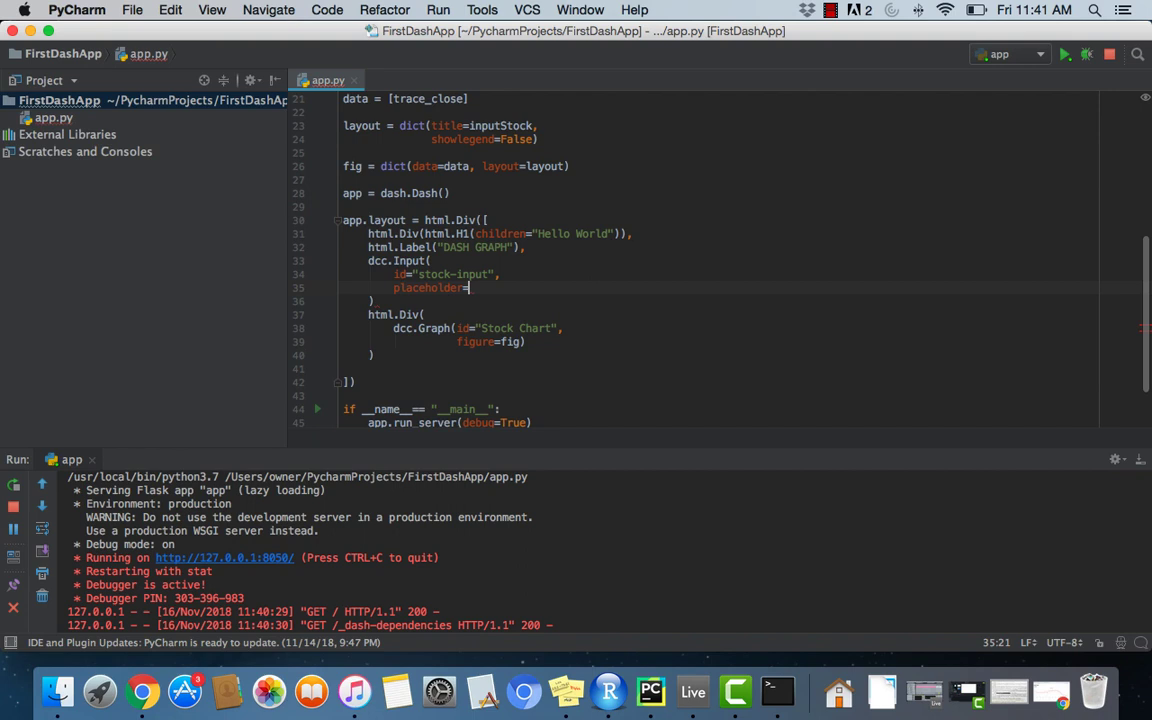
Step: Give the Input placeholder "Enter a stock to be charted", type="text" and value=''
type("\"Enter a stock\"")
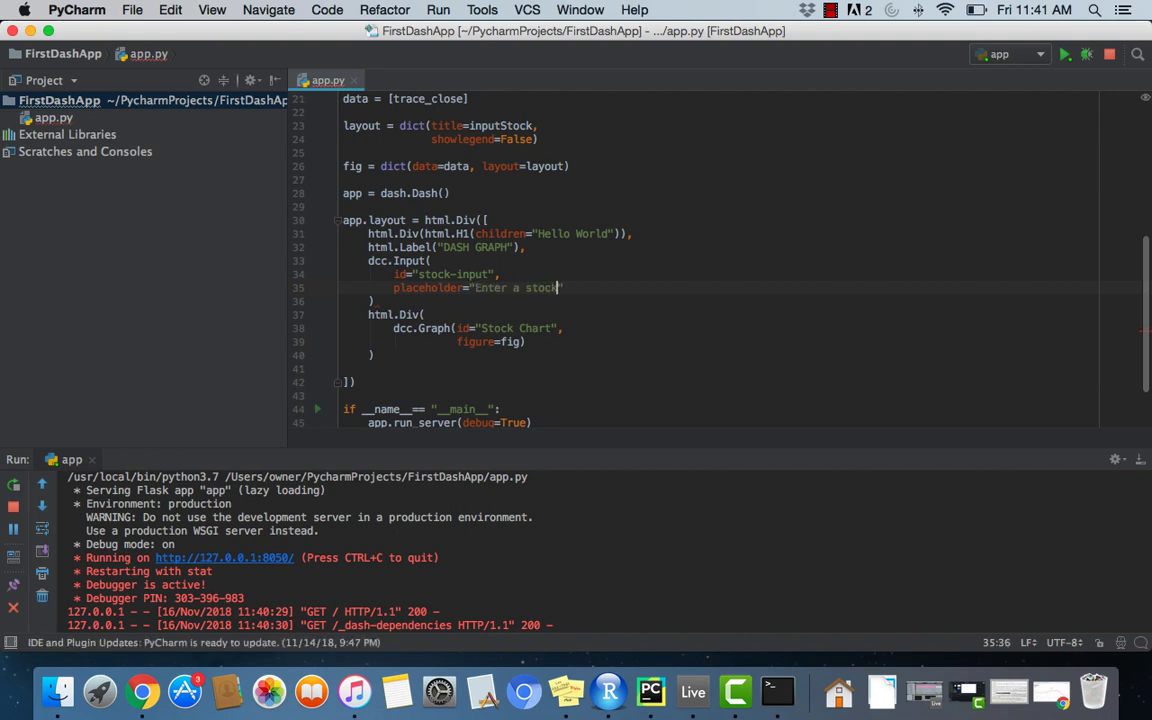
type("to be charted")
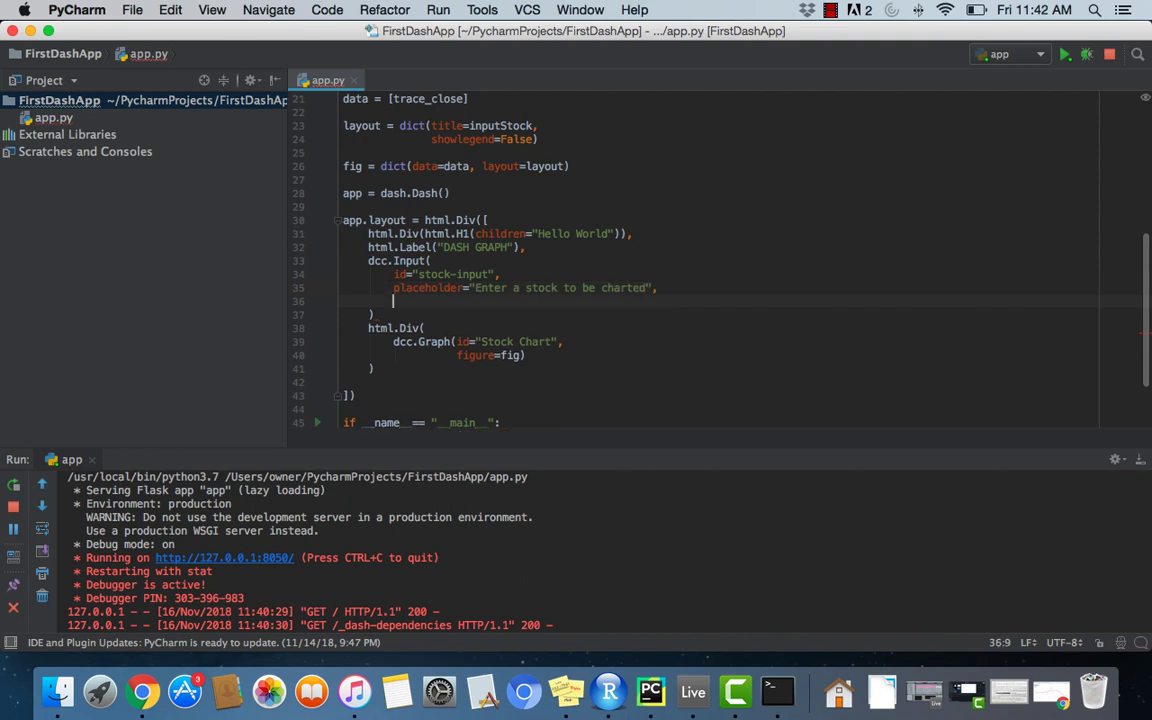
type("type")
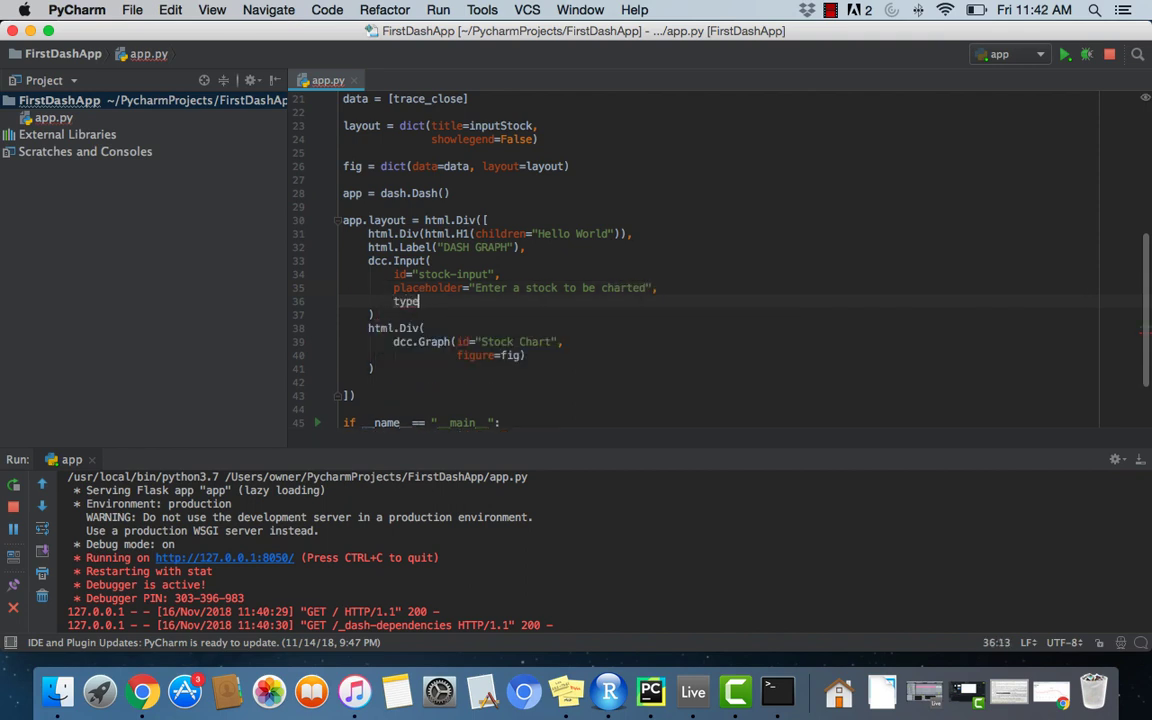
type("=\"text\"")
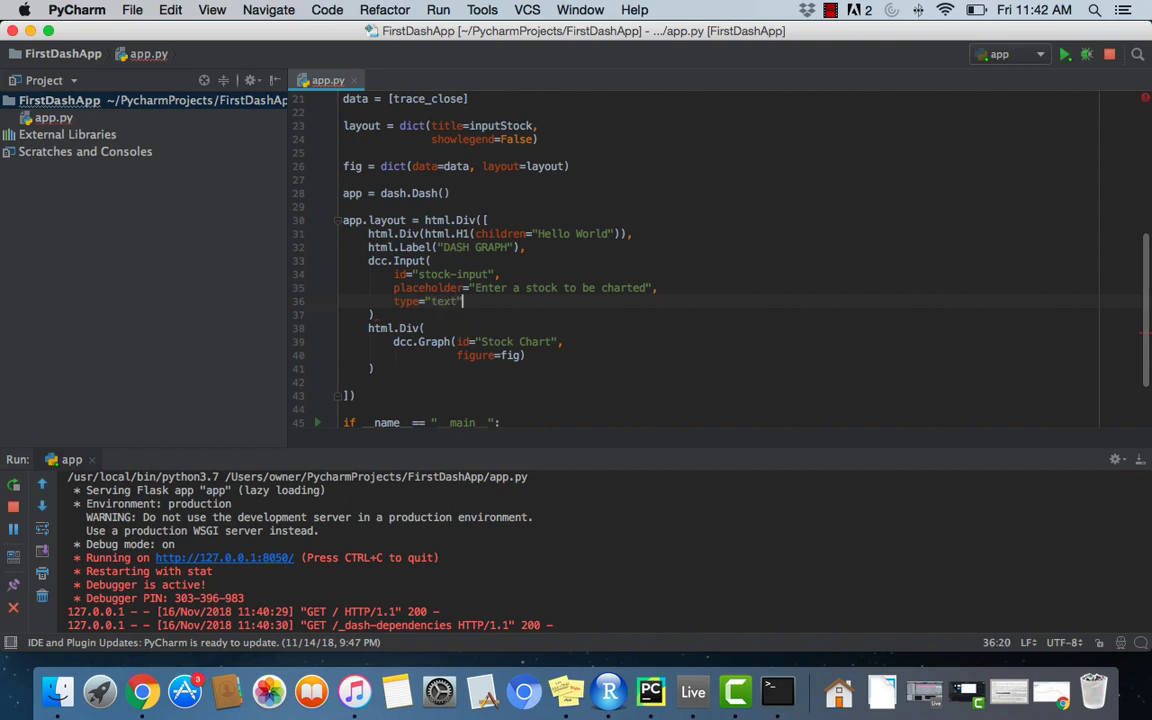
type("val")
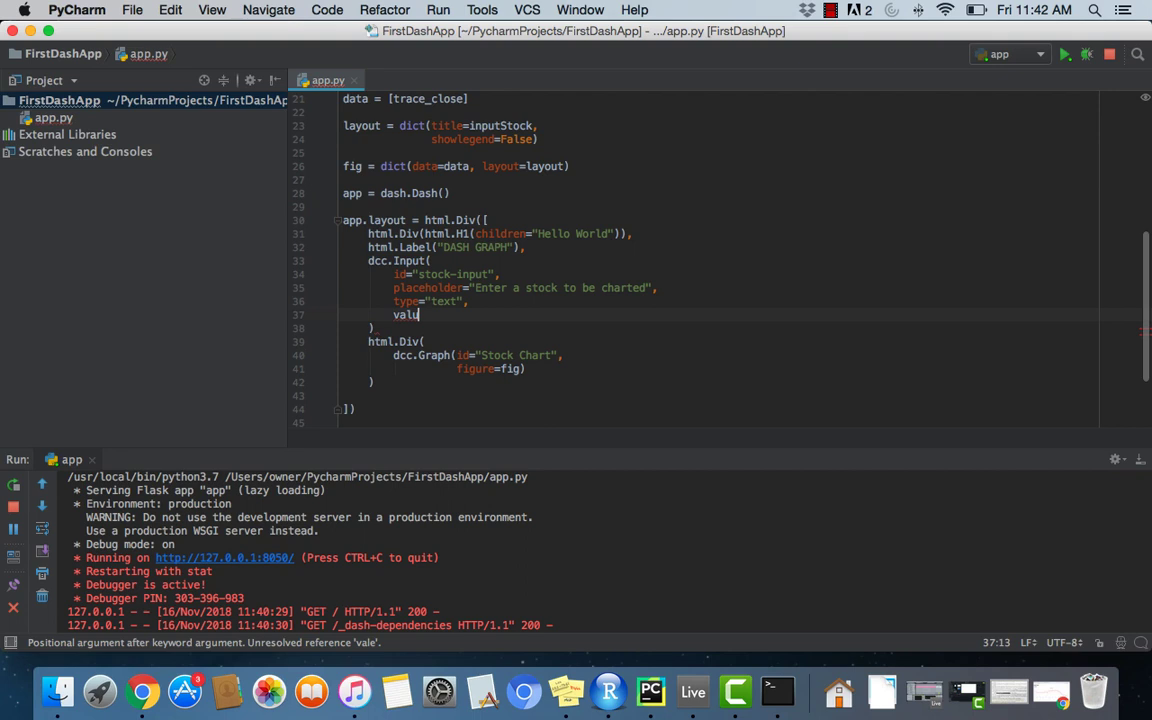
type("u")
left_click(720, 328)
type(",")
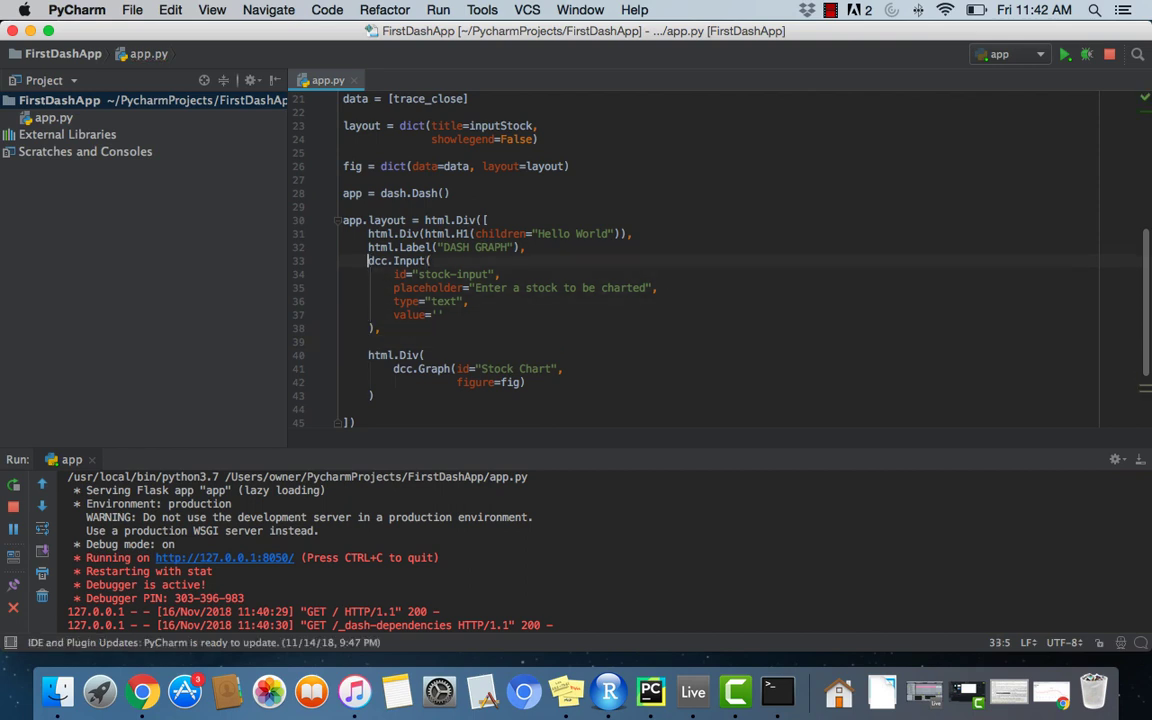
Step: Wrap the dcc.Input block inside its own html.Div by cutting and pasting it there
key("Return")
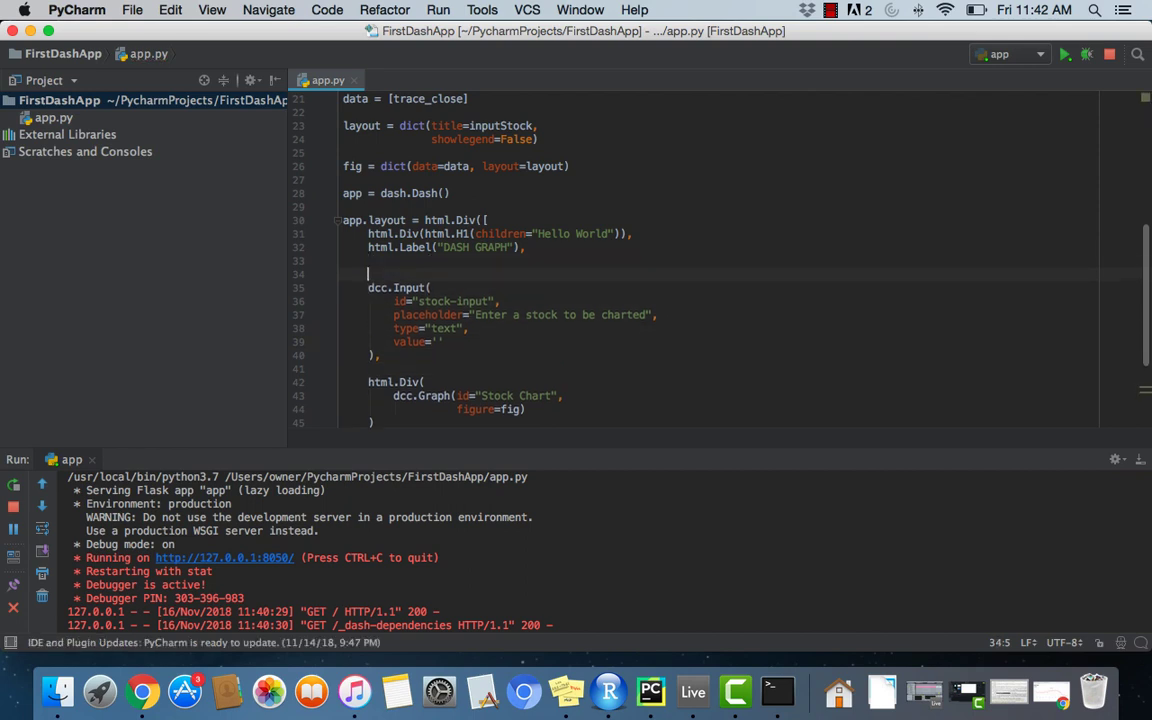
type("html.Div(")
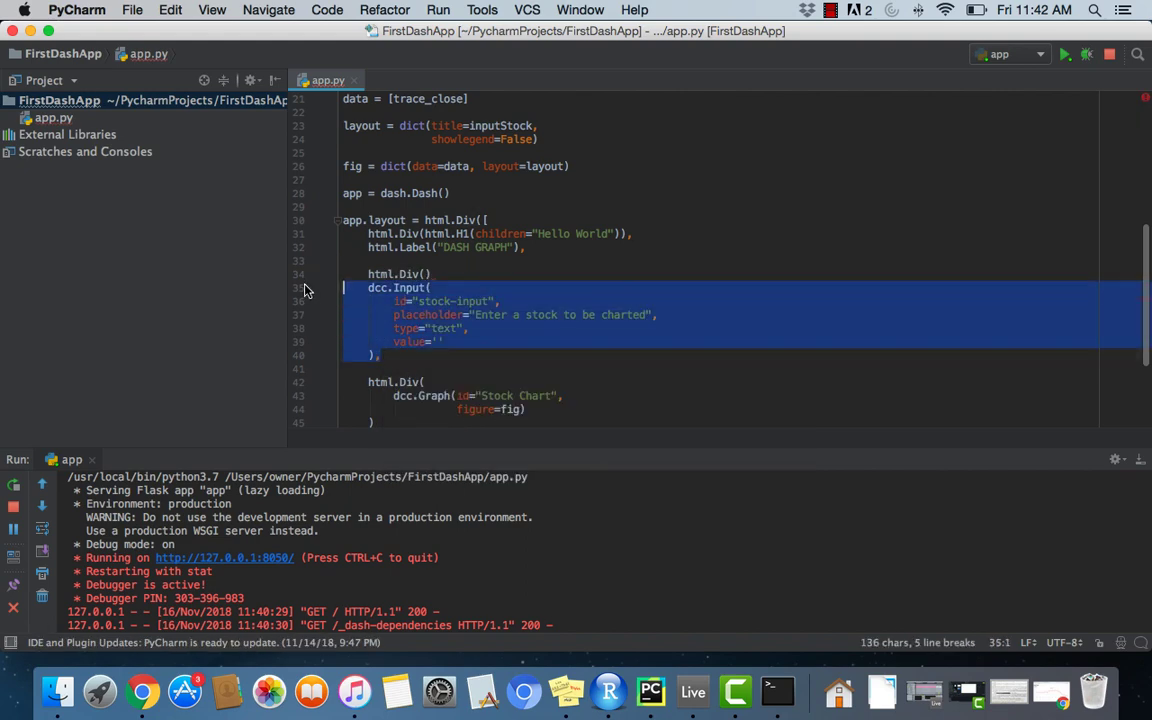
key("Delete")
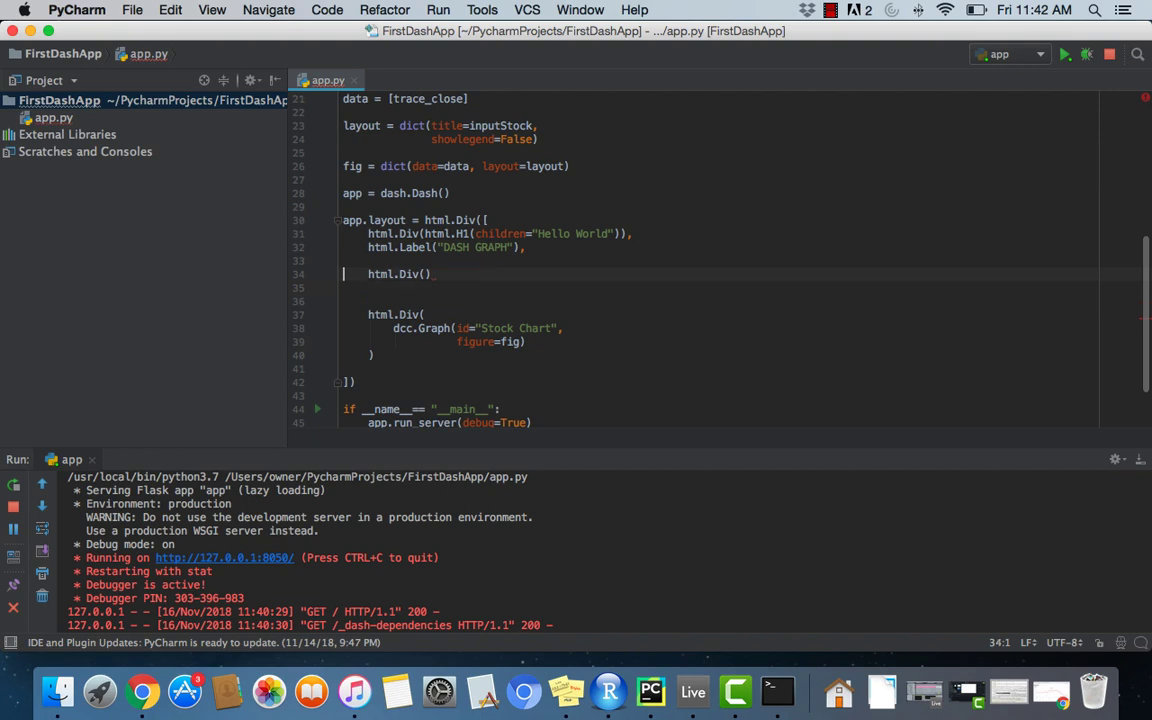
left_click(428, 274)
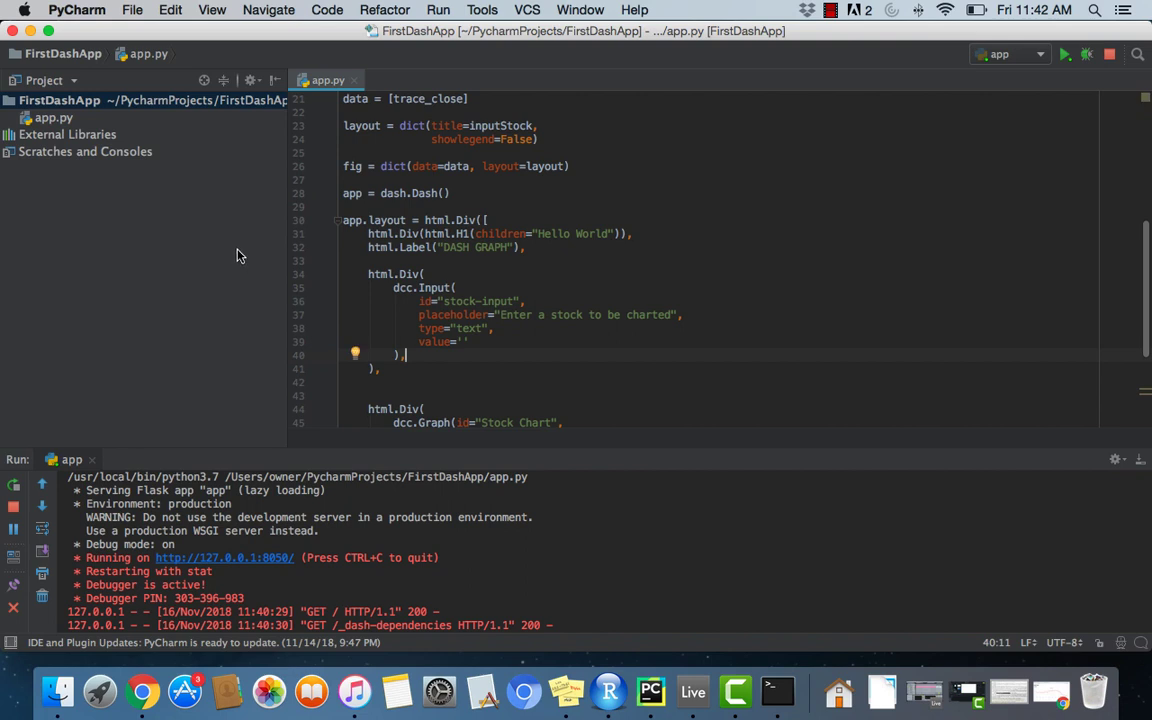
mouse_move(228, 544)
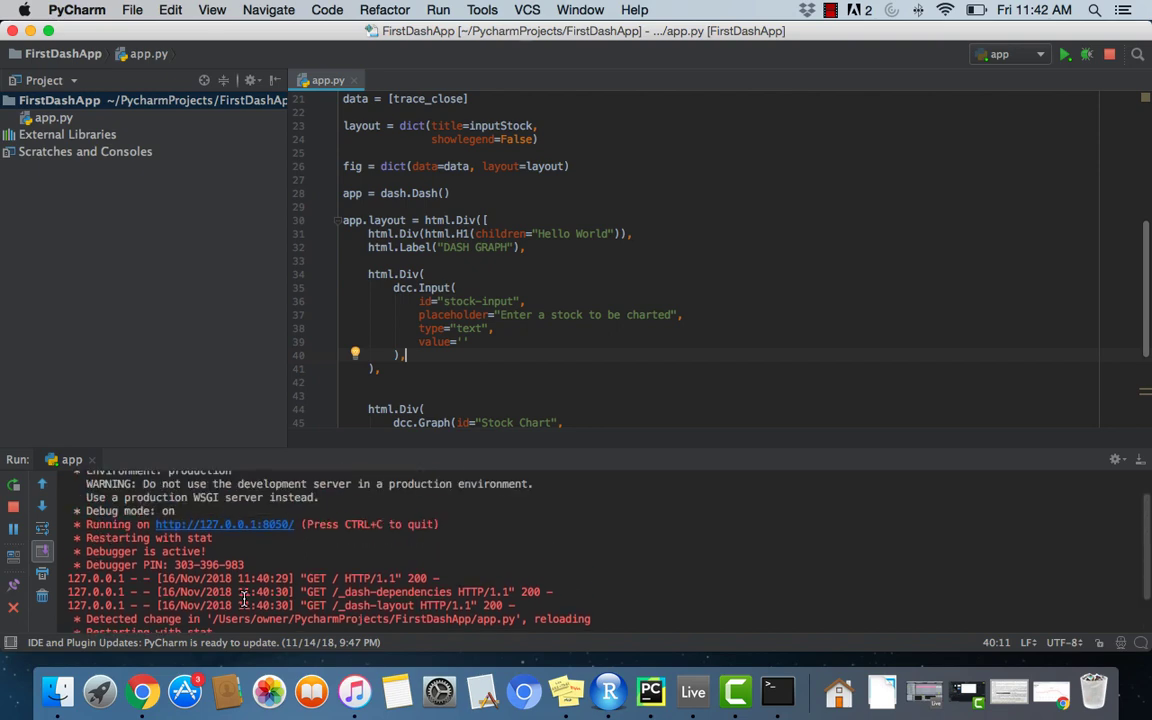
Step: Check the reloaded Dash page's stock entry field in Chrome, then return to the editor
left_click(144, 692)
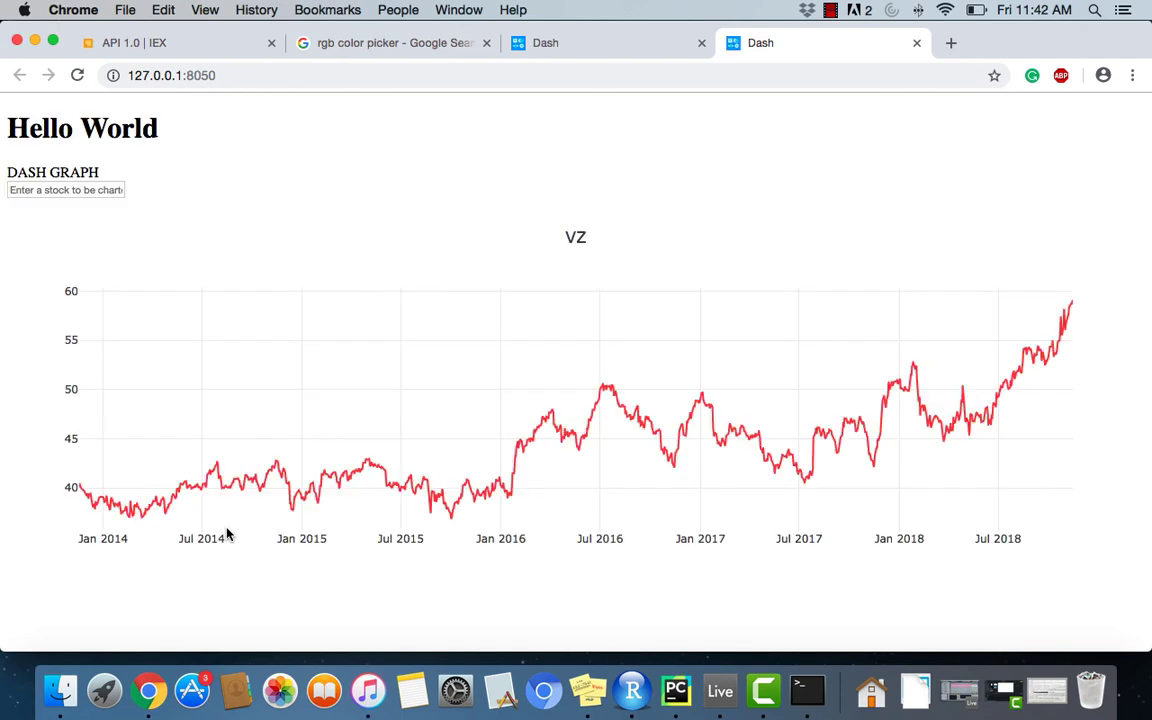
left_click(64, 190)
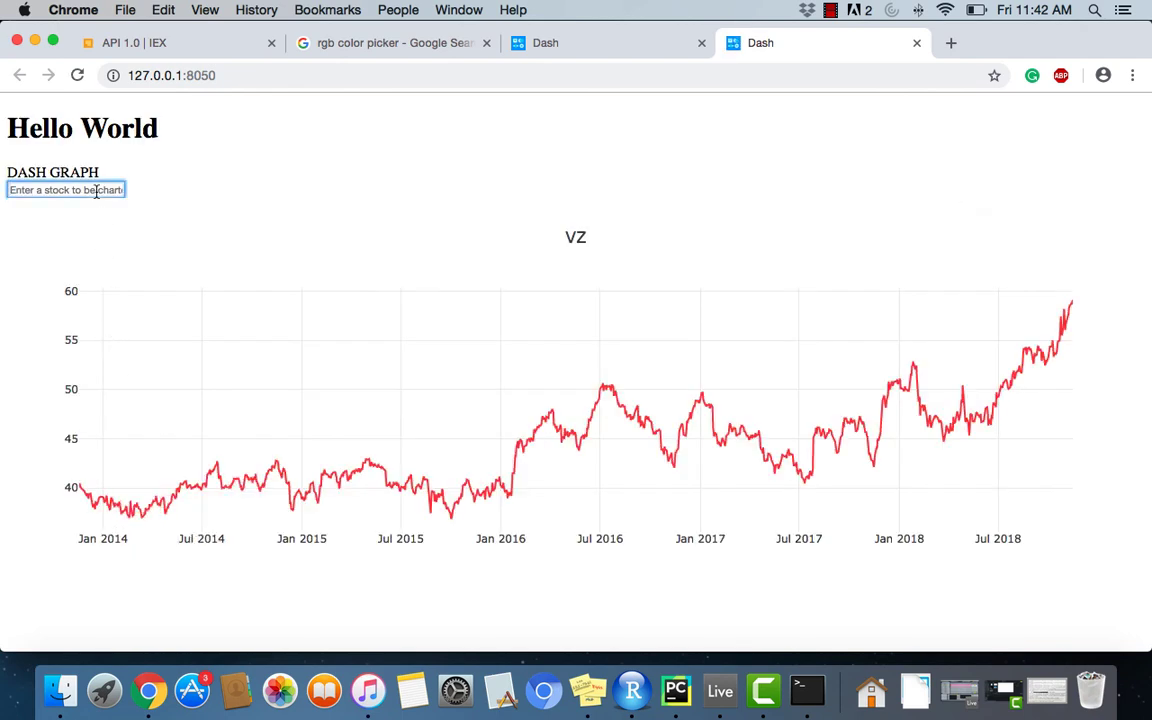
mouse_move(416, 8)
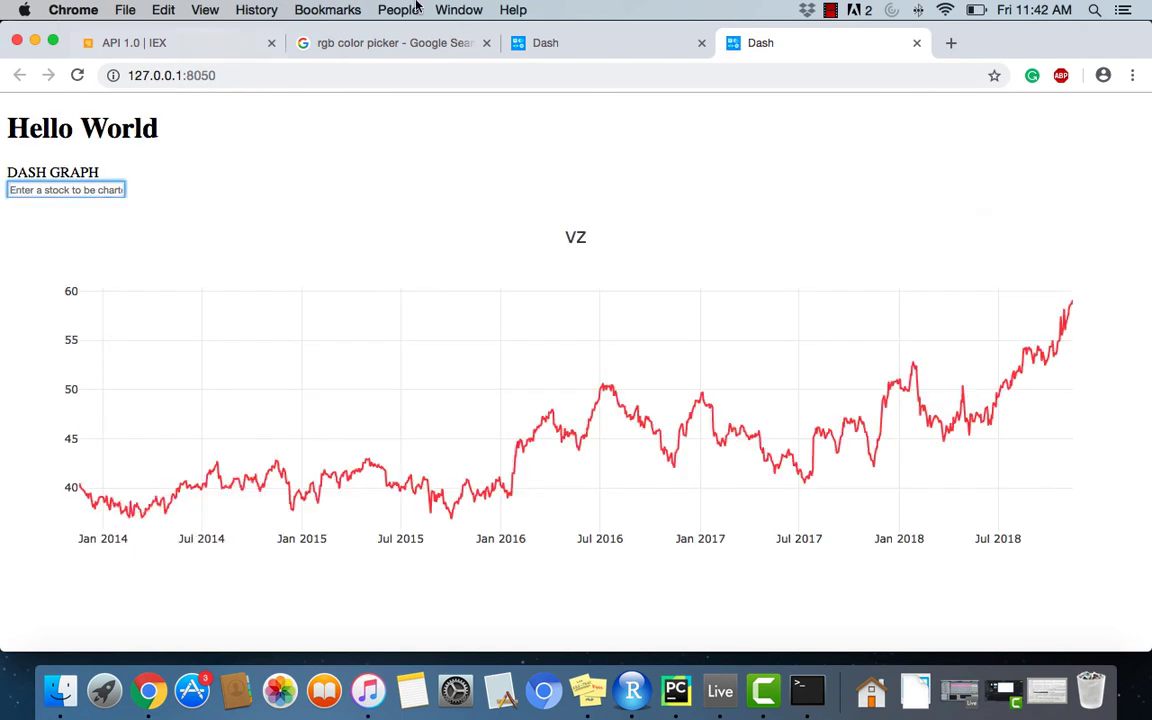
left_click(916, 42)
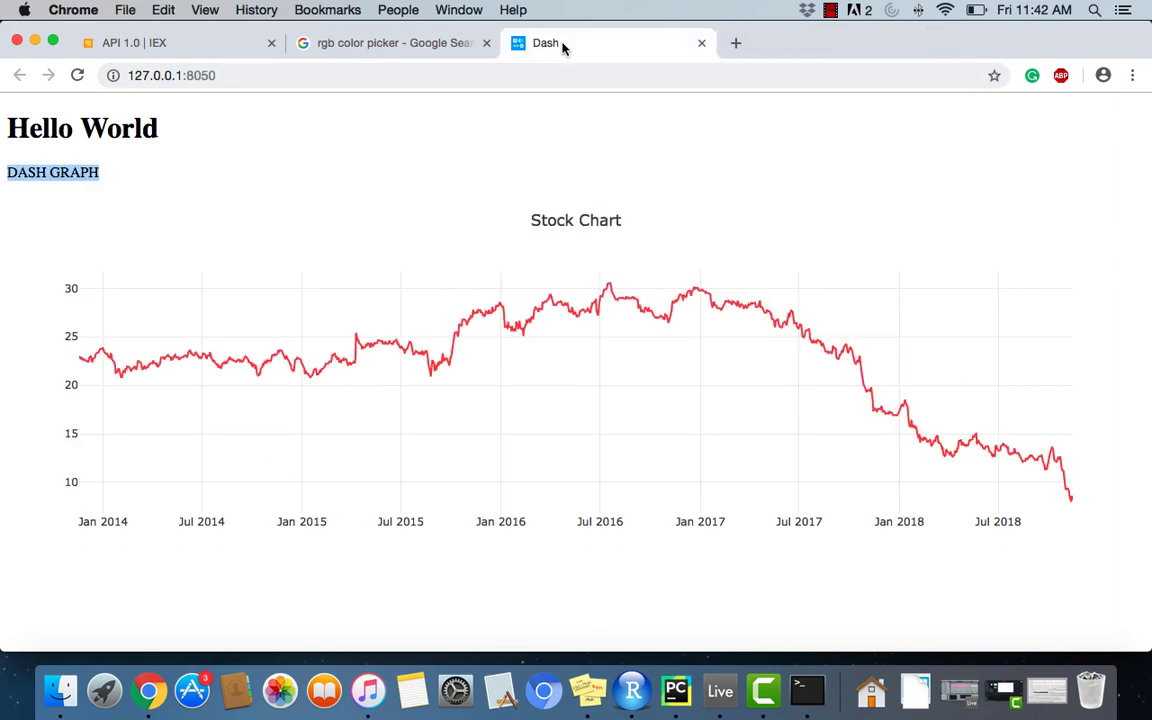
left_click(662, 690)
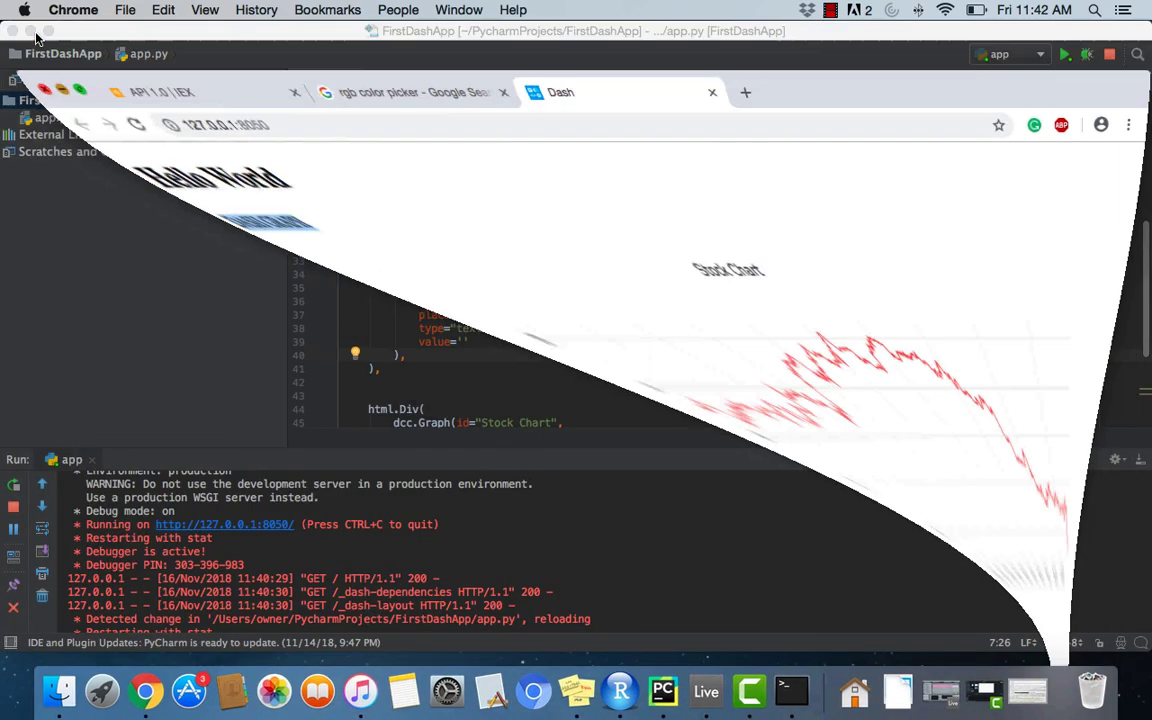
Step: Start a second html.Div below the input Div and begin a dcc.Dropdown inside it
left_click(652, 690)
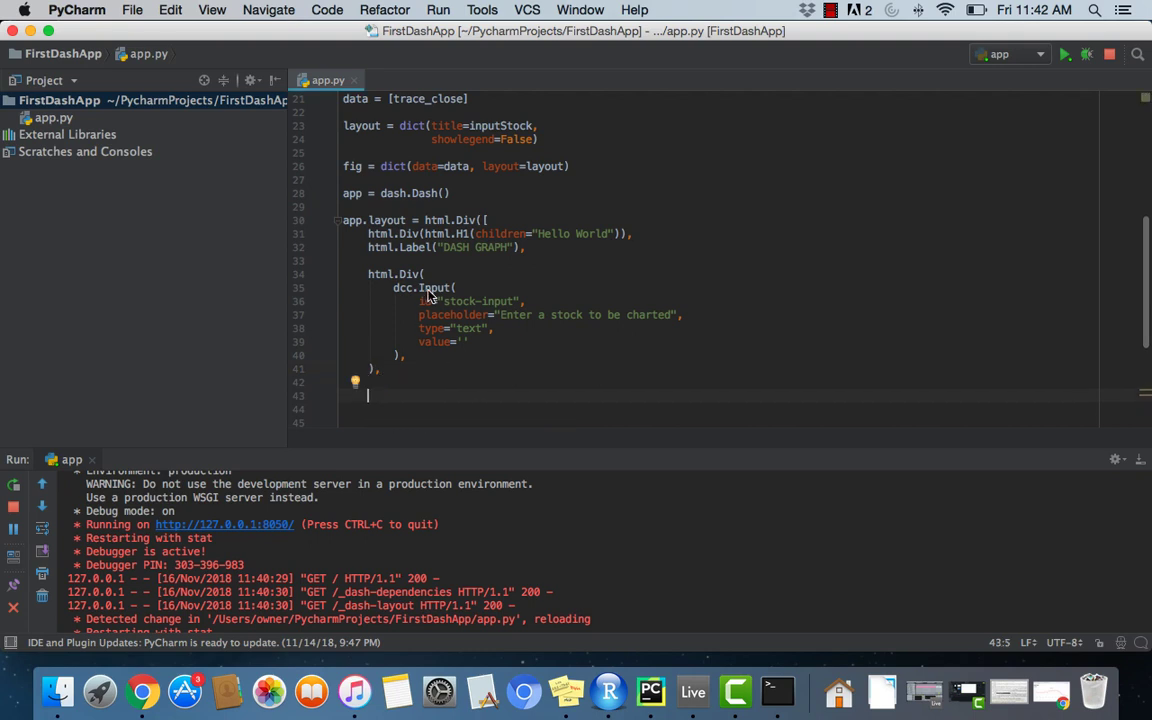
type("html.")
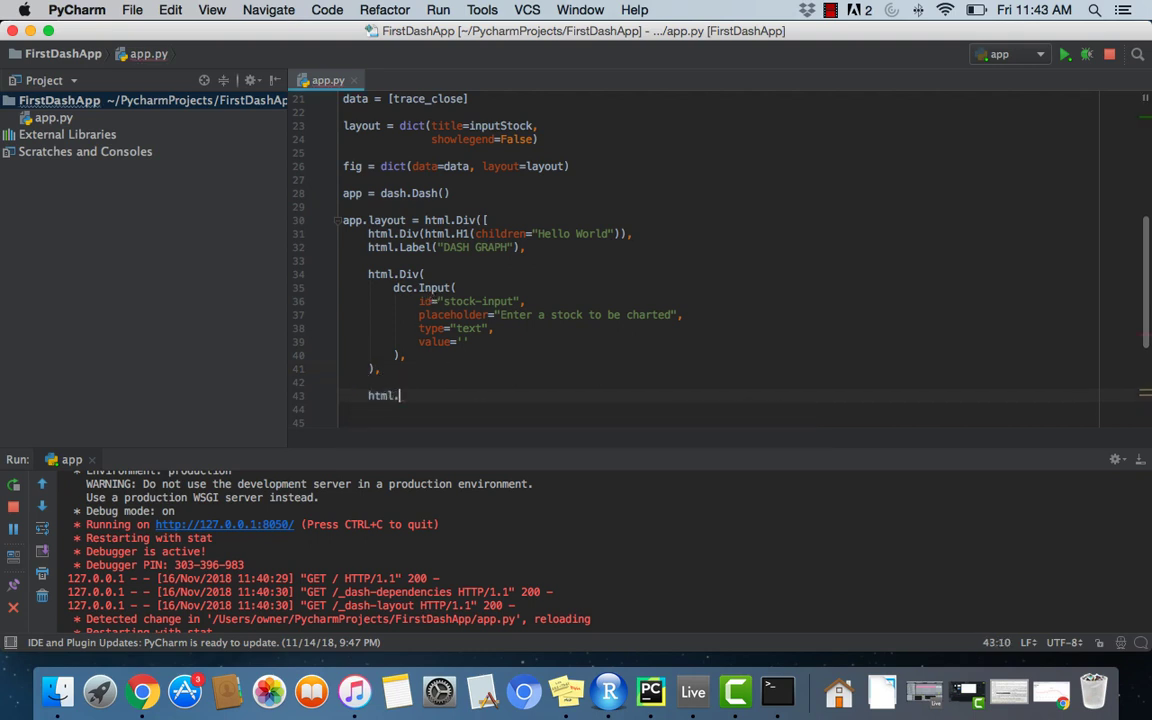
type(".")
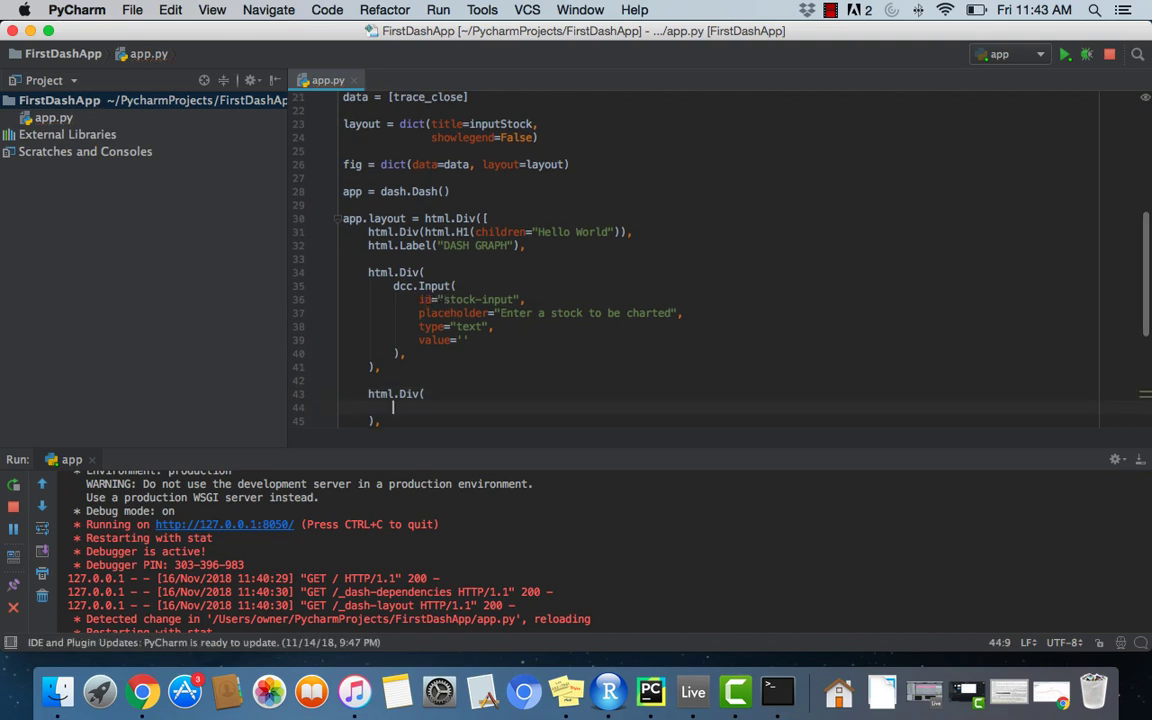
type("dcc.Dropdown(")
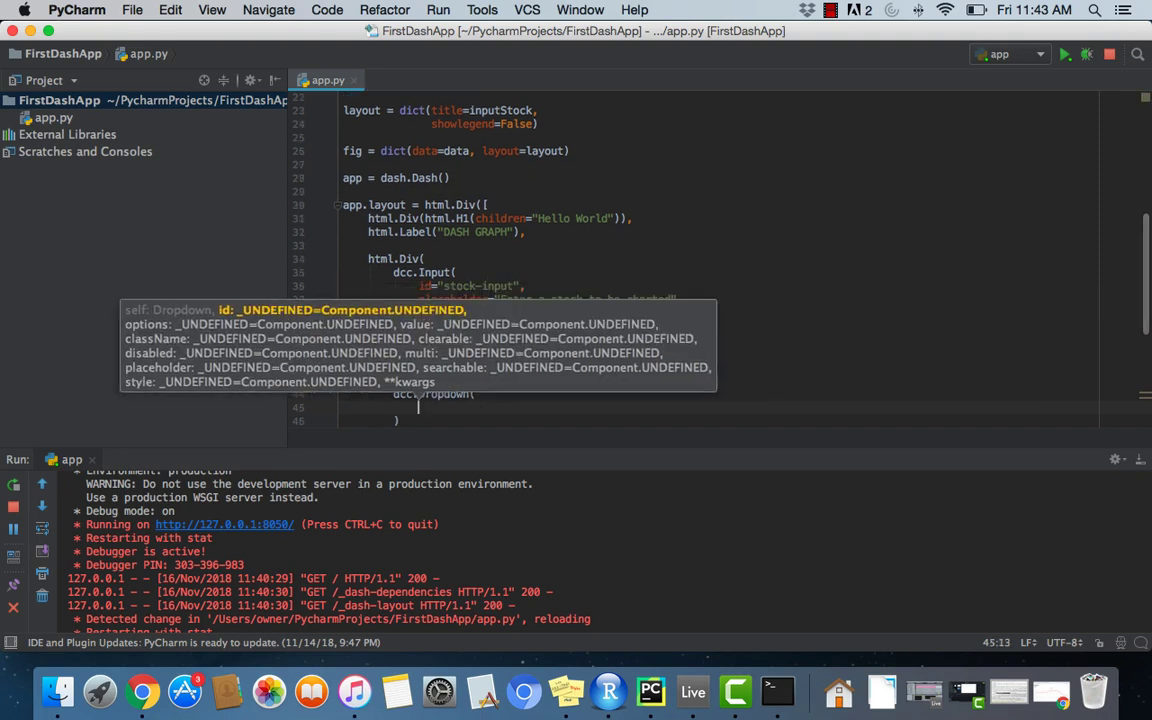
Step: Add options list with {'label': 'Candlestick', 'value': 'Candlestick'} and {'label': 'Line', 'value': 'Line'} entries
type("options=[")
type("{},")
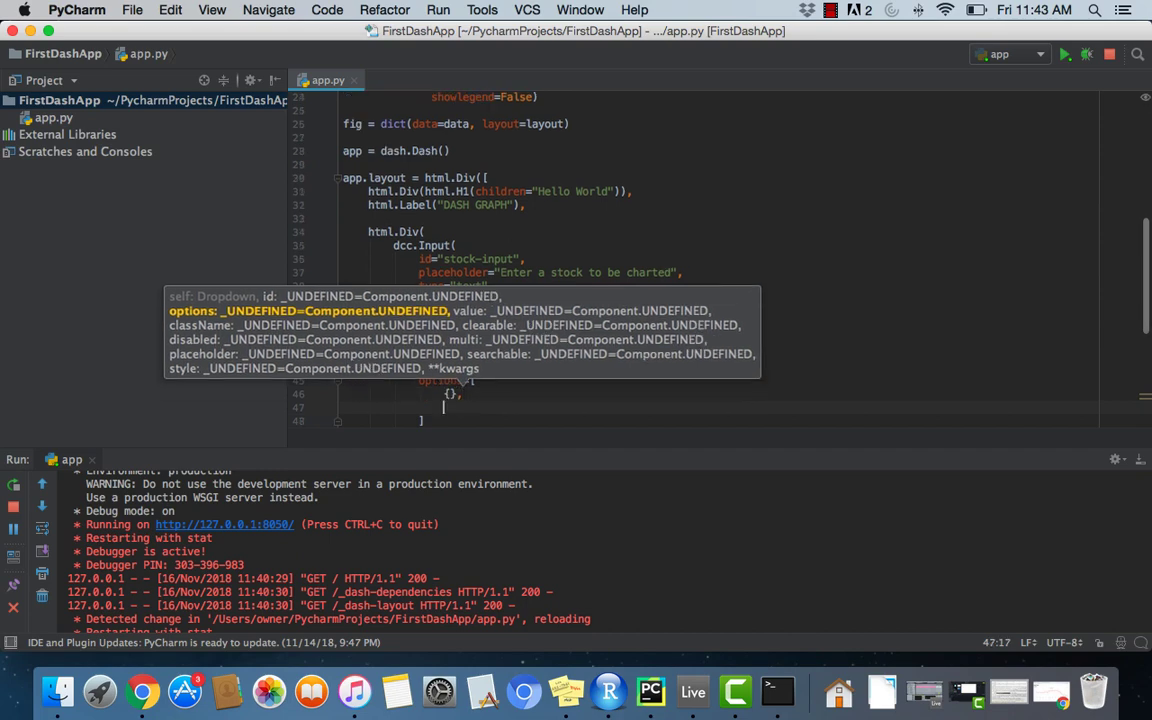
type(".")
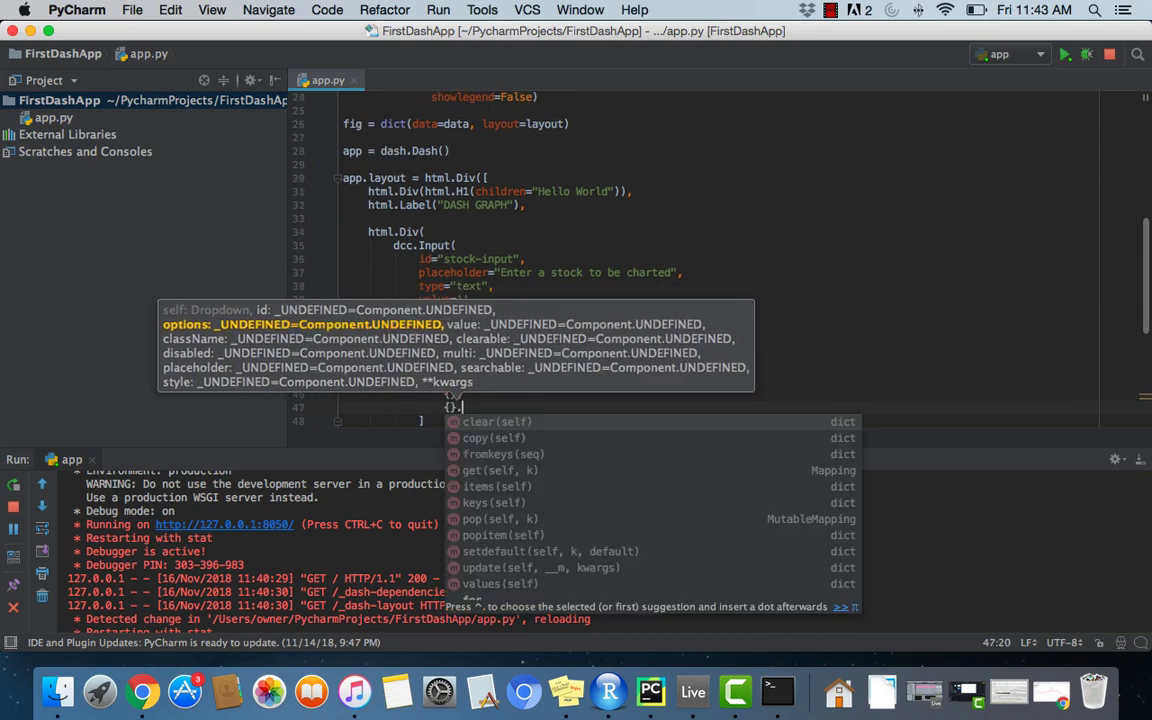
type("clea")
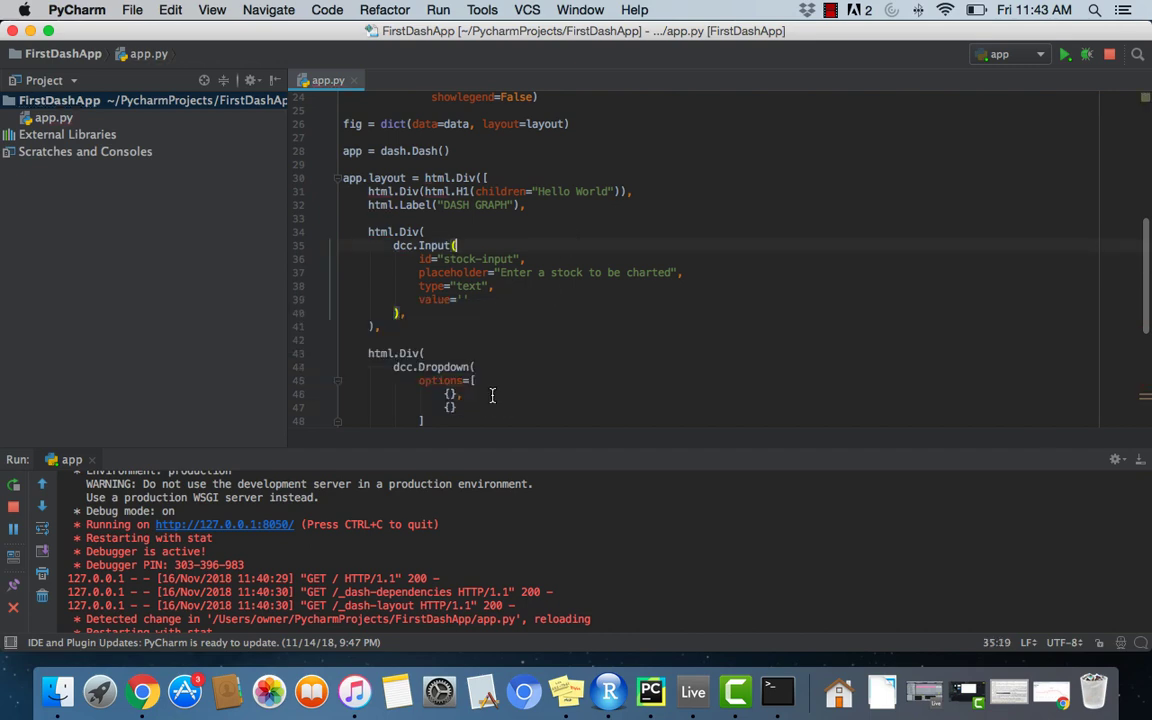
left_click(458, 392)
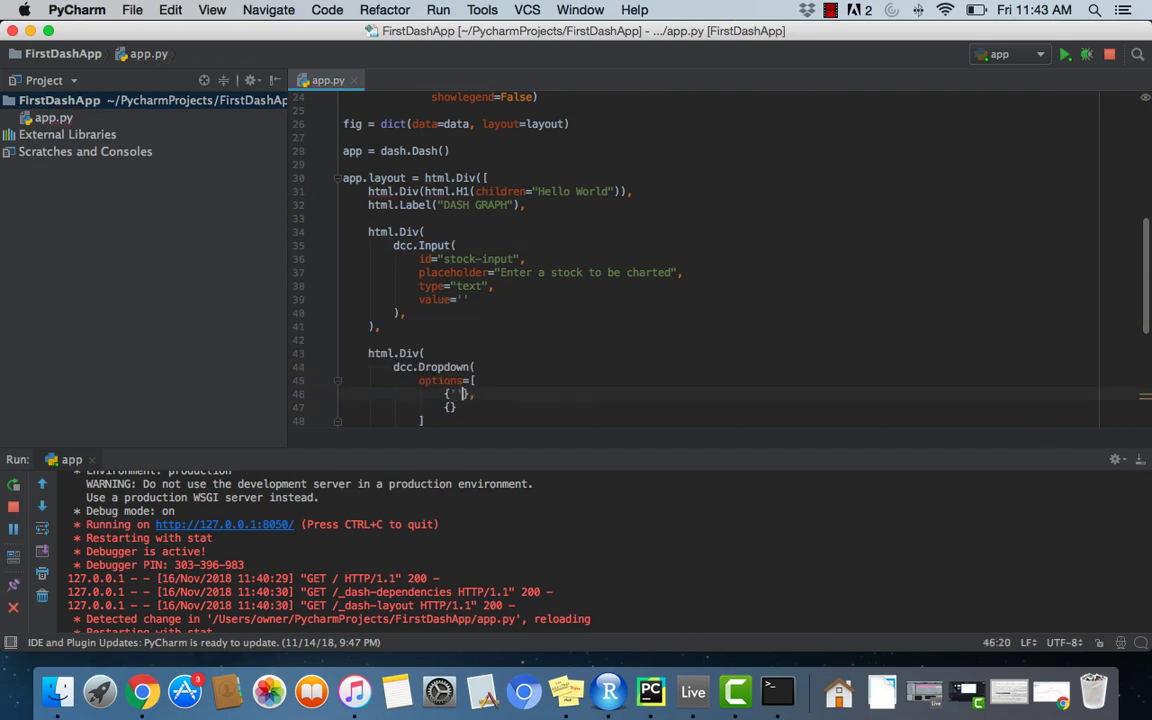
type("label")
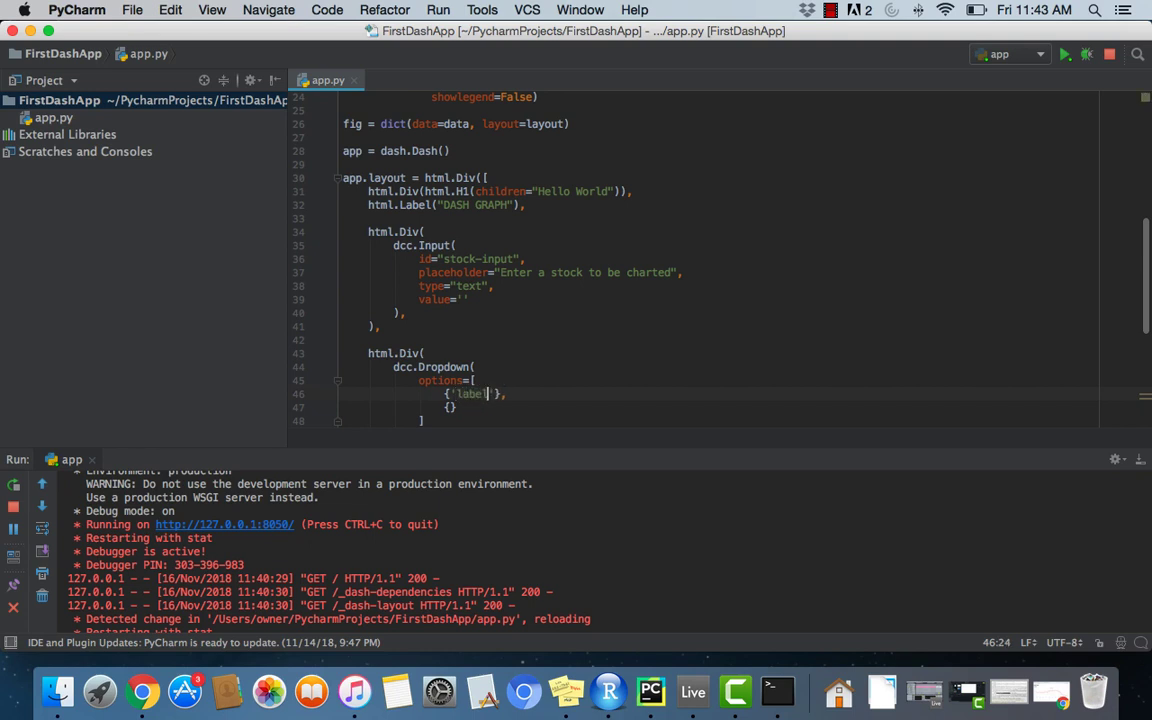
type(": '")
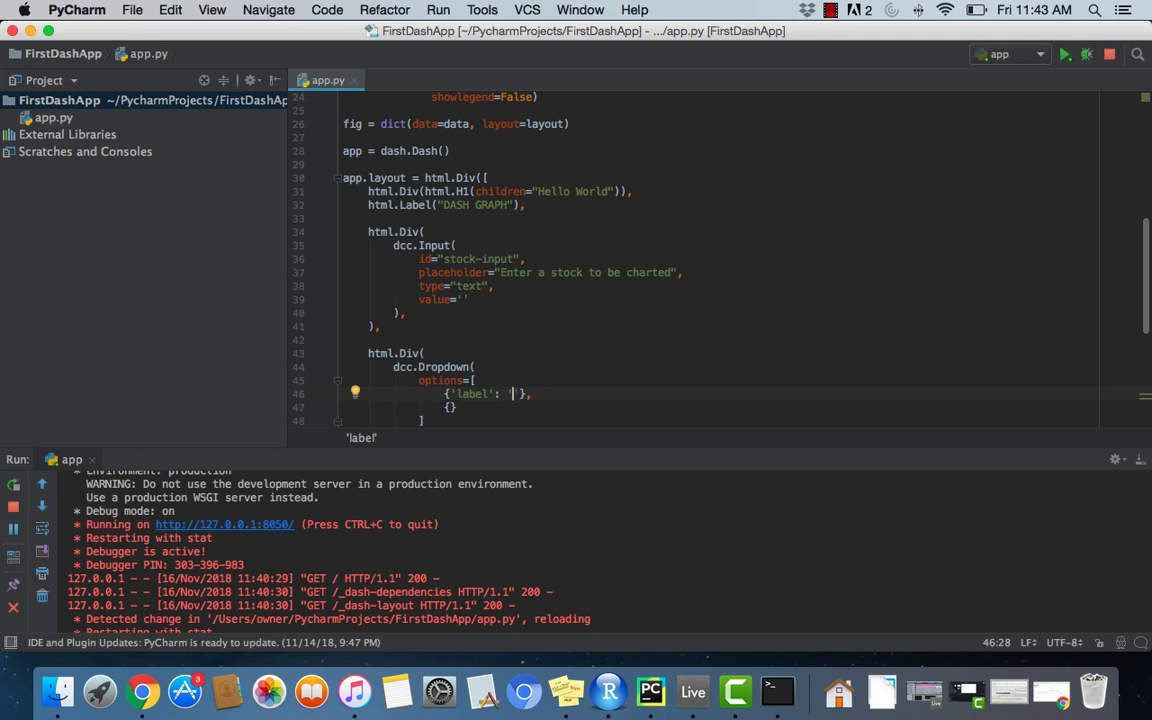
type("Candlestick")
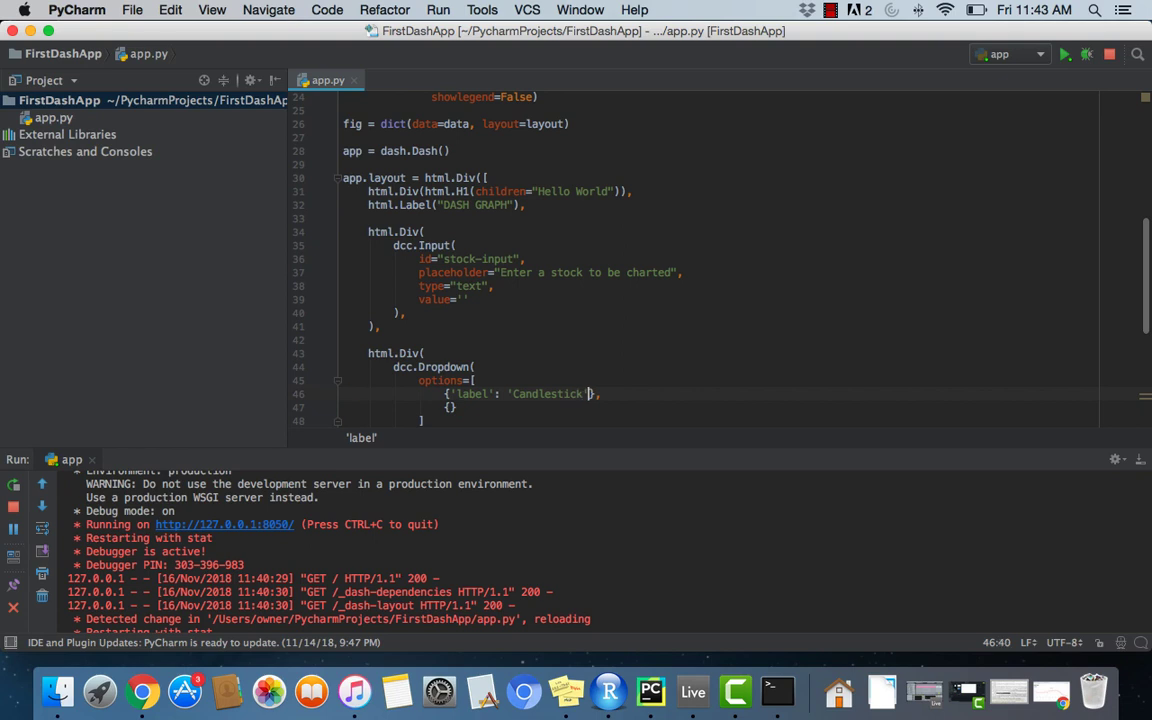
type(", '")
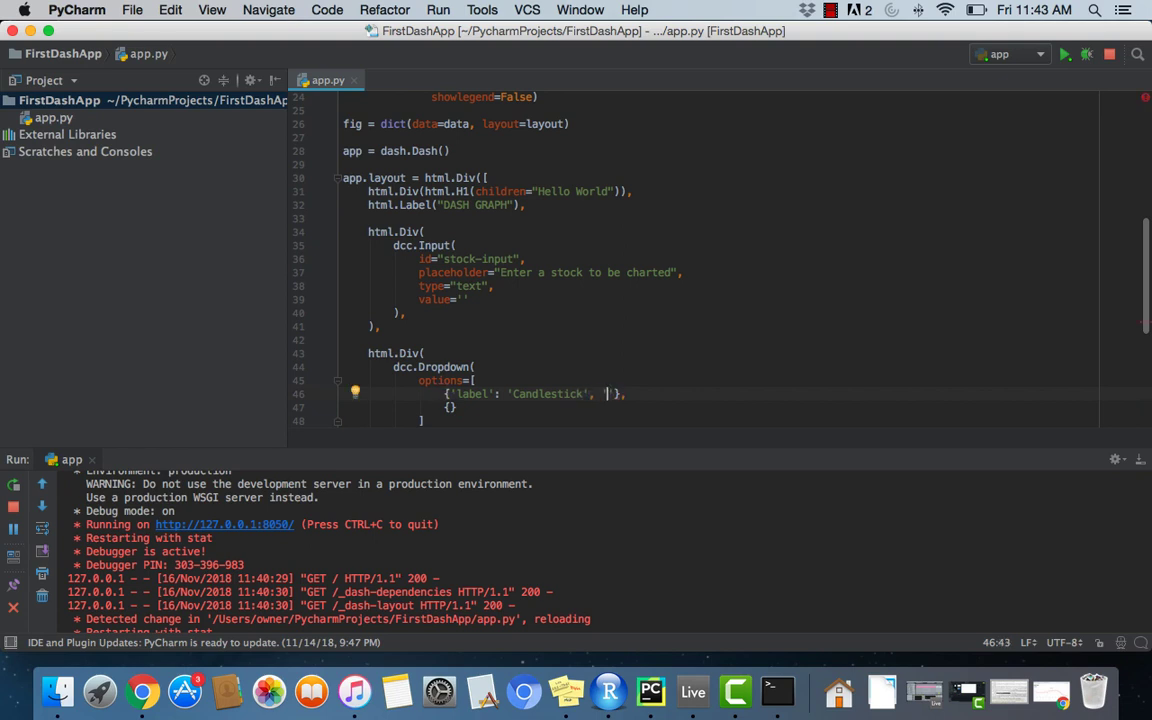
type("value")
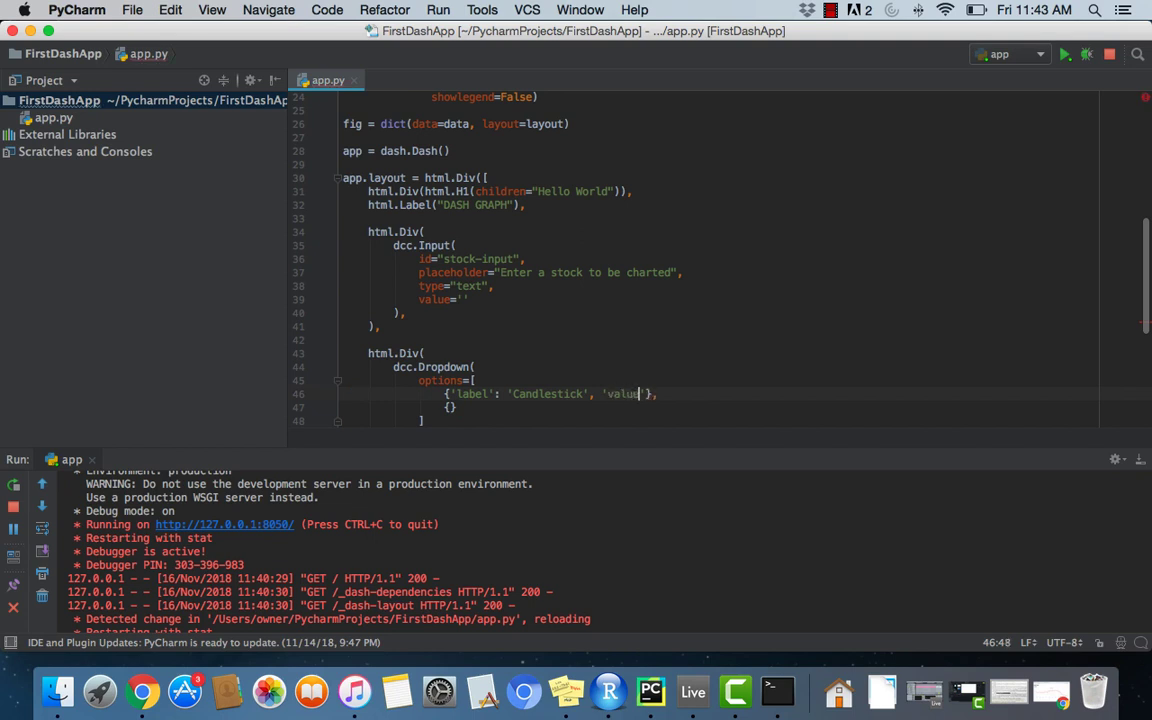
type(":")
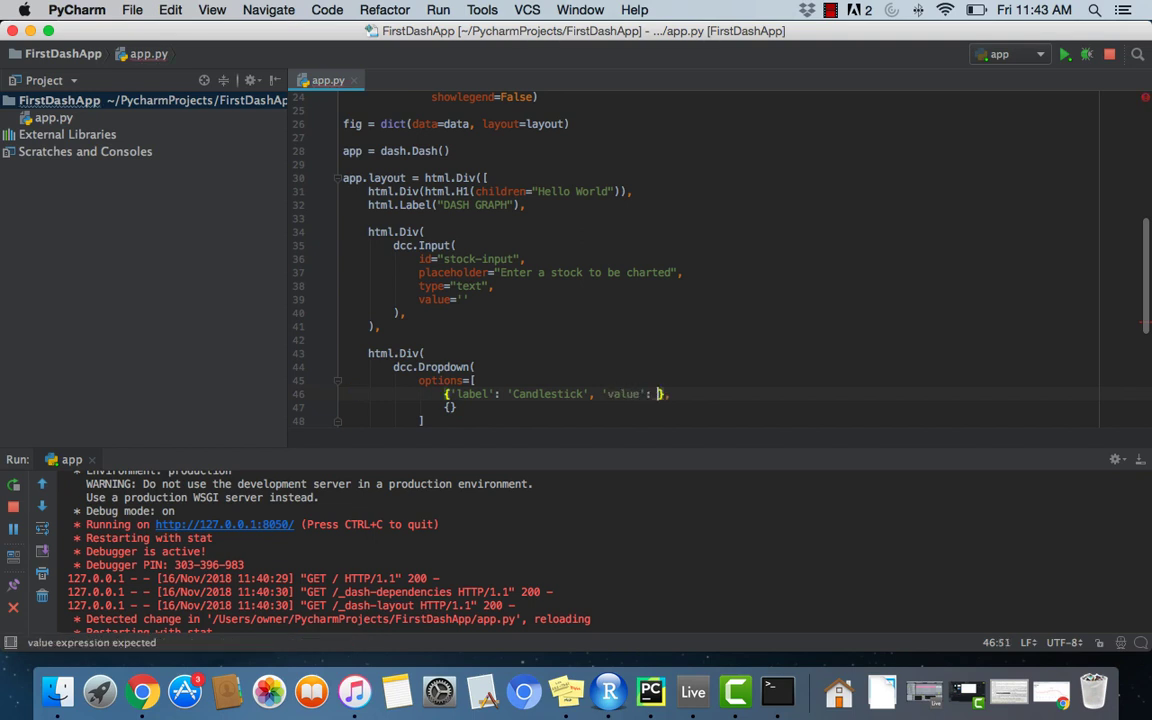
type("Candlestick")
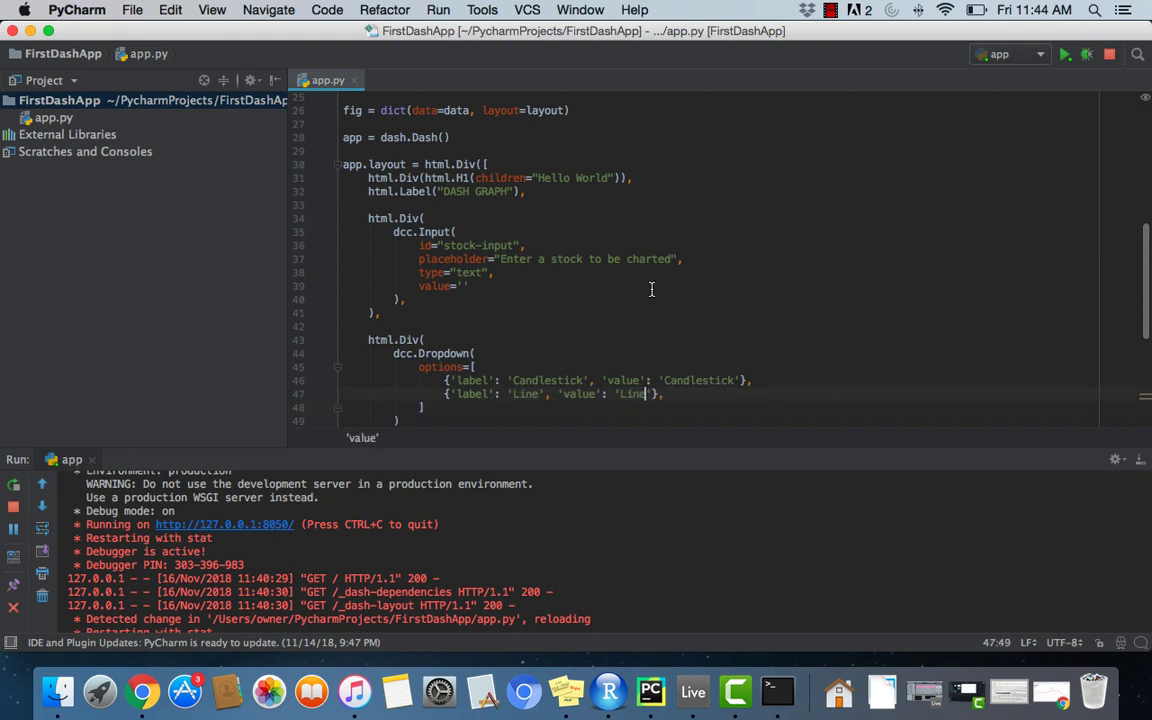
left_click(438, 10)
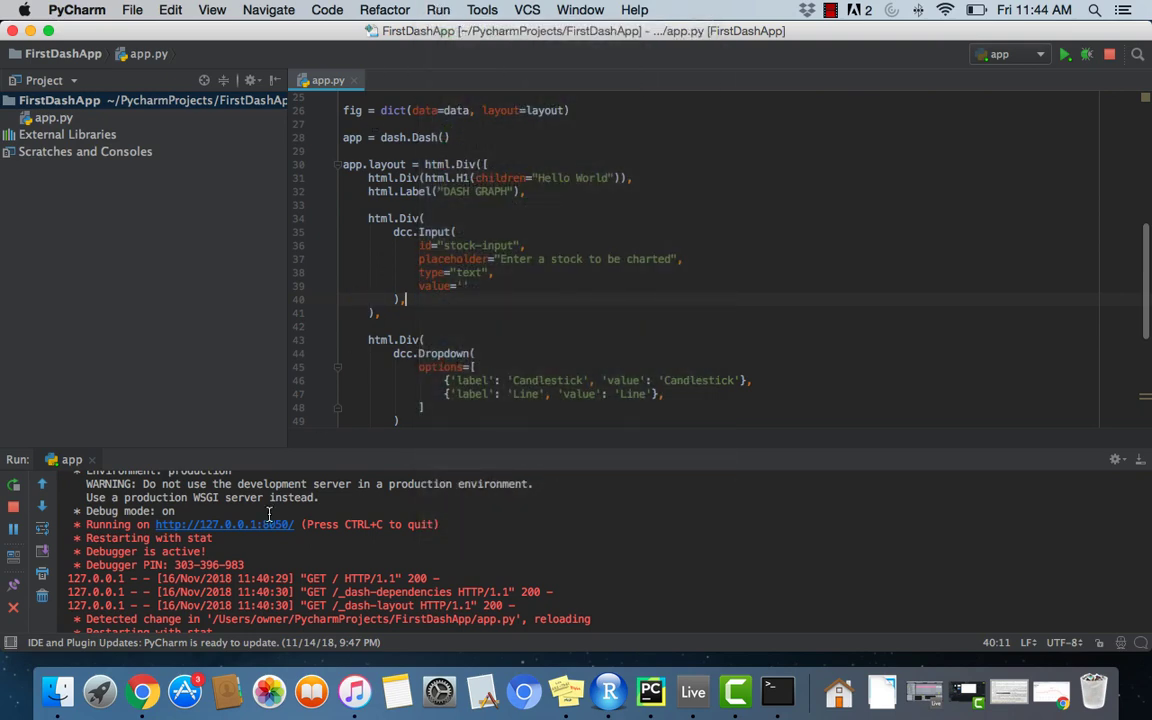
Step: Reload the Dash page at 127.0.0.1:8050 in Chrome and choose Candlestick in the chart-type dropdown
left_click(148, 690)
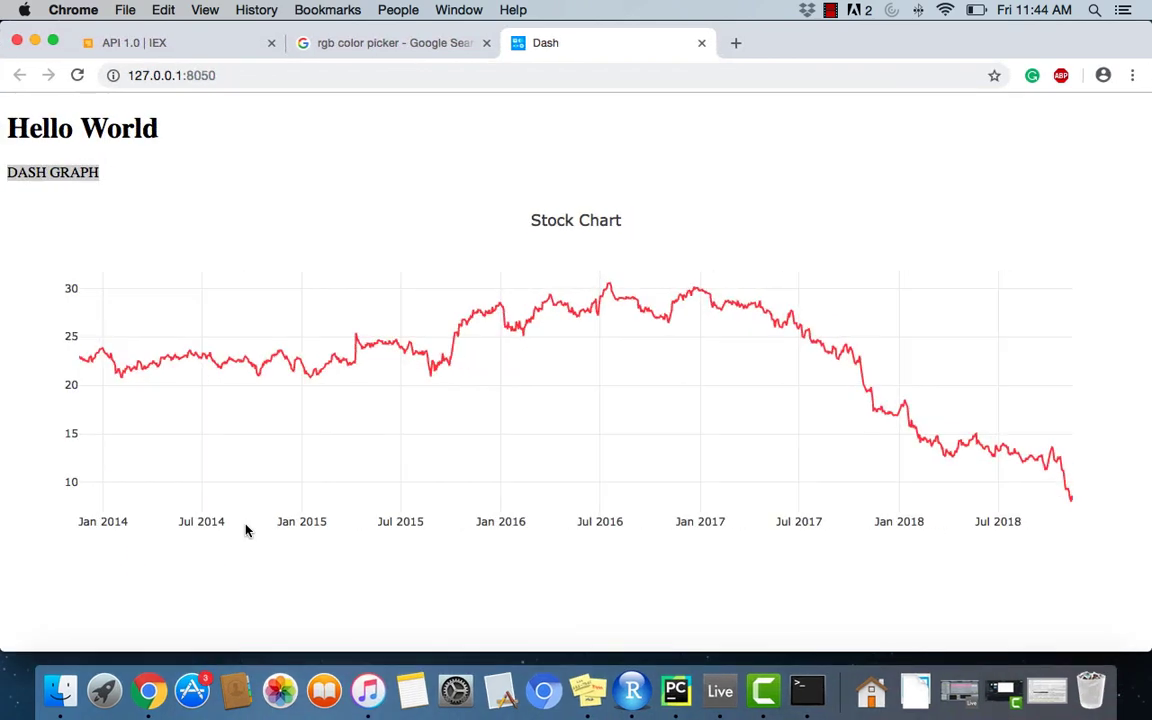
left_click(950, 44)
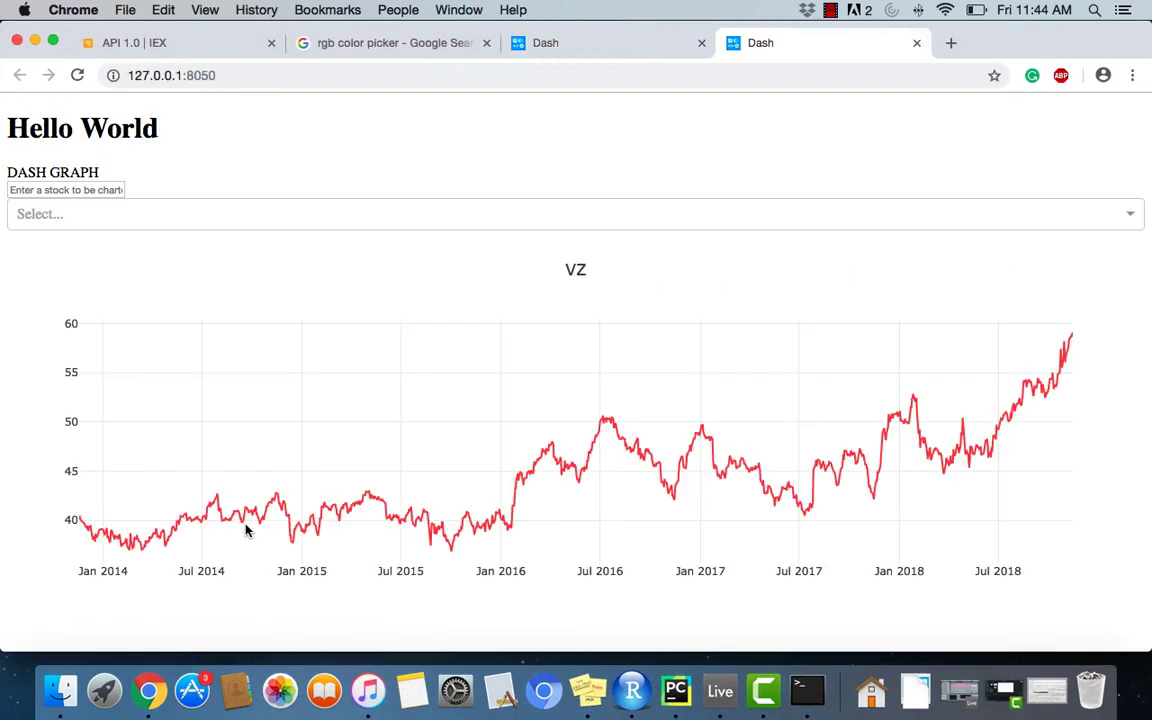
left_click(576, 212)
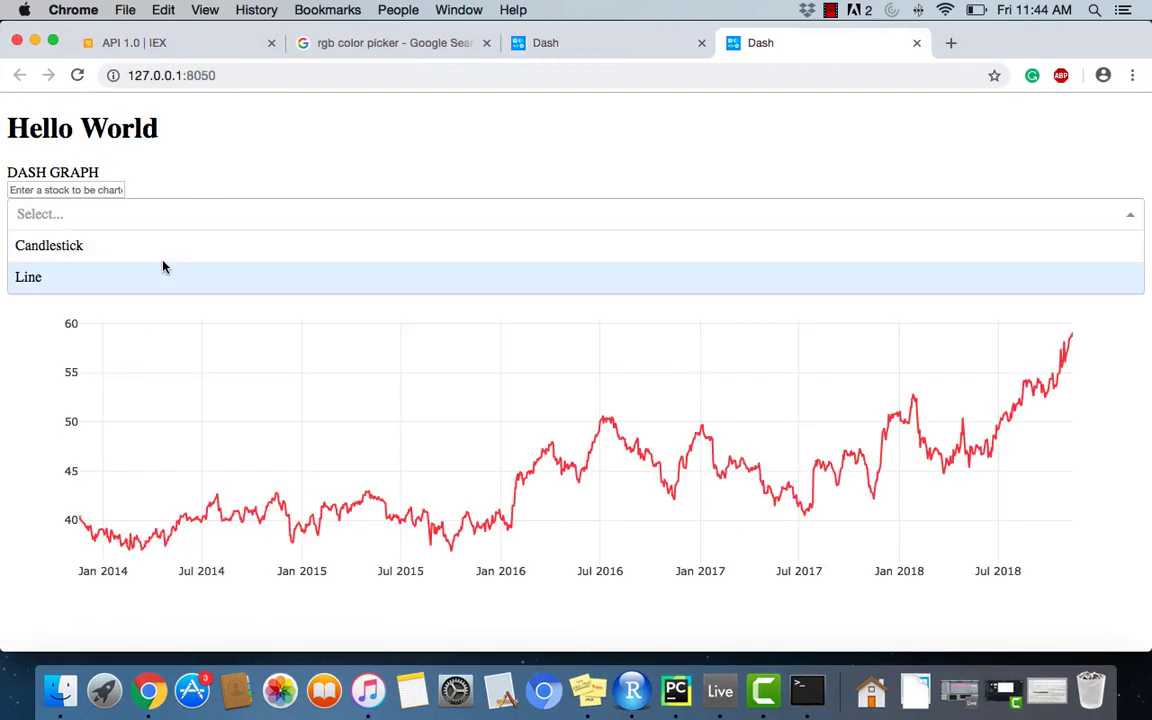
left_click(48, 244)
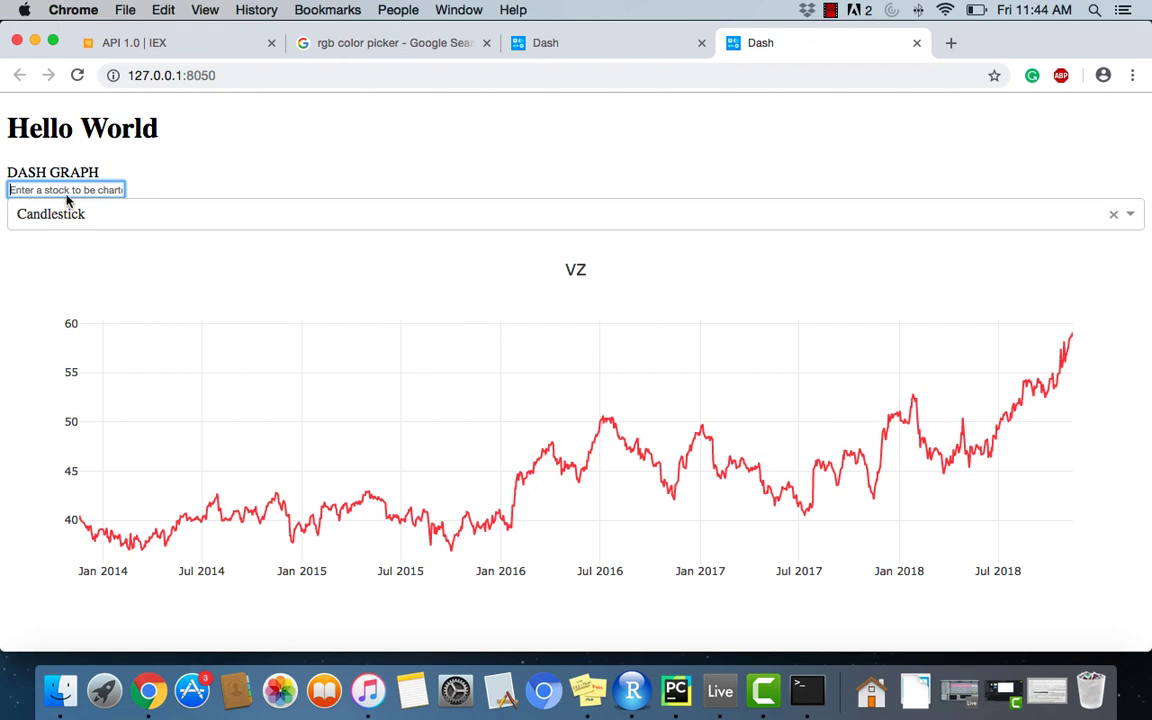
mouse_move(76, 364)
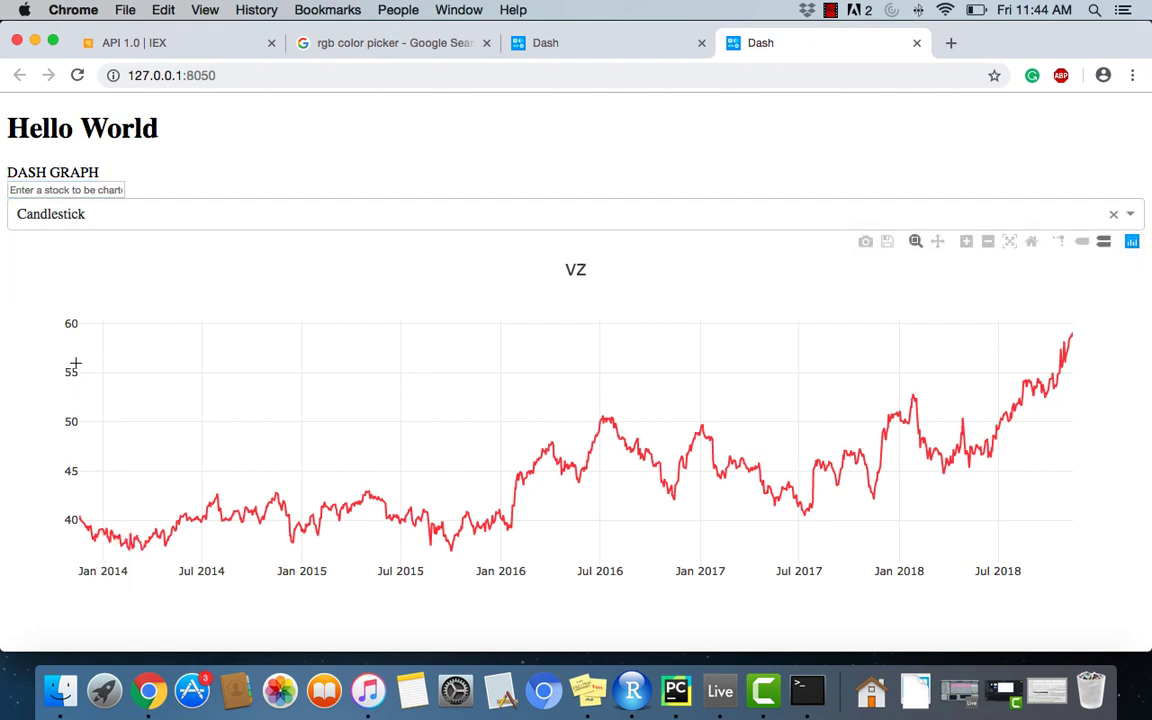
mouse_move(4, 320)
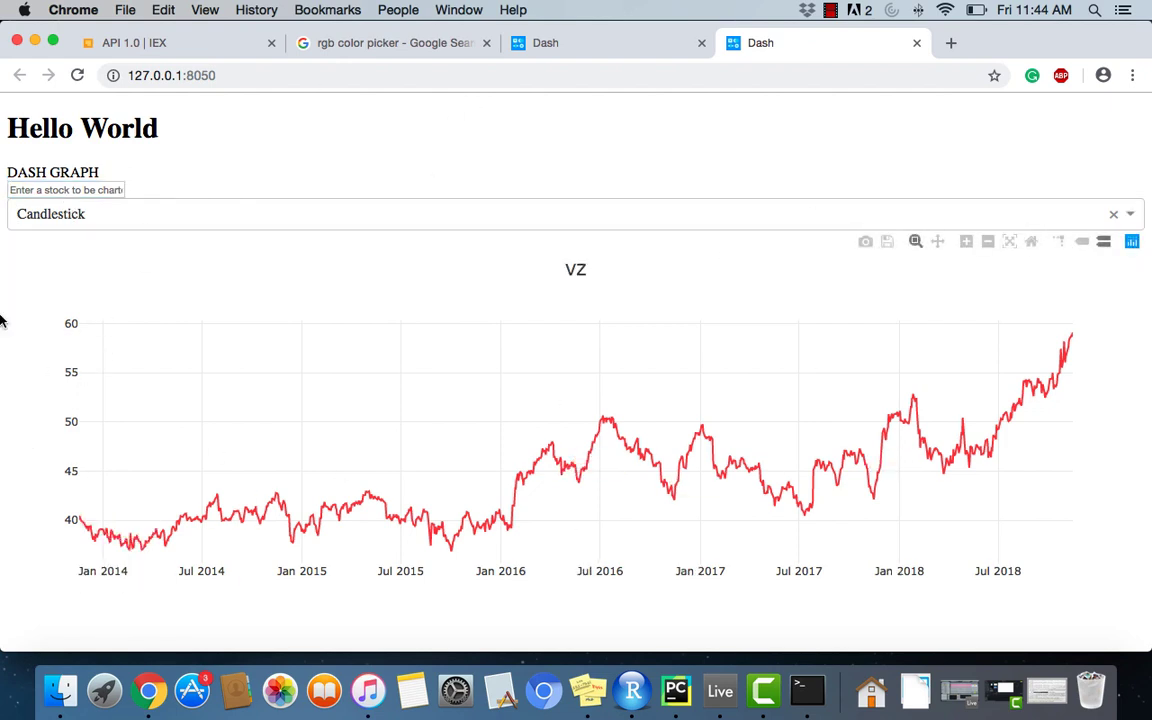
mouse_move(284, 442)
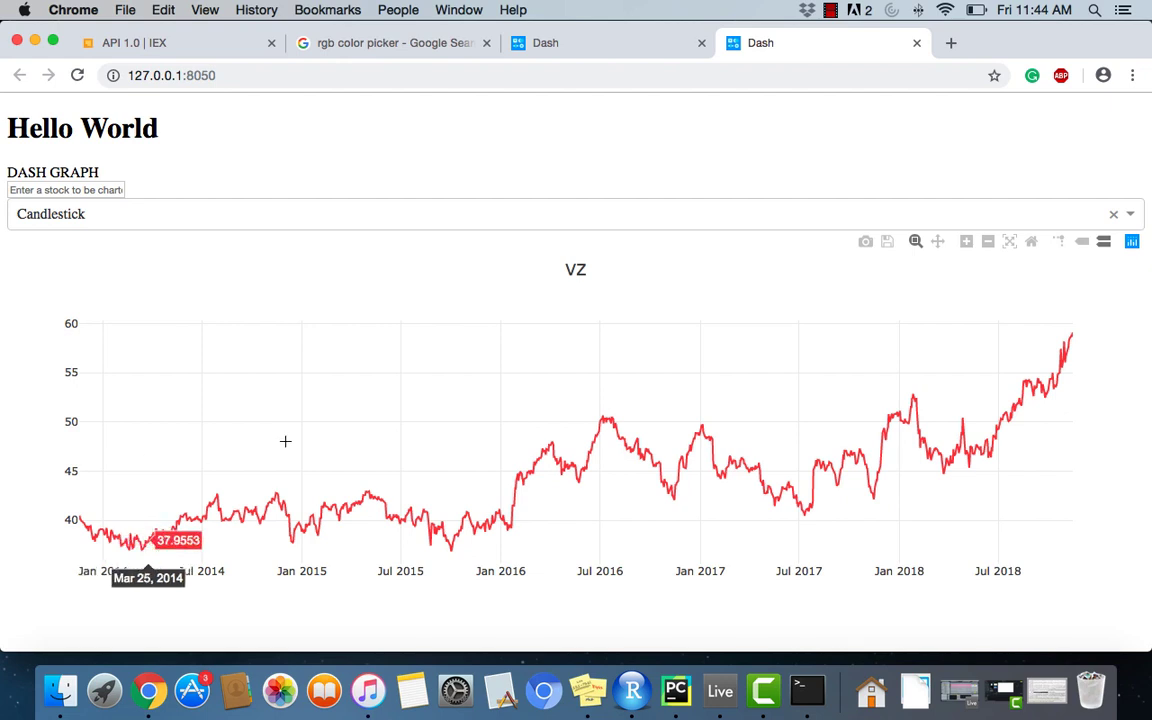
mouse_move(992, 400)
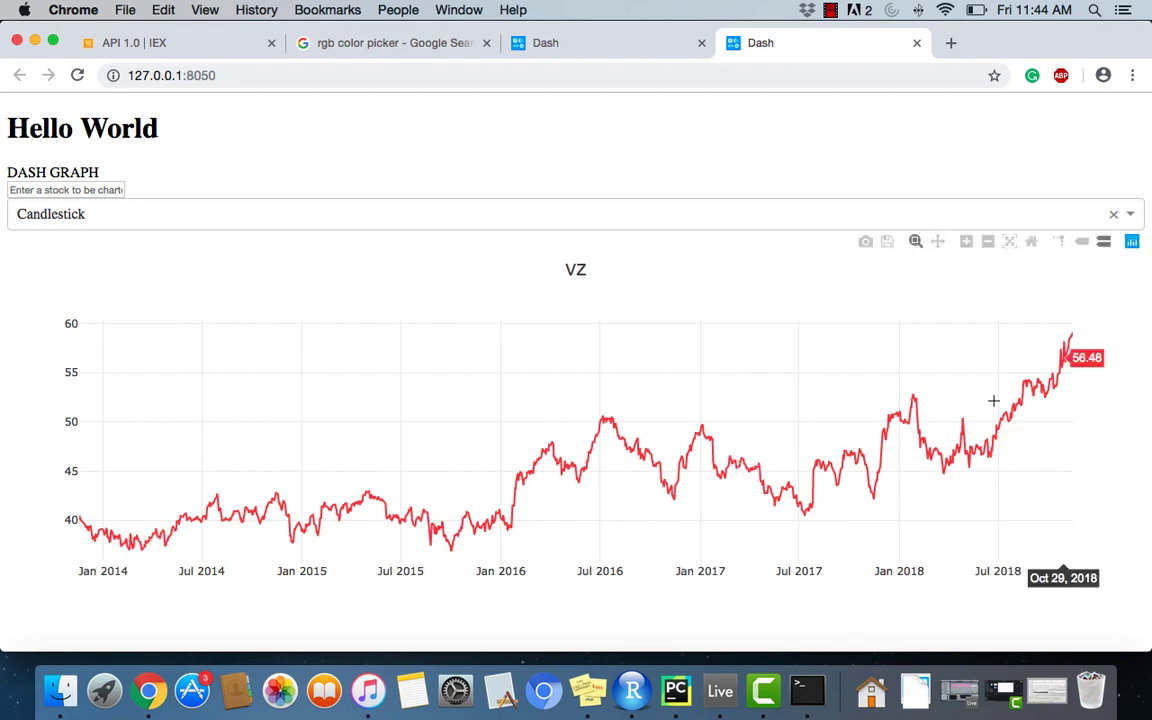
mouse_move(976, 400)
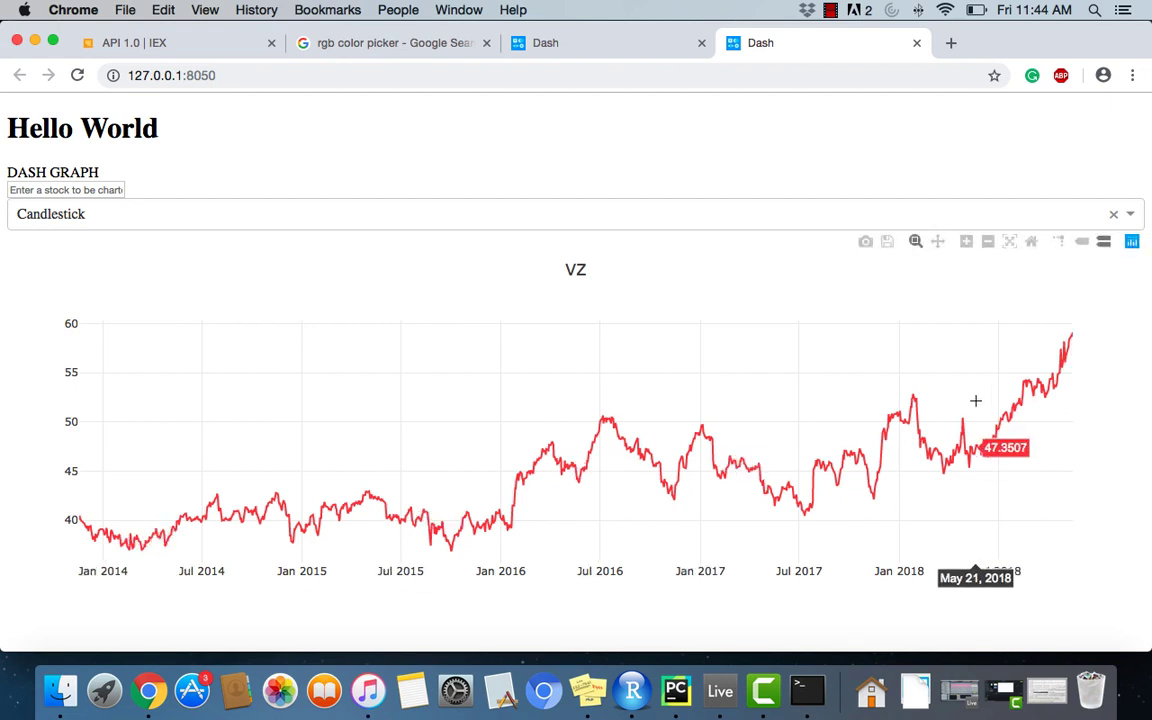